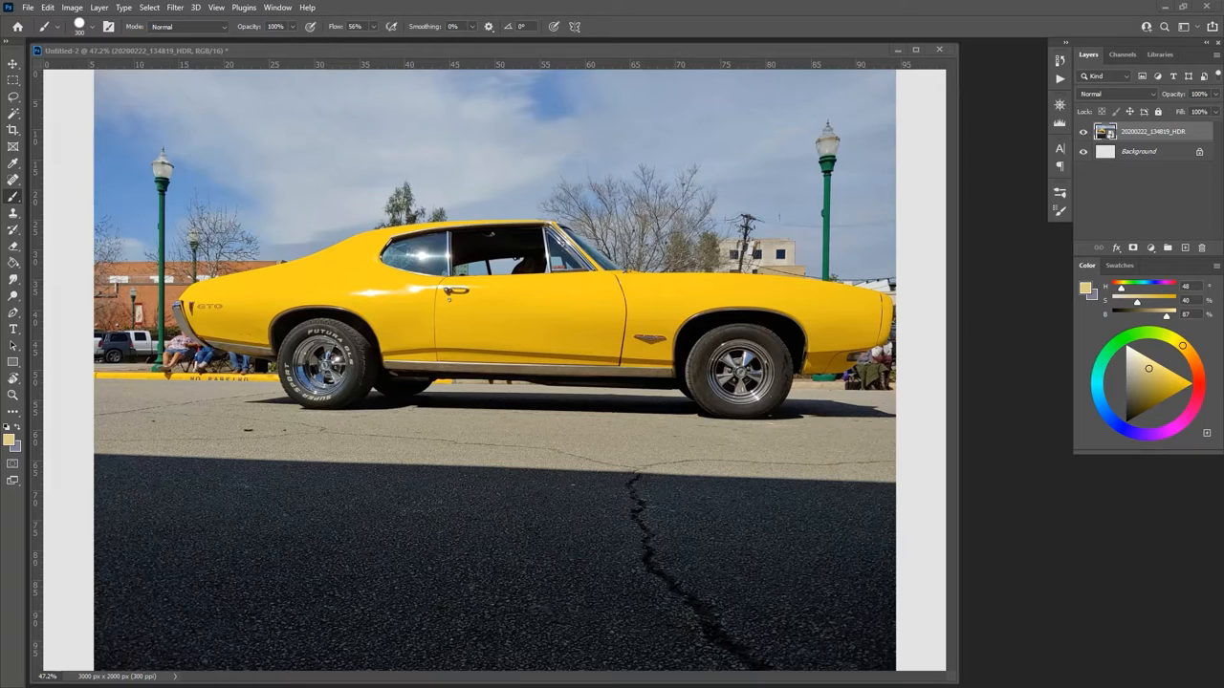
{"action": "mouse_move", "coordinate": [497, 72]}
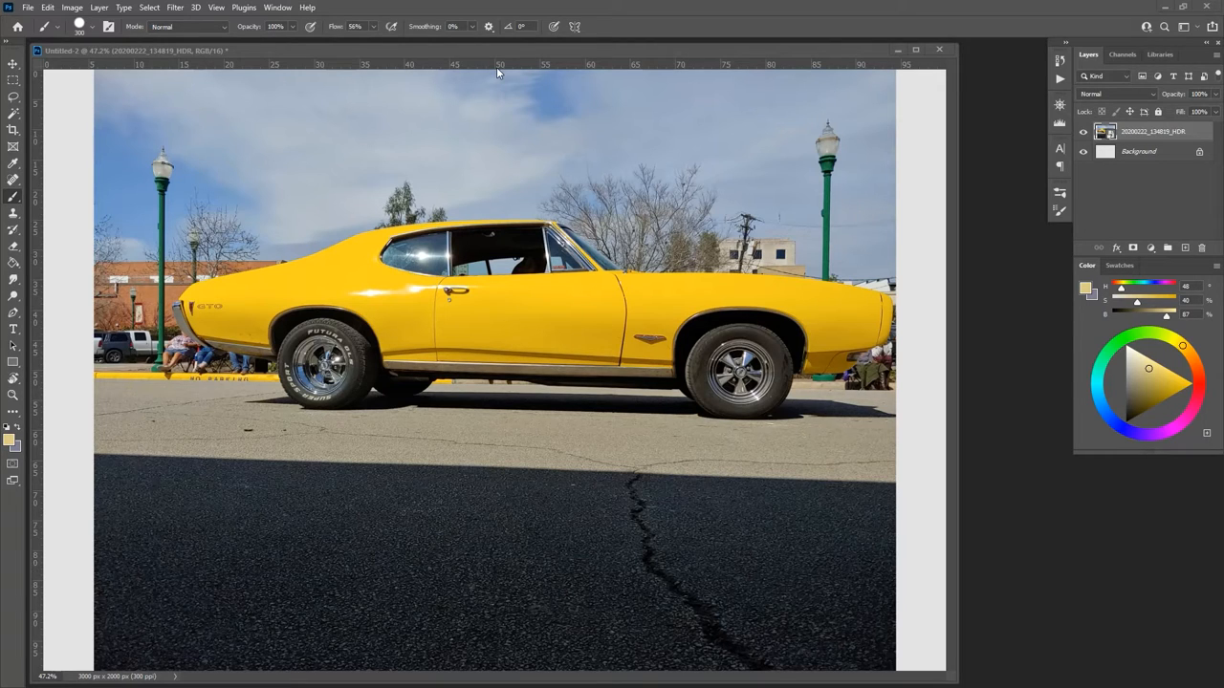
{"action": "mouse_move", "coordinate": [478, 103]}
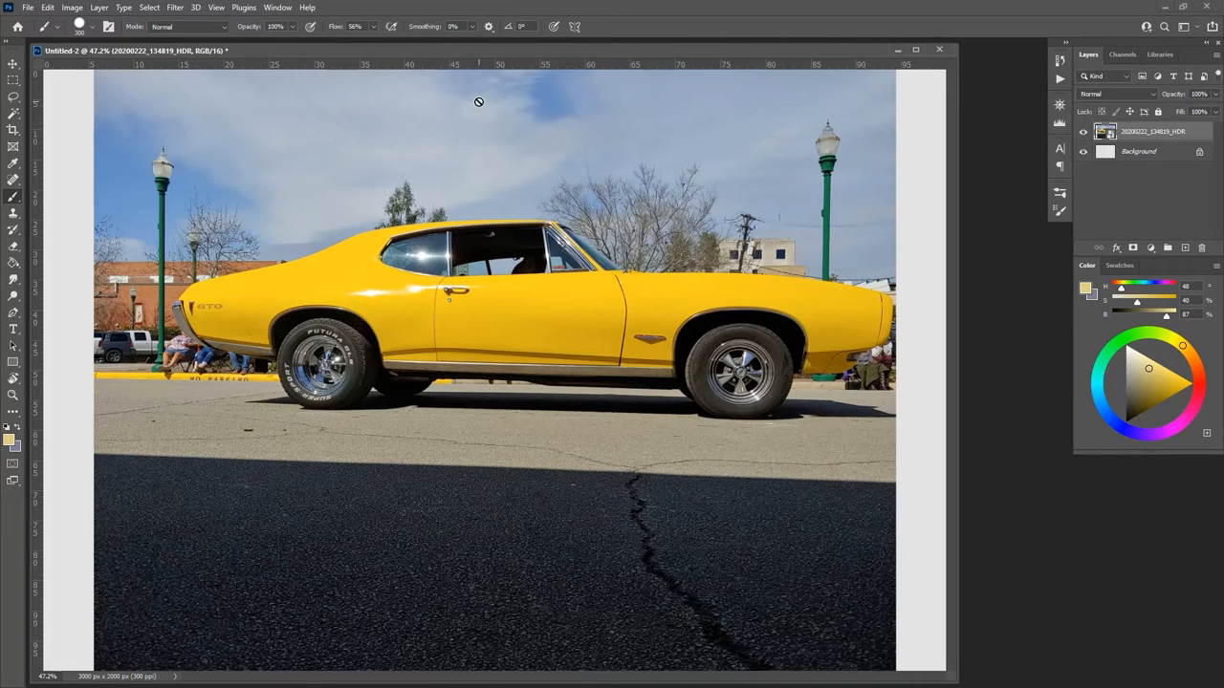
{"action": "mouse_move", "coordinate": [491, 176]}
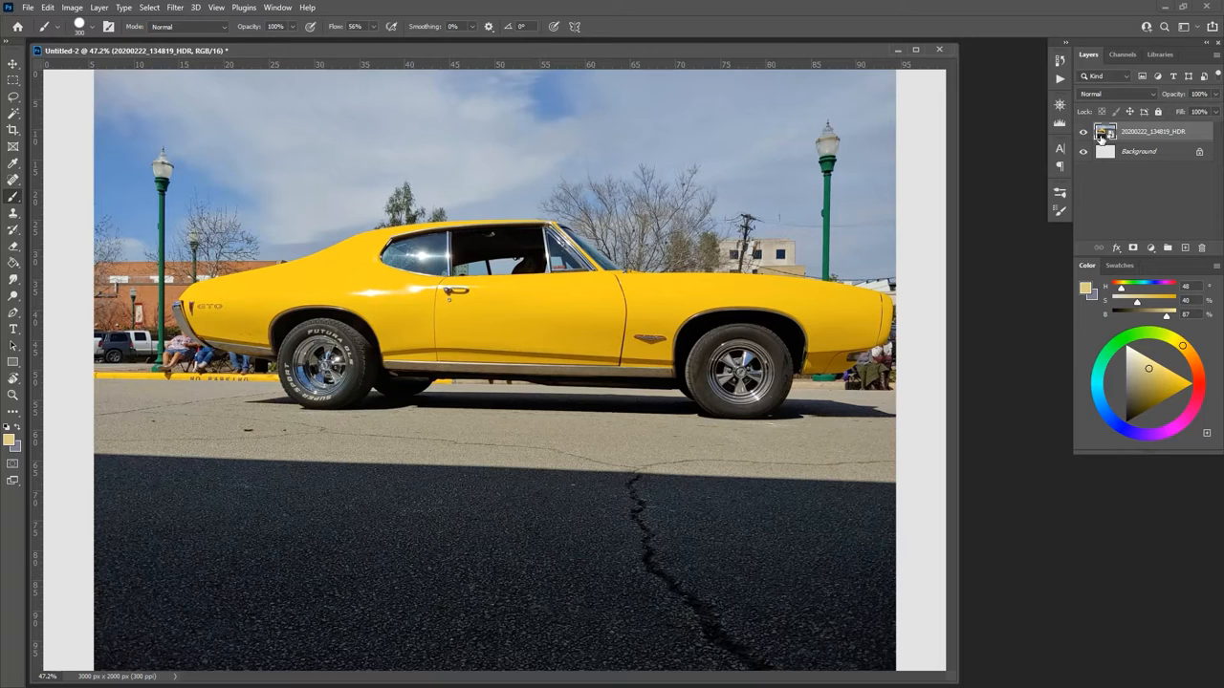
Switch to the Lasso Tool to start a freehand selection of the yellow car
{"action": "left_click", "coordinate": [13, 95]}
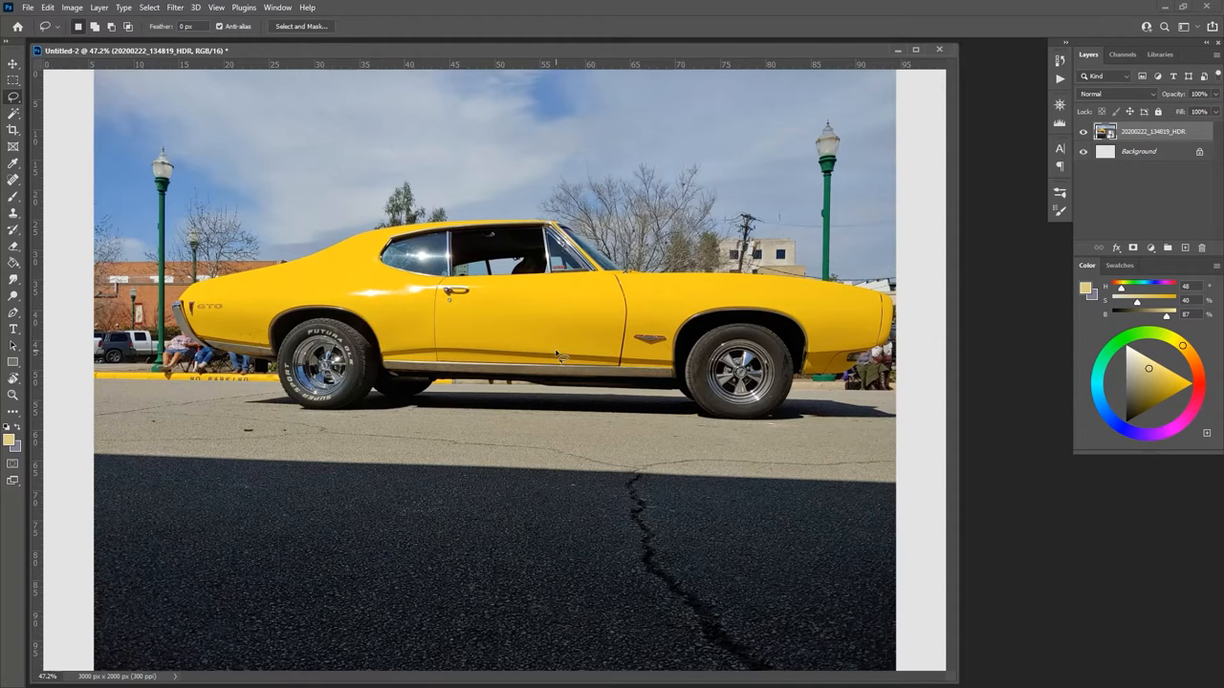
{"action": "mouse_move", "coordinate": [195, 291]}
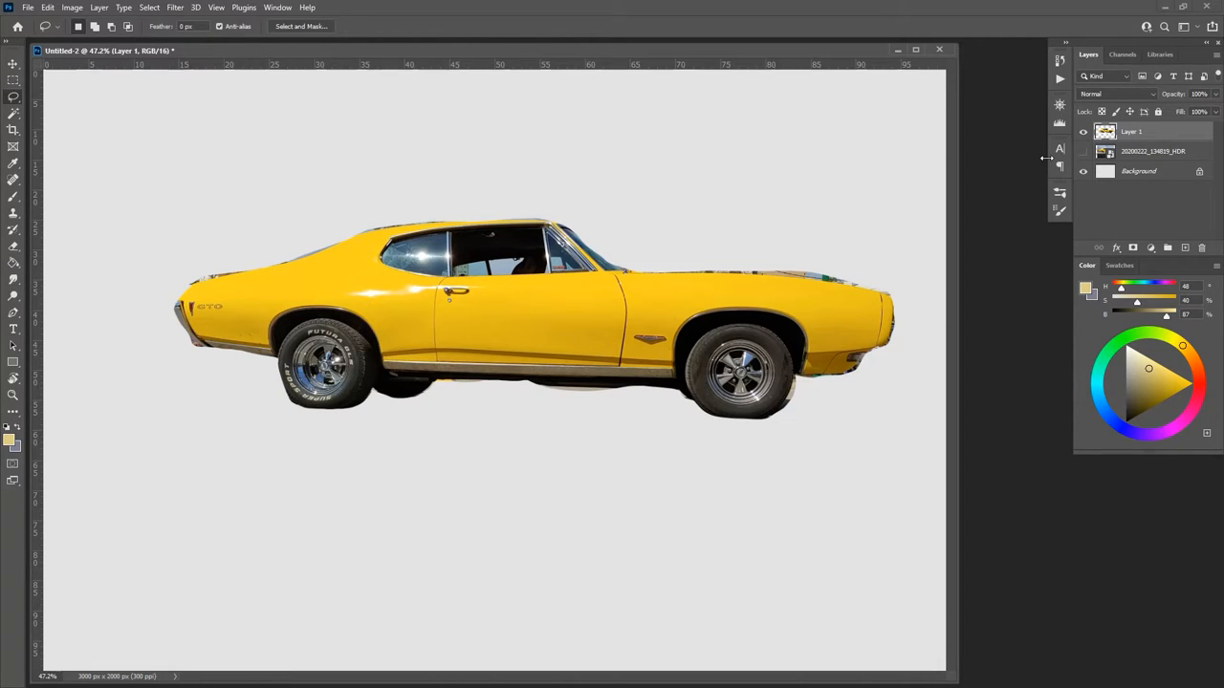
Show the photo again and trace the car outline with the Magnetic Lasso for a Layer 2 cutout
{"action": "left_click", "coordinate": [1083, 151]}
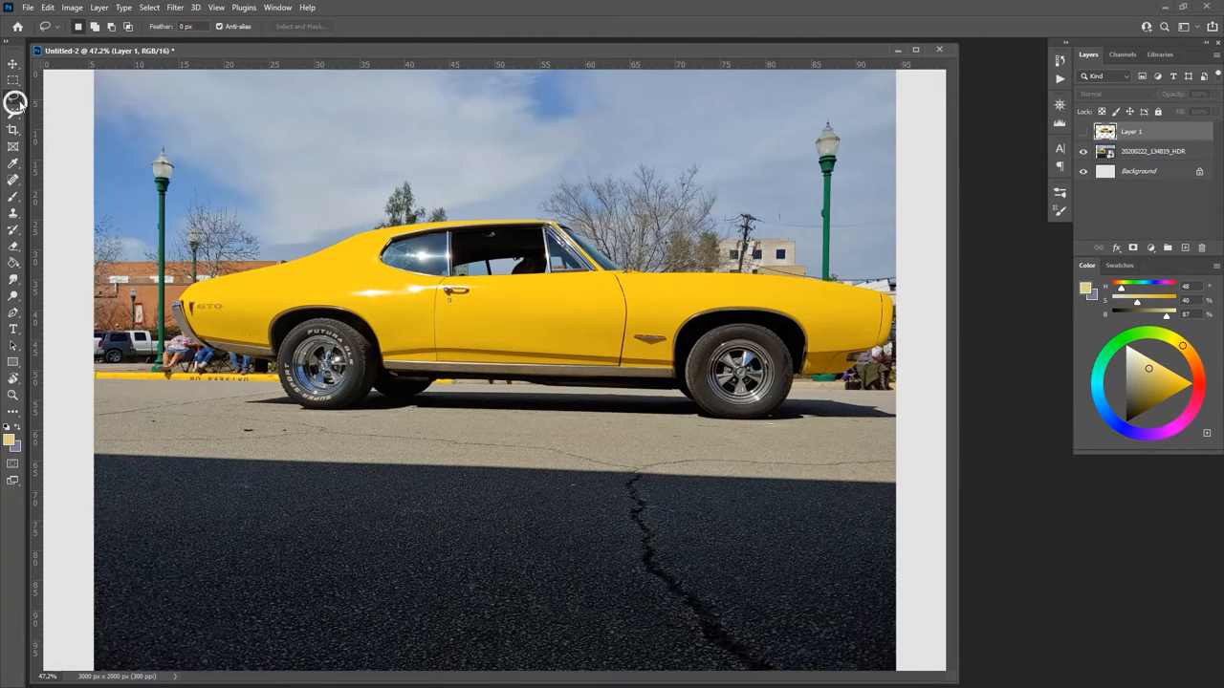
{"action": "left_click", "coordinate": [14, 96]}
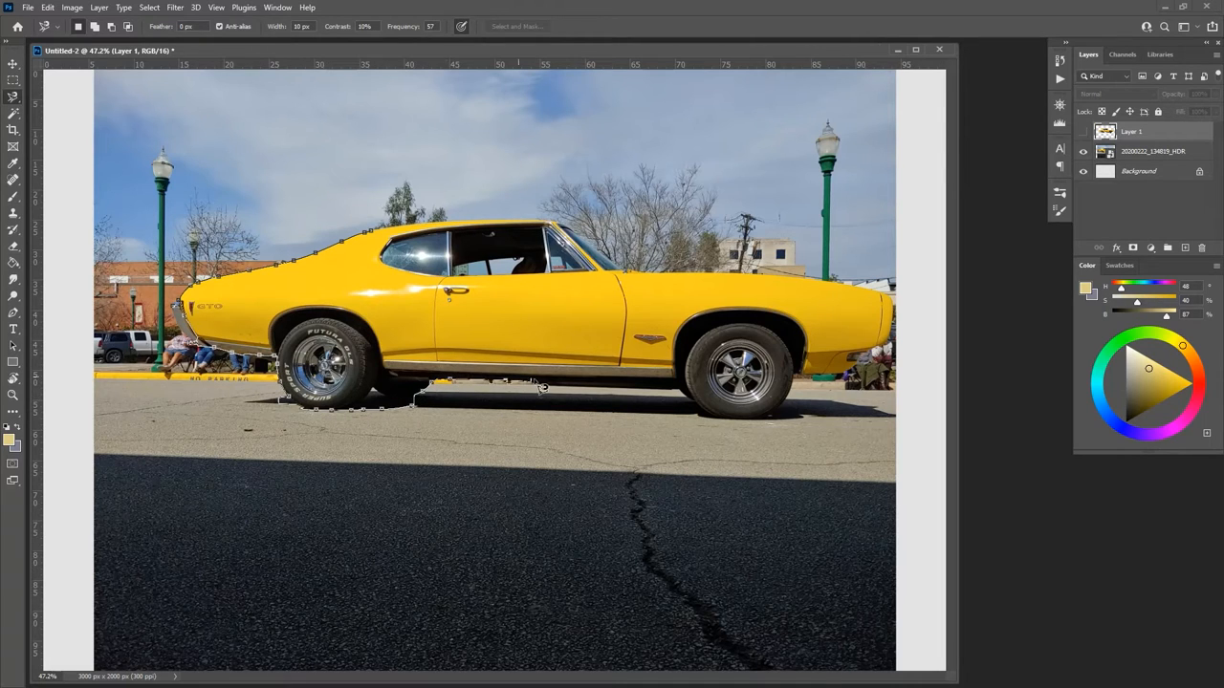
{"action": "left_click", "coordinate": [712, 421]}
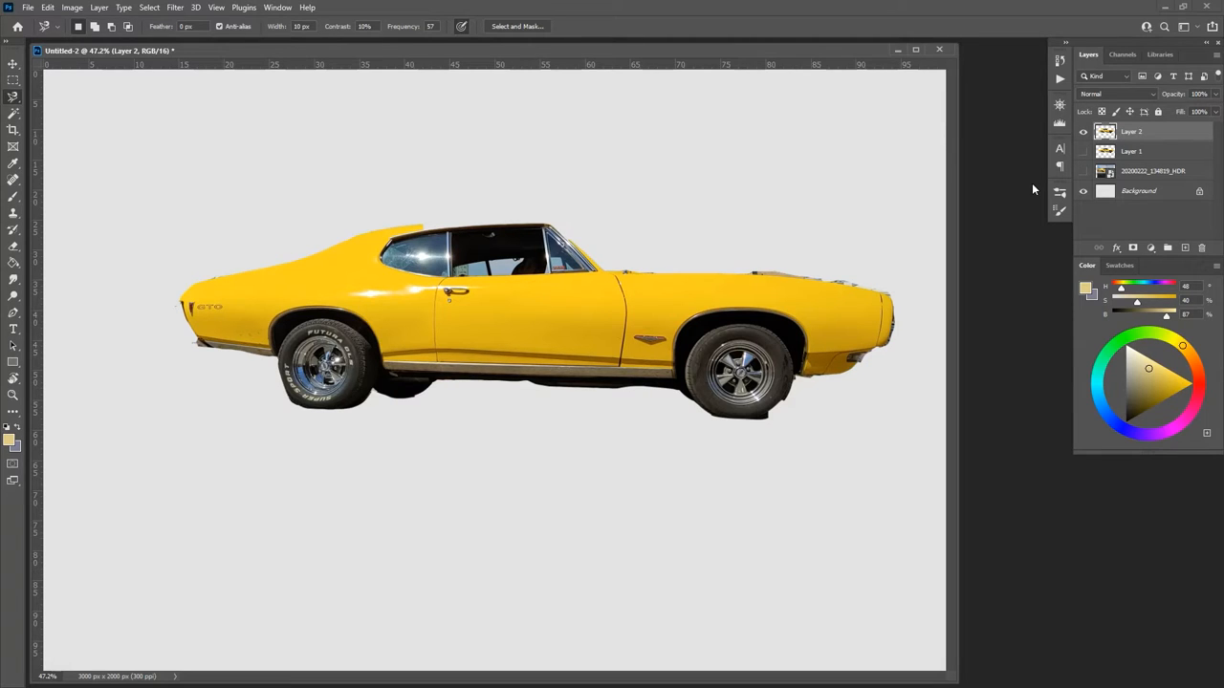
Hand-letter a gray brush label above the cutout car and show the original photo layer
{"action": "left_click", "coordinate": [13, 180]}
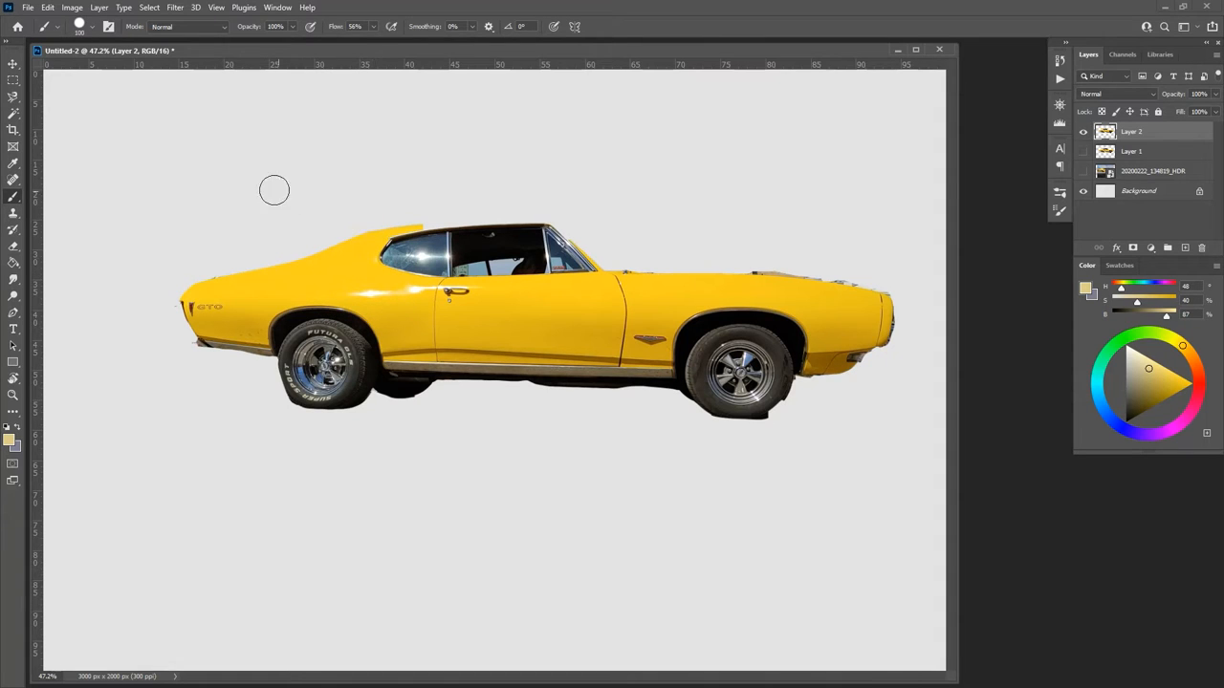
{"action": "mouse_move", "coordinate": [204, 169]}
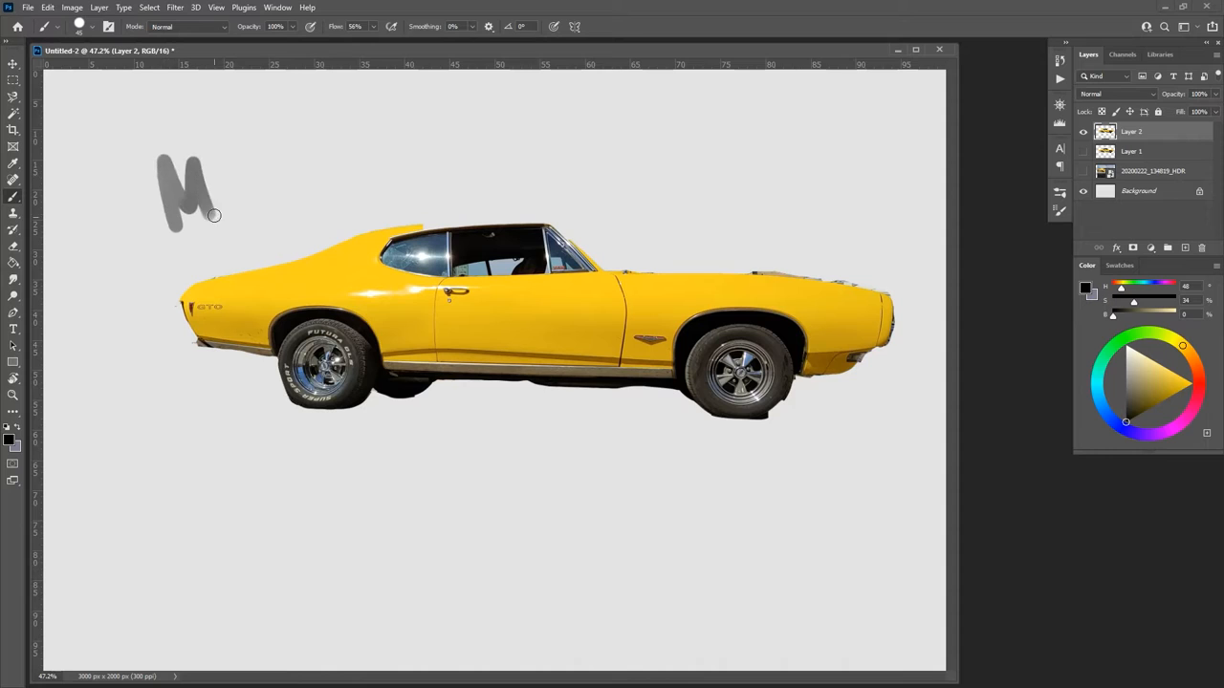
{"action": "left_click_drag", "start_coordinate": [214, 214], "coordinate": [355, 157]}
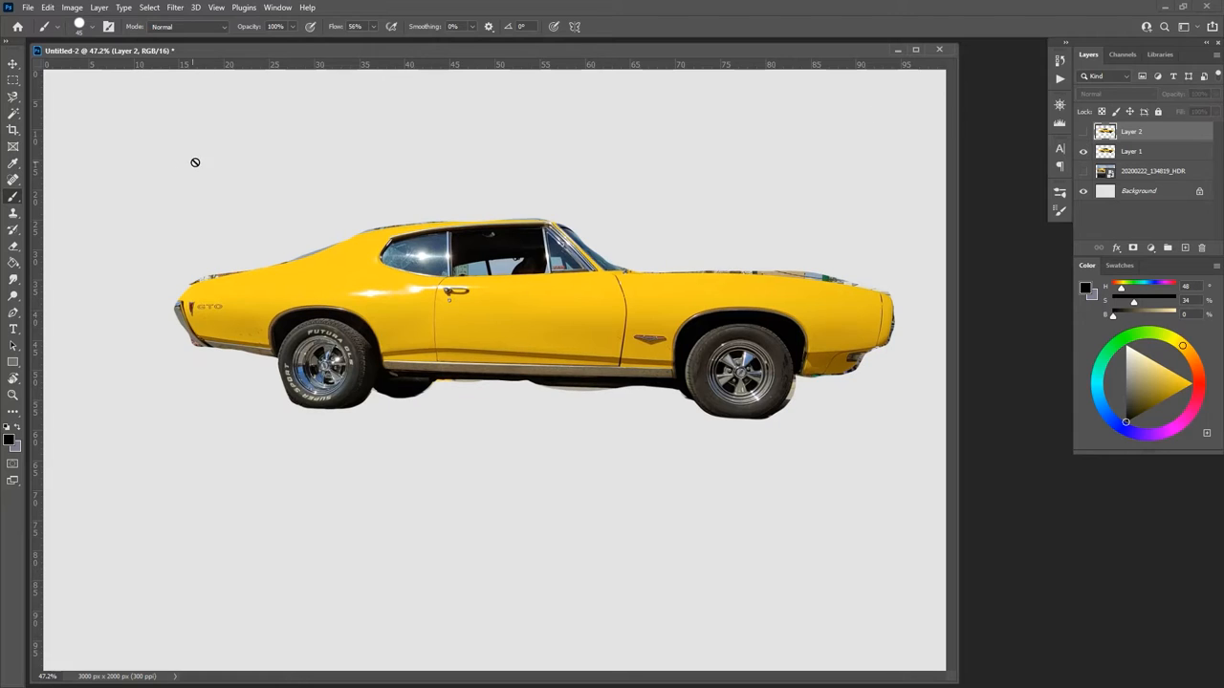
{"action": "left_click", "coordinate": [1132, 151]}
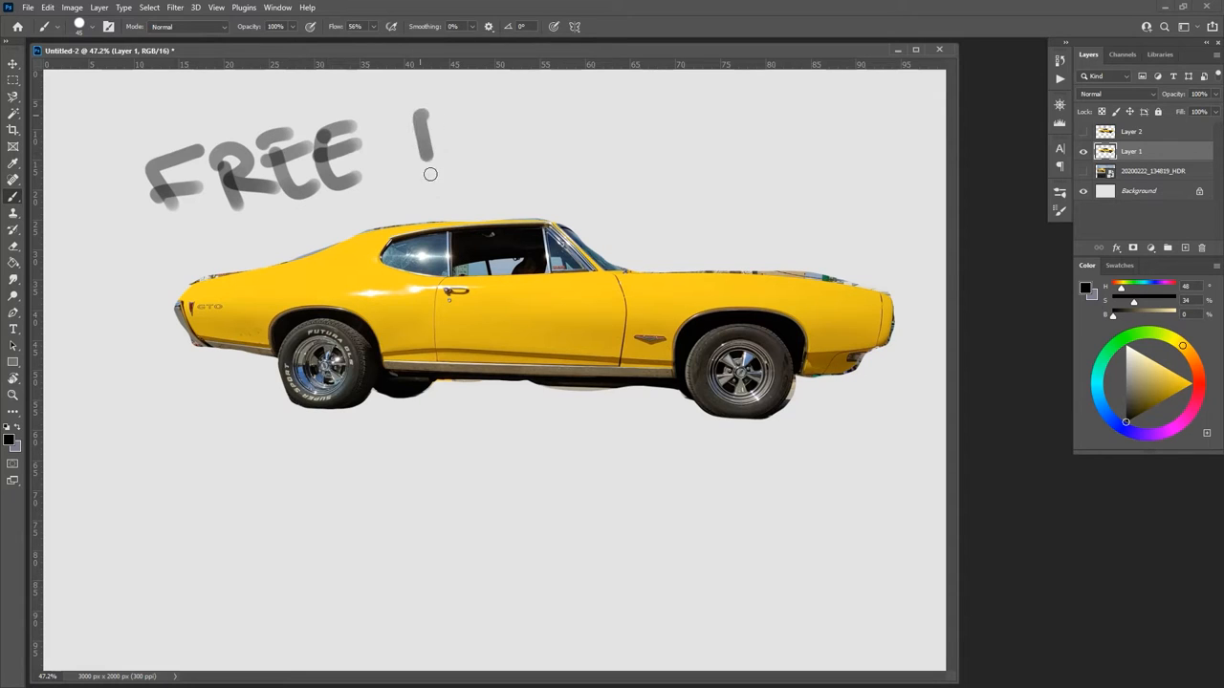
{"action": "left_click_drag", "start_coordinate": [421, 153], "coordinate": [602, 134]}
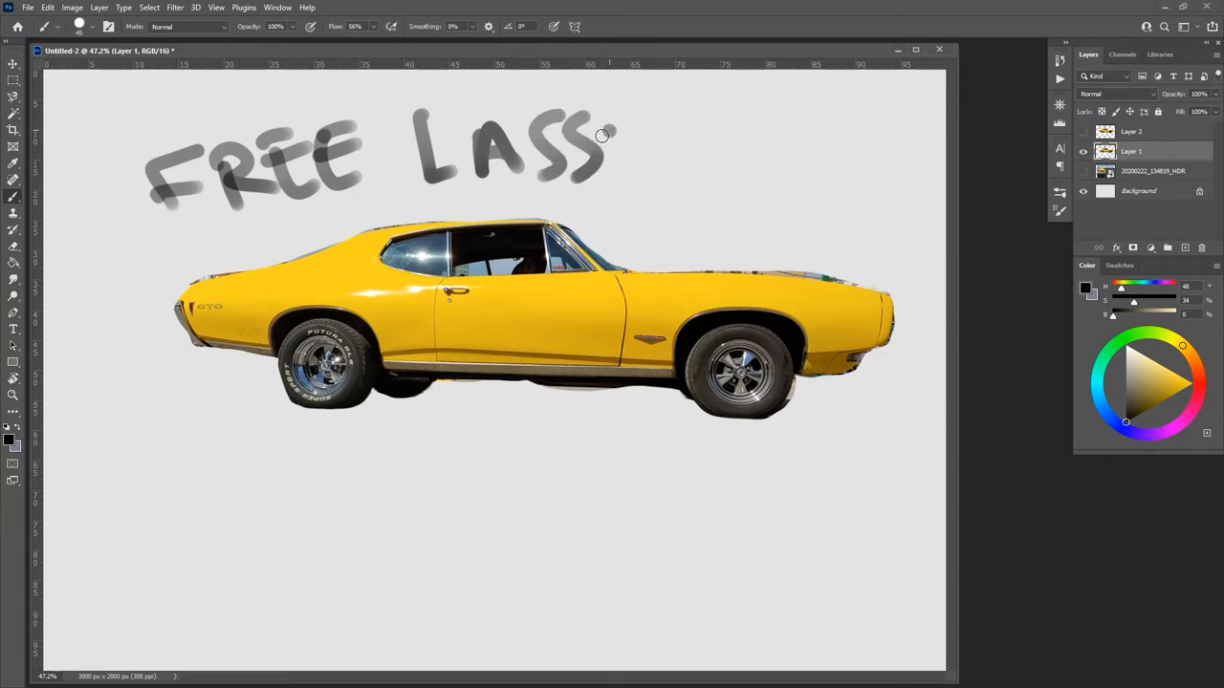
{"action": "left_click", "coordinate": [1083, 172]}
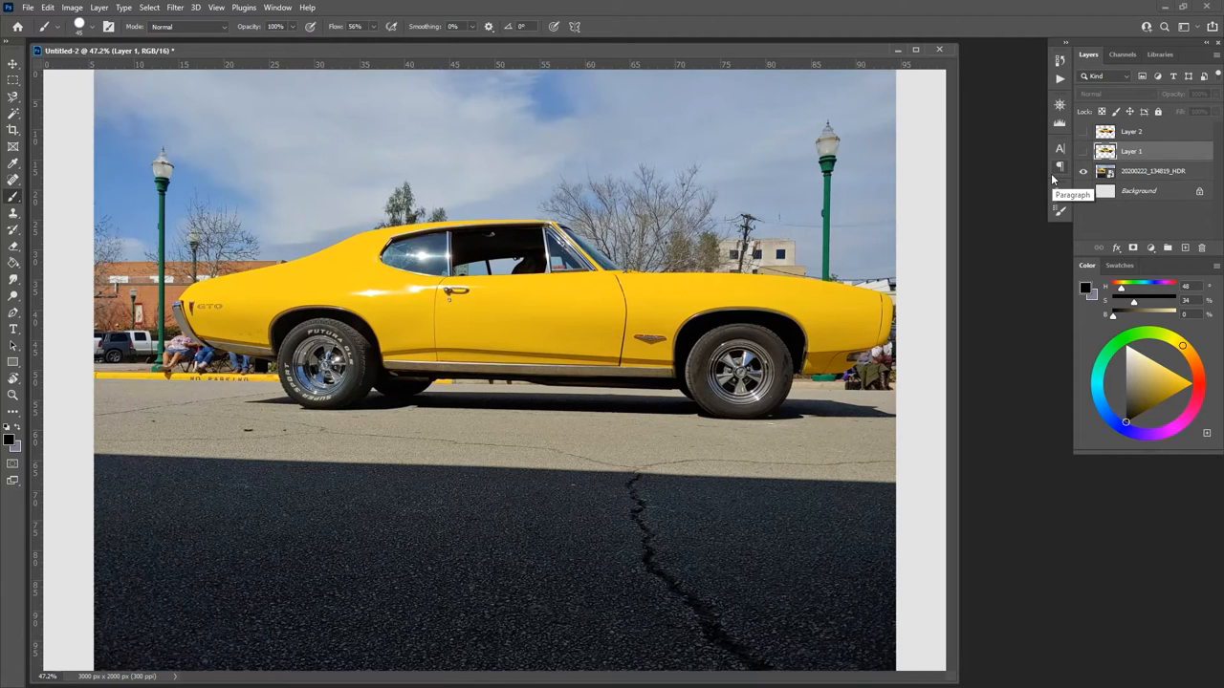
Switch to the Polygonal Lasso Tool for a straight-edged car selection
{"action": "left_click", "coordinate": [13, 96]}
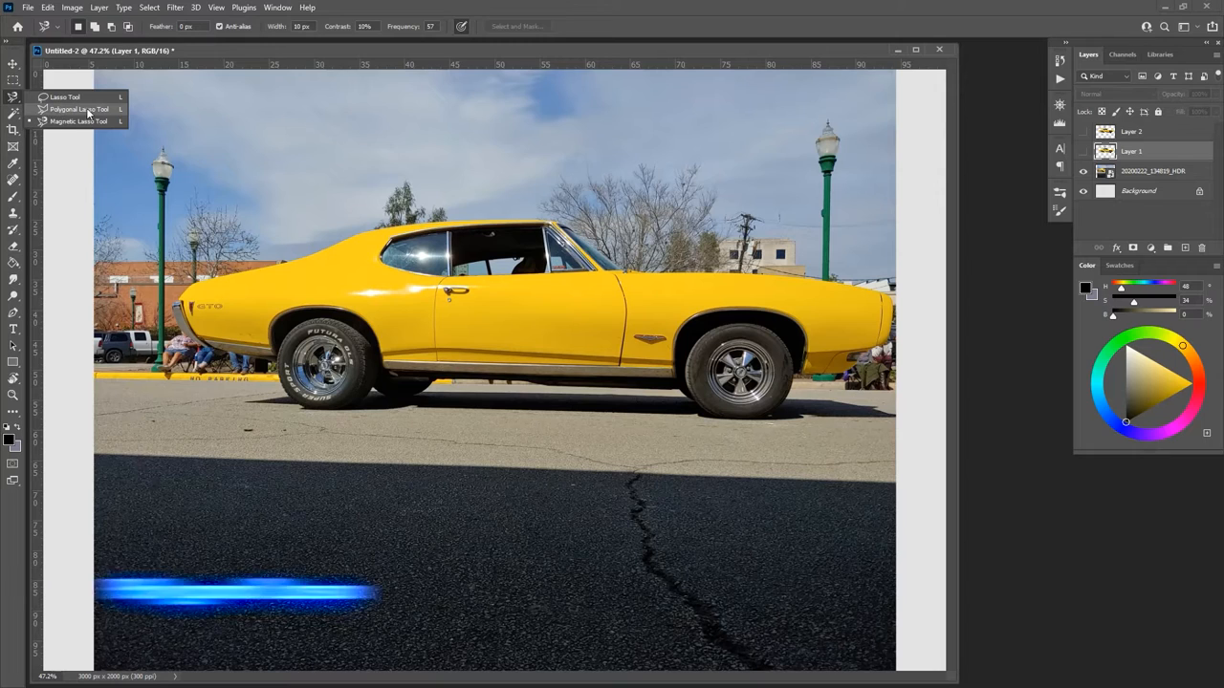
{"action": "left_click", "coordinate": [80, 107]}
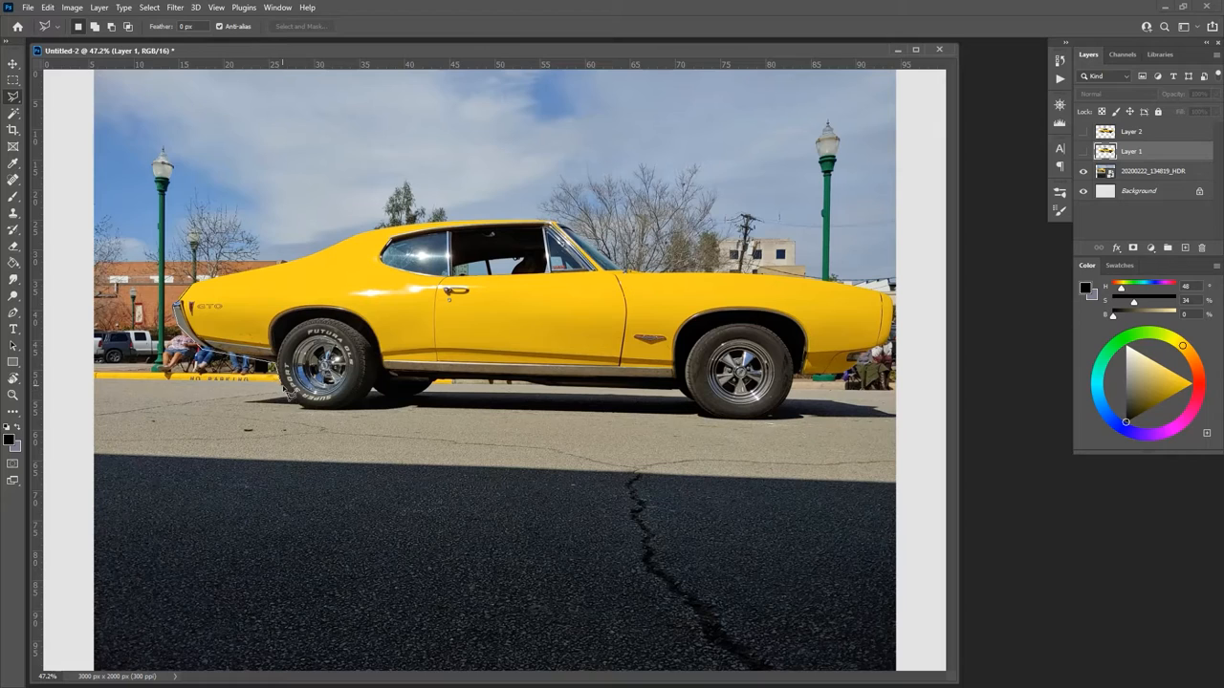
{"action": "mouse_move", "coordinate": [317, 417]}
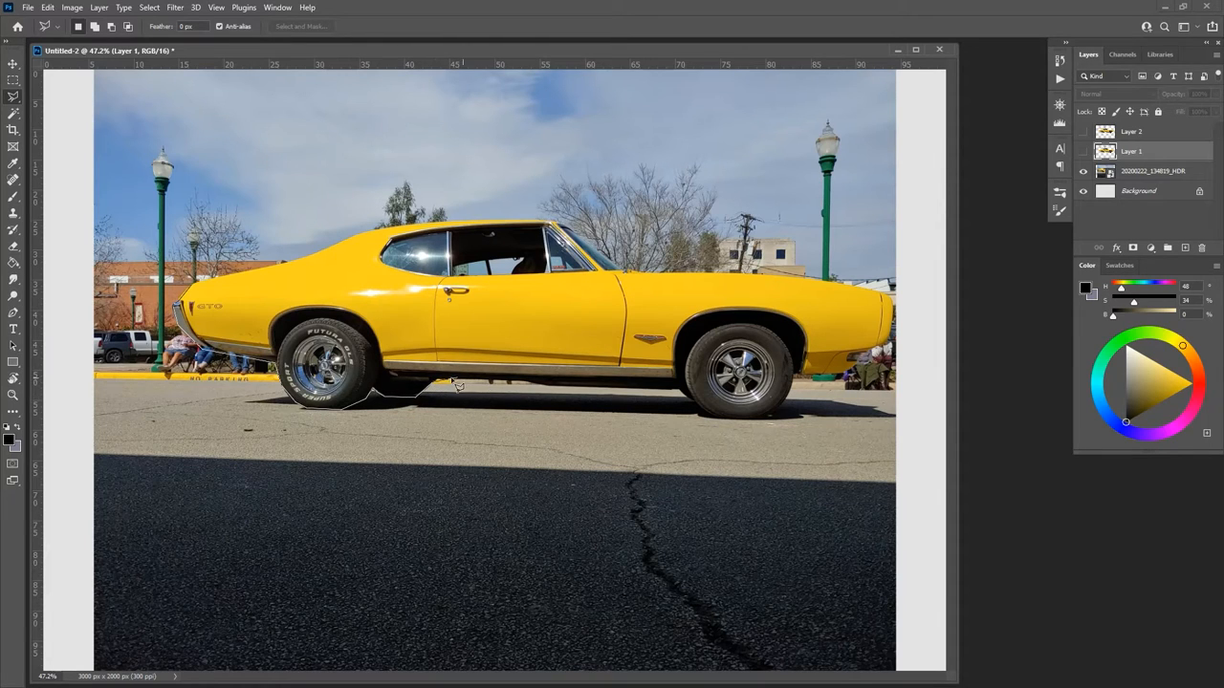
{"action": "mouse_move", "coordinate": [562, 402]}
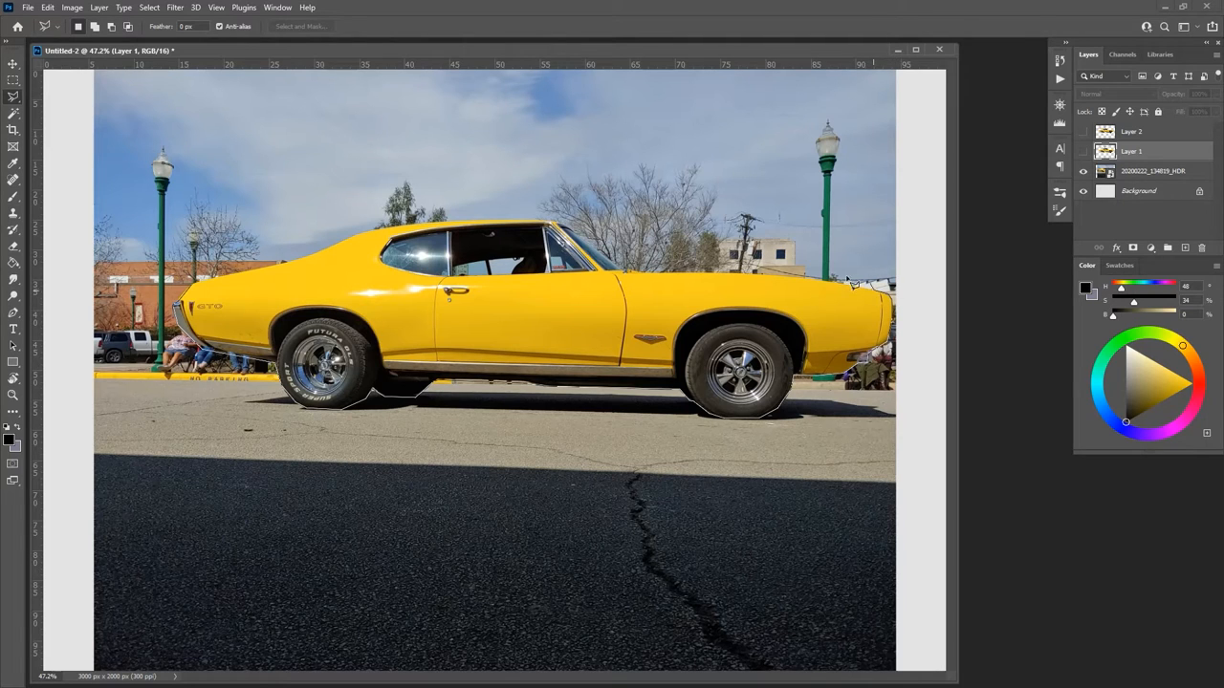
{"action": "mouse_move", "coordinate": [734, 280]}
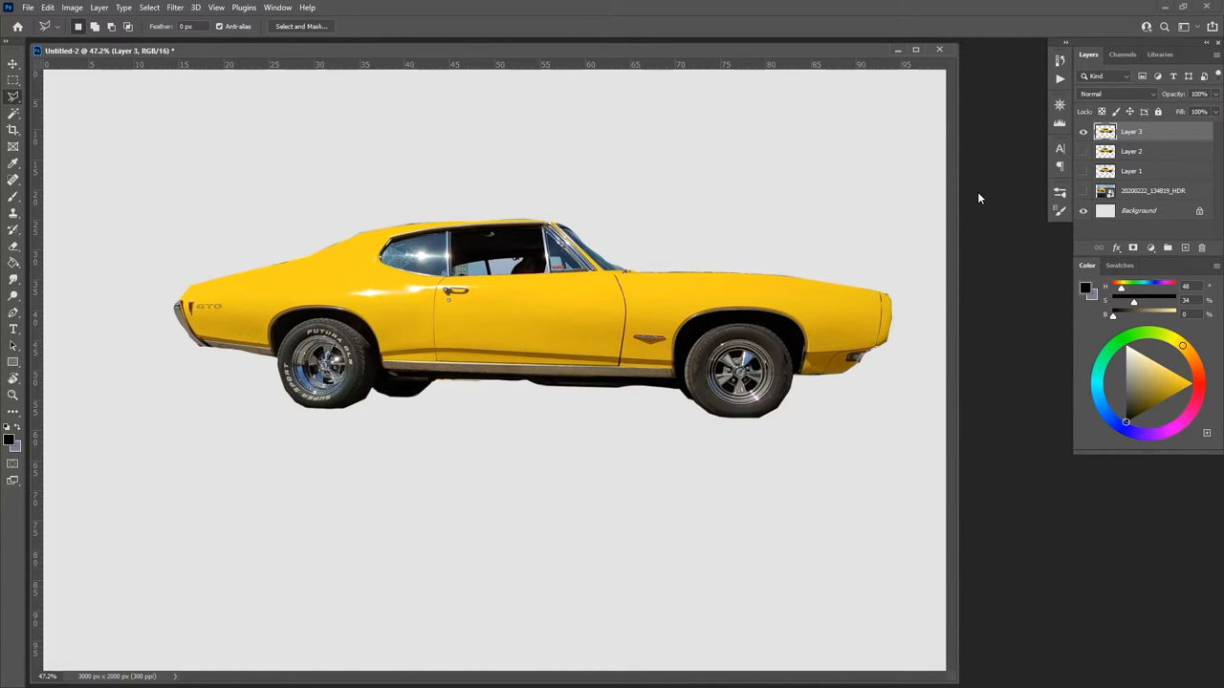
Brush-letter POLY LASSO in gray above the car, then toggle the photo layer visibility
{"action": "left_click_drag", "start_coordinate": [130, 134], "coordinate": [163, 200]}
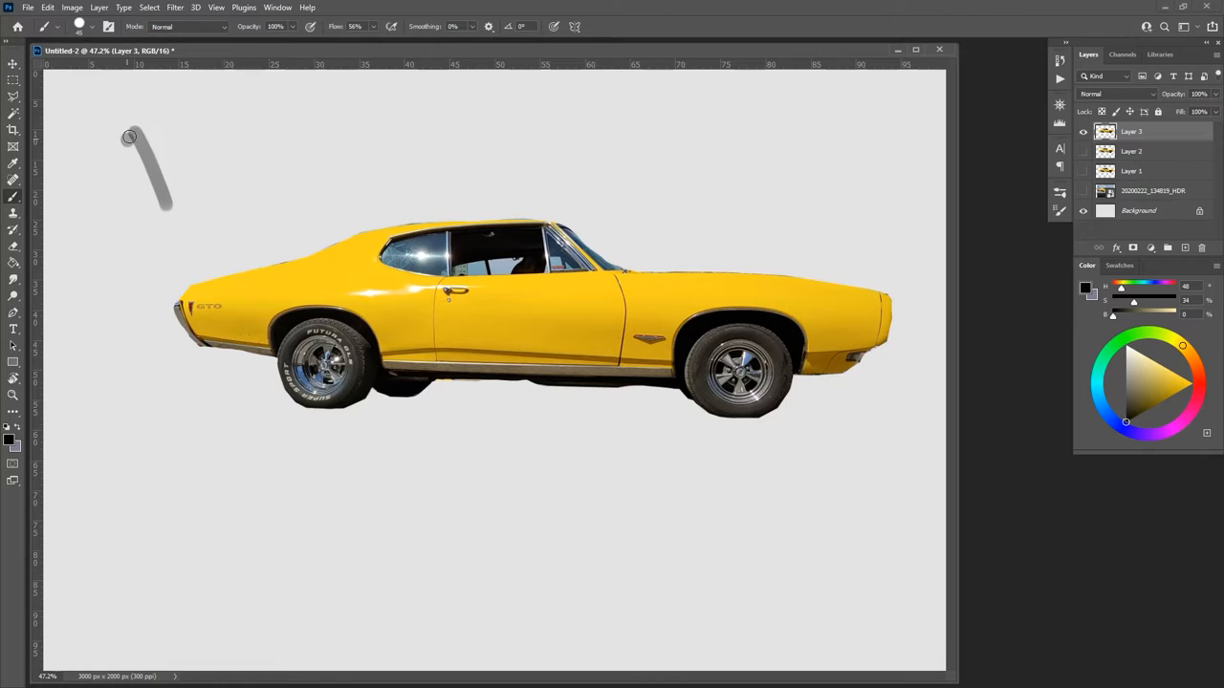
{"action": "left_click_drag", "start_coordinate": [130, 137], "coordinate": [306, 172]}
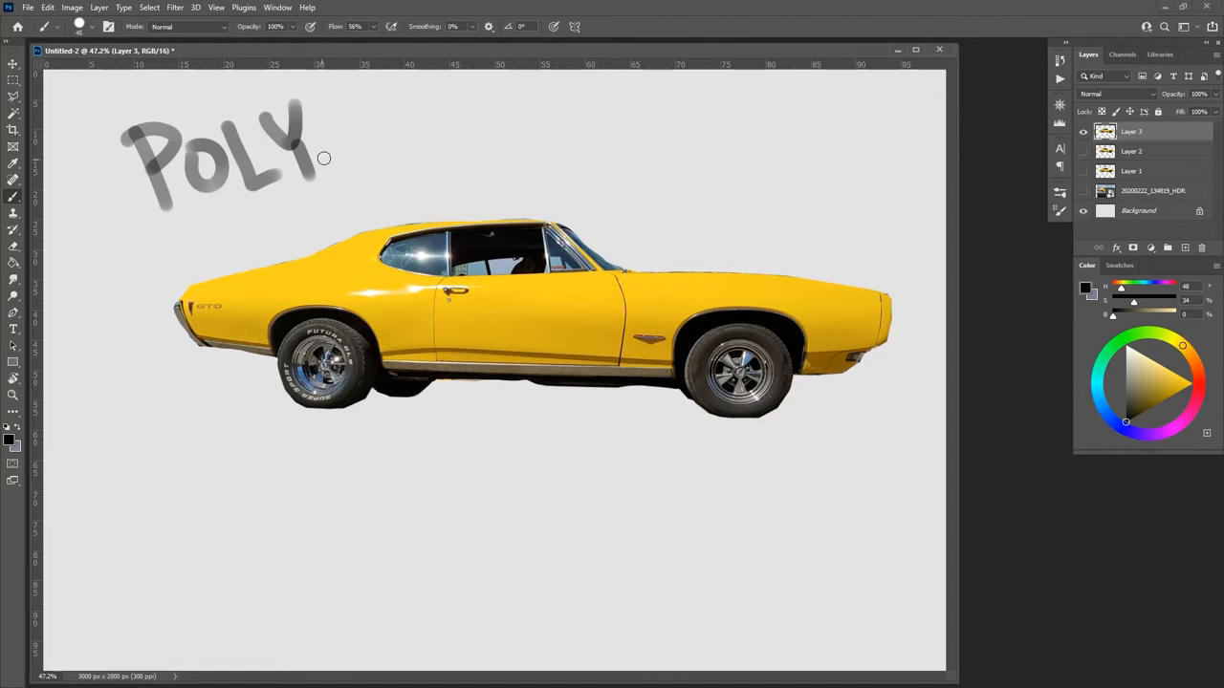
{"action": "left_click_drag", "start_coordinate": [344, 143], "coordinate": [520, 105]}
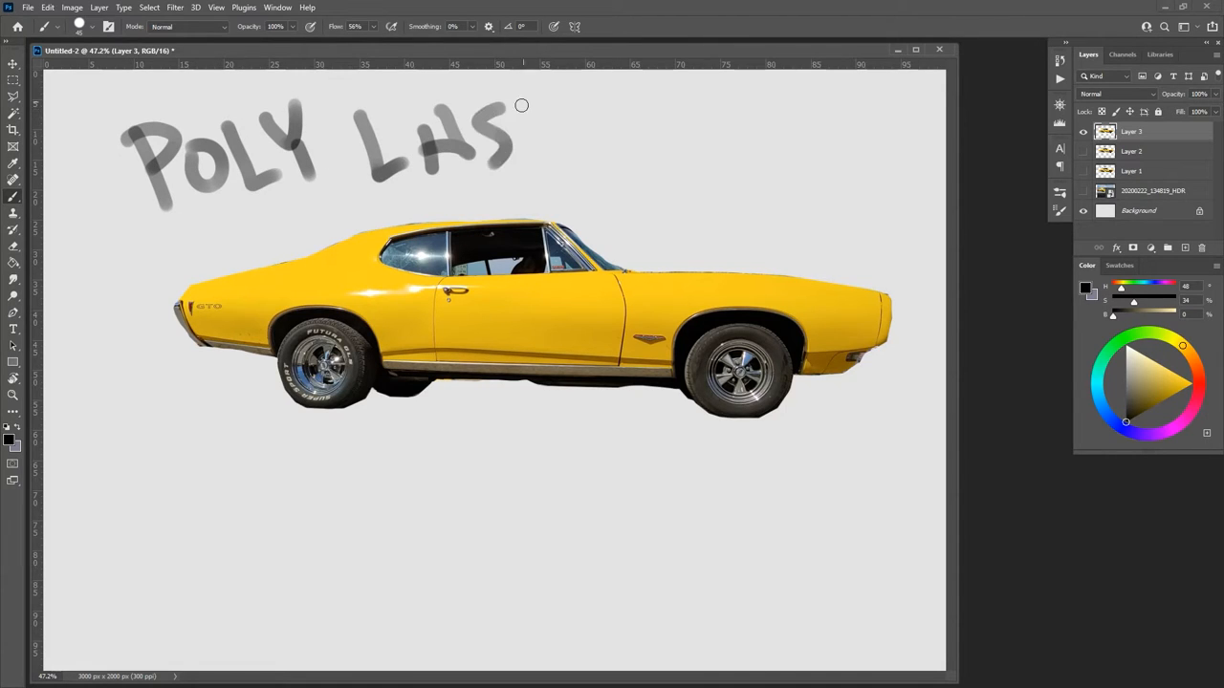
{"action": "left_click_drag", "start_coordinate": [520, 105], "coordinate": [589, 134]}
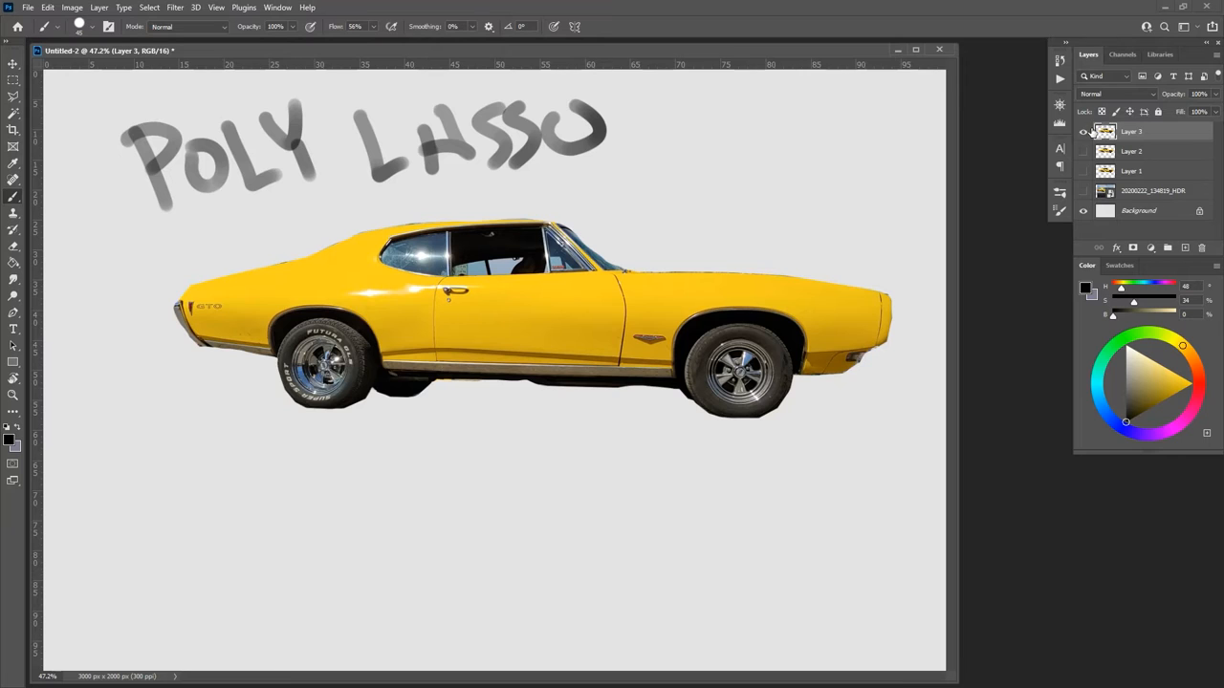
{"action": "left_click", "coordinate": [1083, 130]}
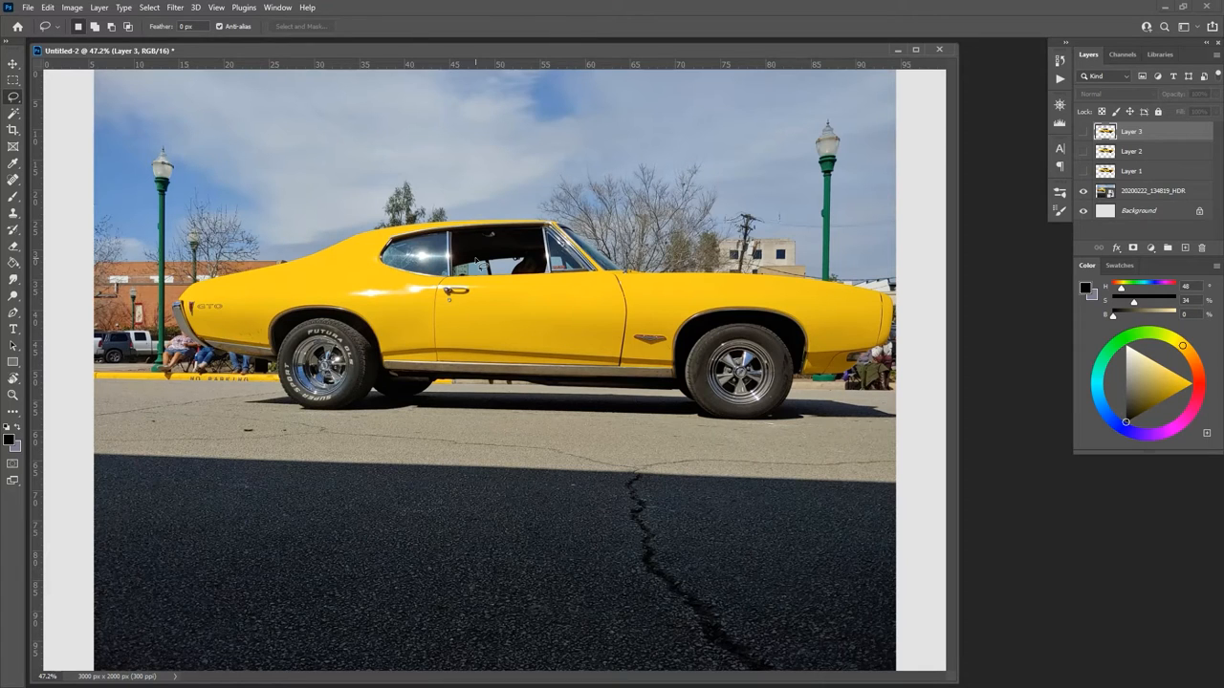
Select the yellow car body with the Magic Wand, adding further areas to the selection
{"action": "left_click", "coordinate": [14, 115]}
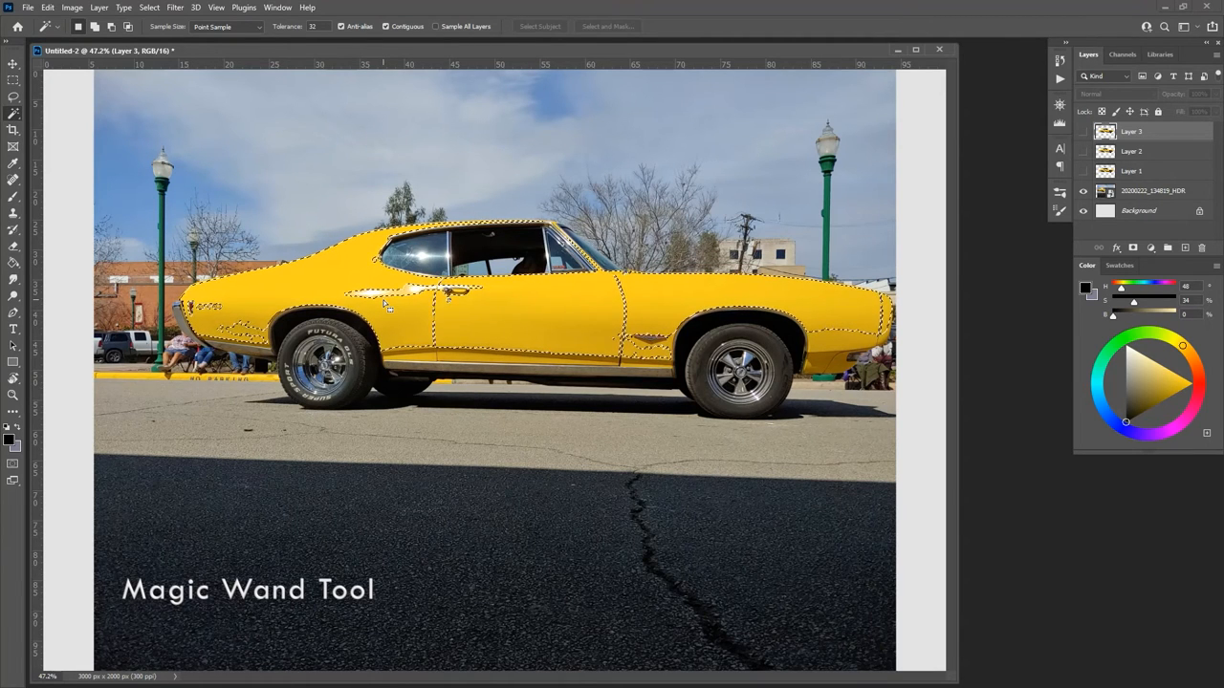
{"action": "left_click", "coordinate": [459, 306]}
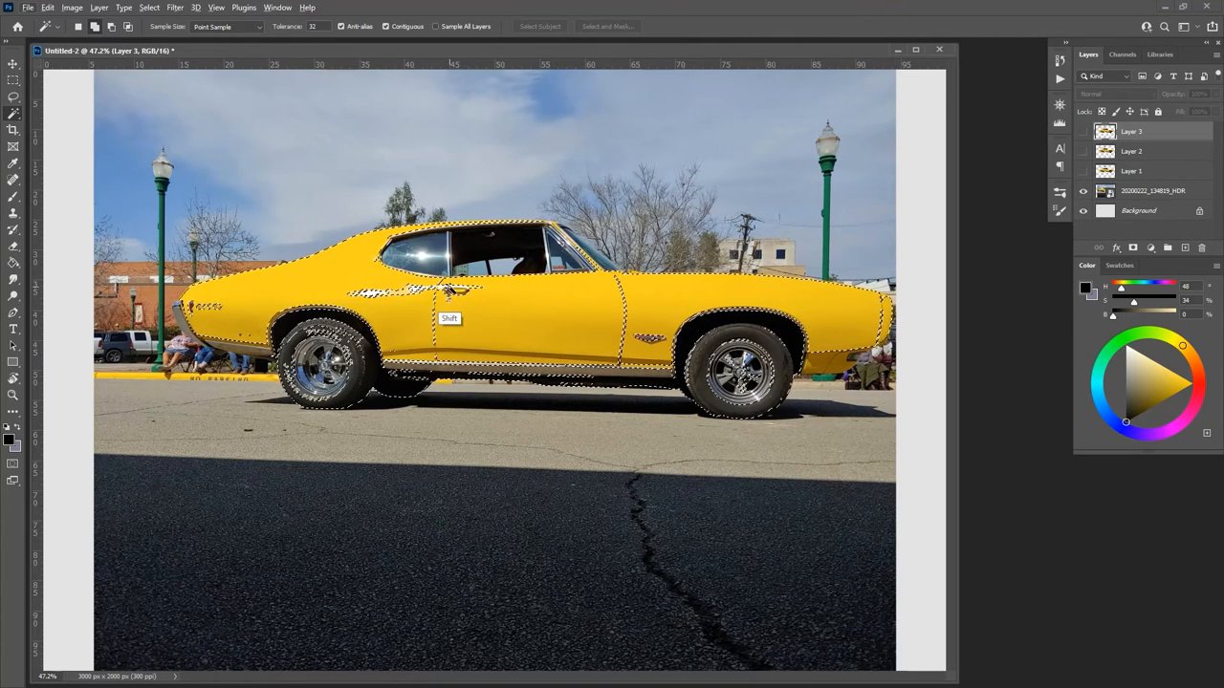
{"action": "left_click", "coordinate": [444, 287]}
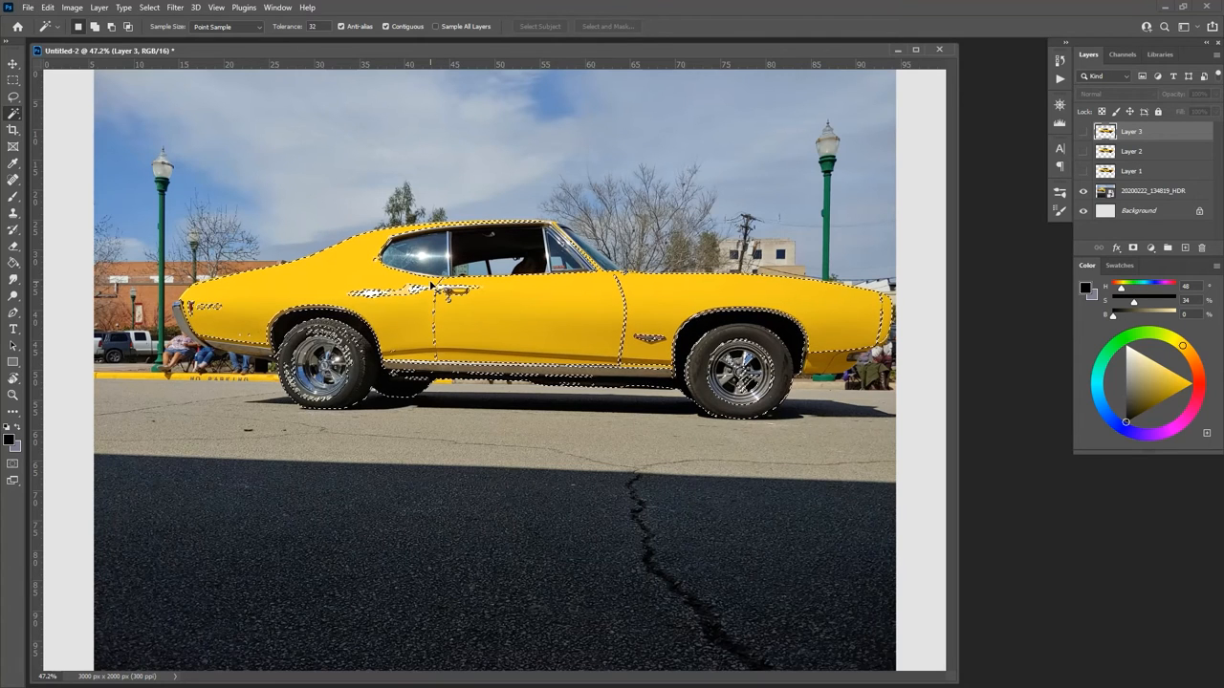
{"action": "left_click", "coordinate": [1167, 248]}
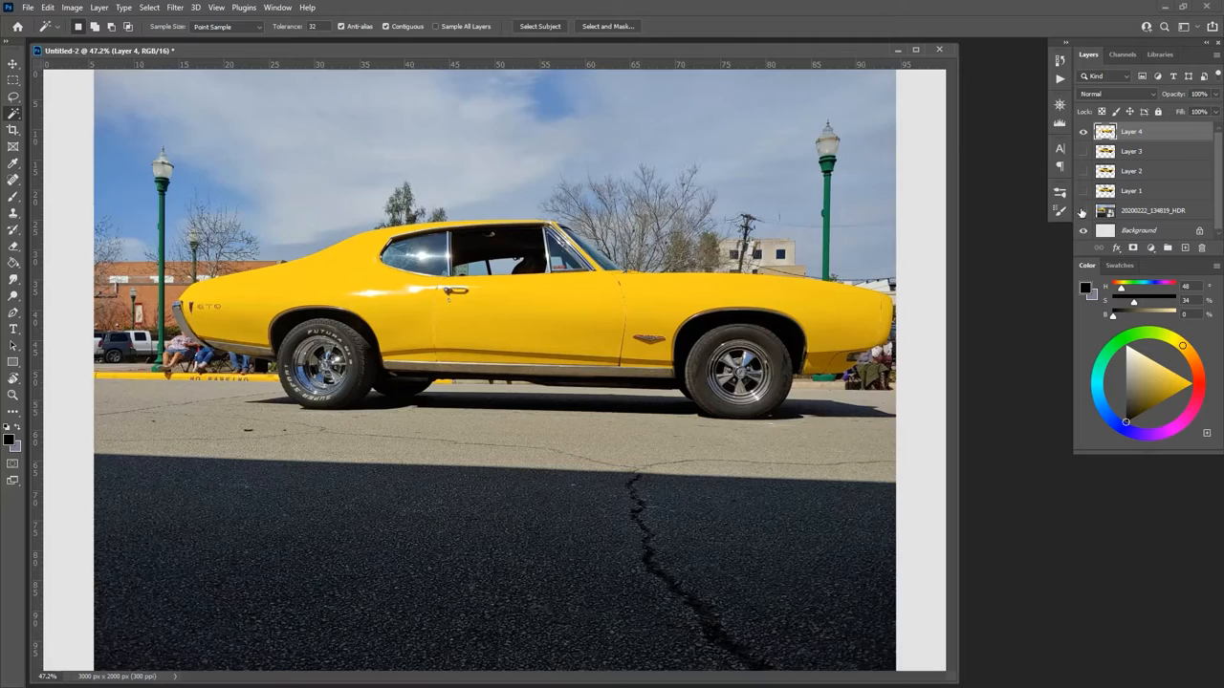
Toggle the photo layer and sketch a handwritten brush note on the canvas
{"action": "left_click", "coordinate": [1082, 210]}
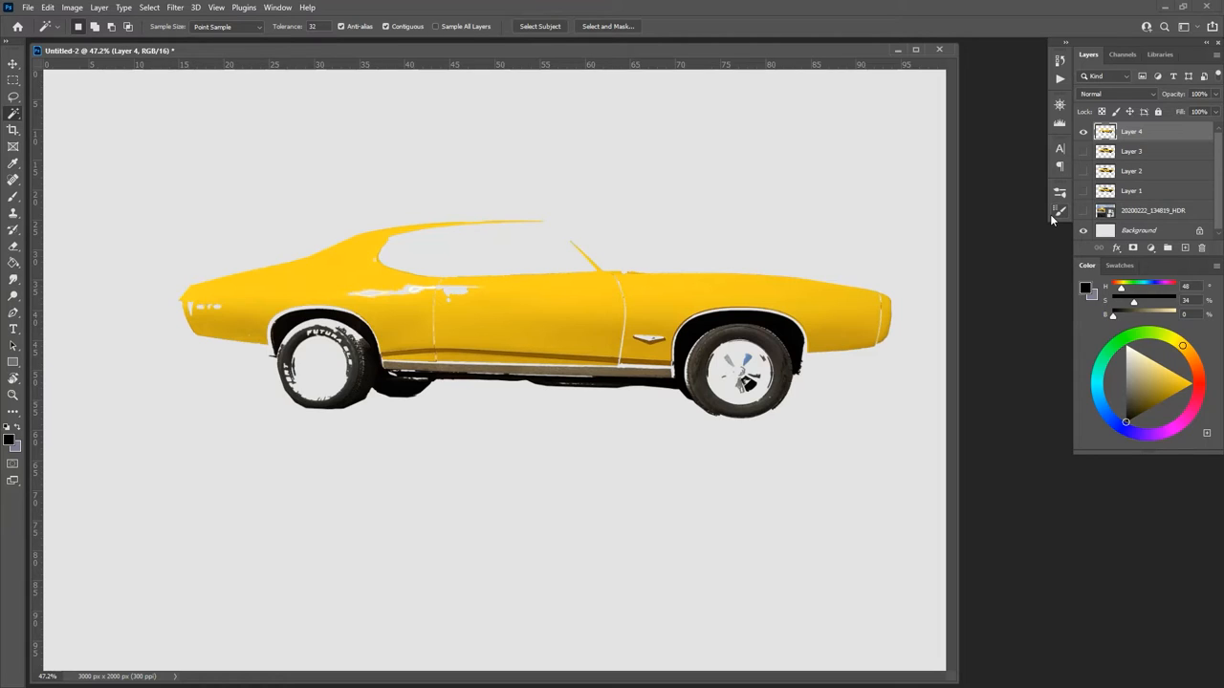
{"action": "left_click_drag", "start_coordinate": [172, 119], "coordinate": [195, 191]}
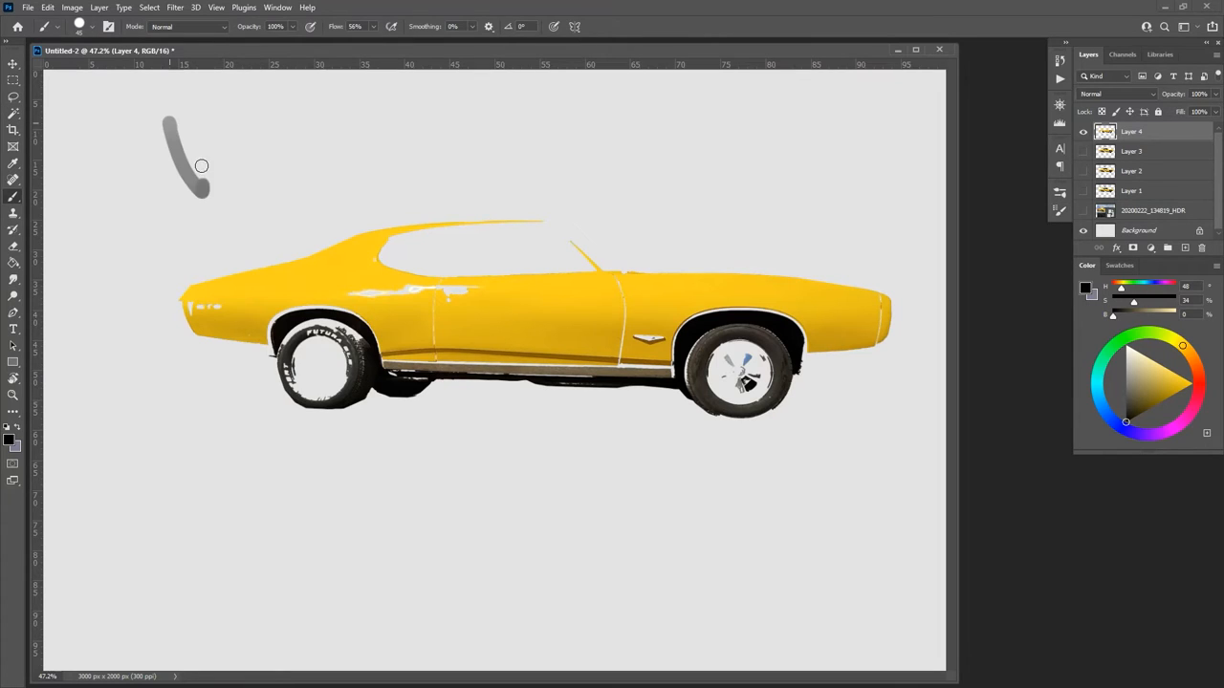
{"action": "left_click_drag", "start_coordinate": [201, 165], "coordinate": [398, 180]}
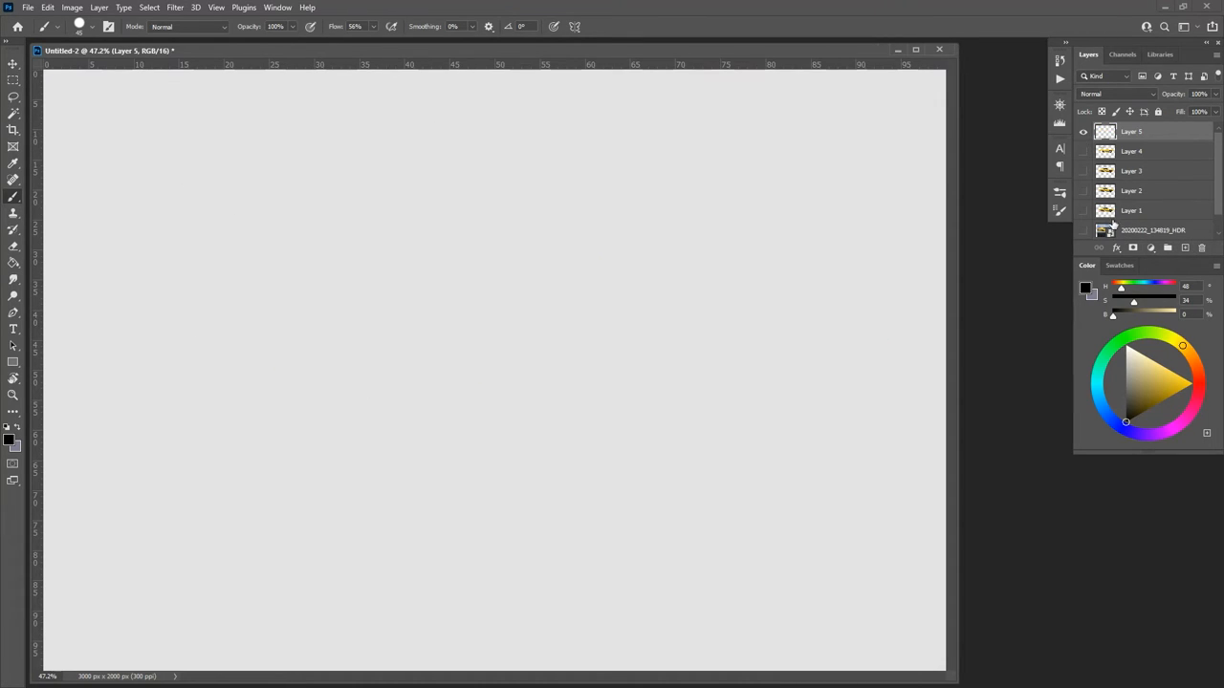
Show the photo, cut the car to Layer 5 with Quick Selection, and add empty Layer 6
{"action": "left_click", "coordinate": [1082, 229]}
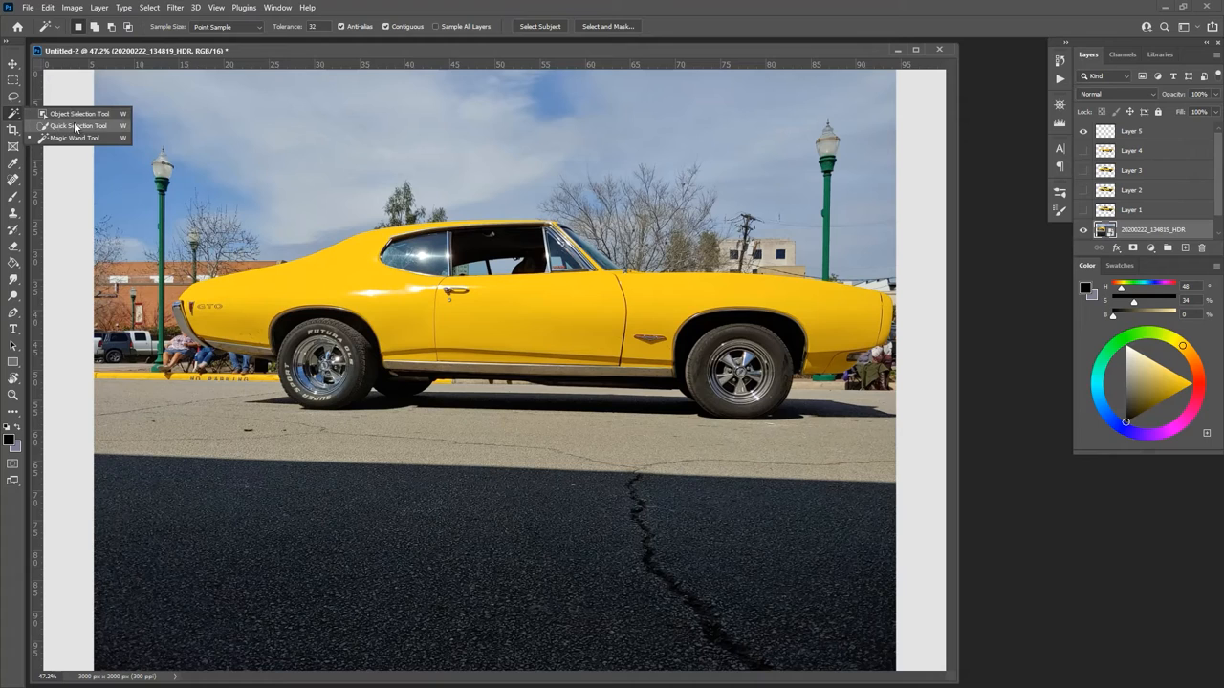
{"action": "left_click", "coordinate": [80, 126]}
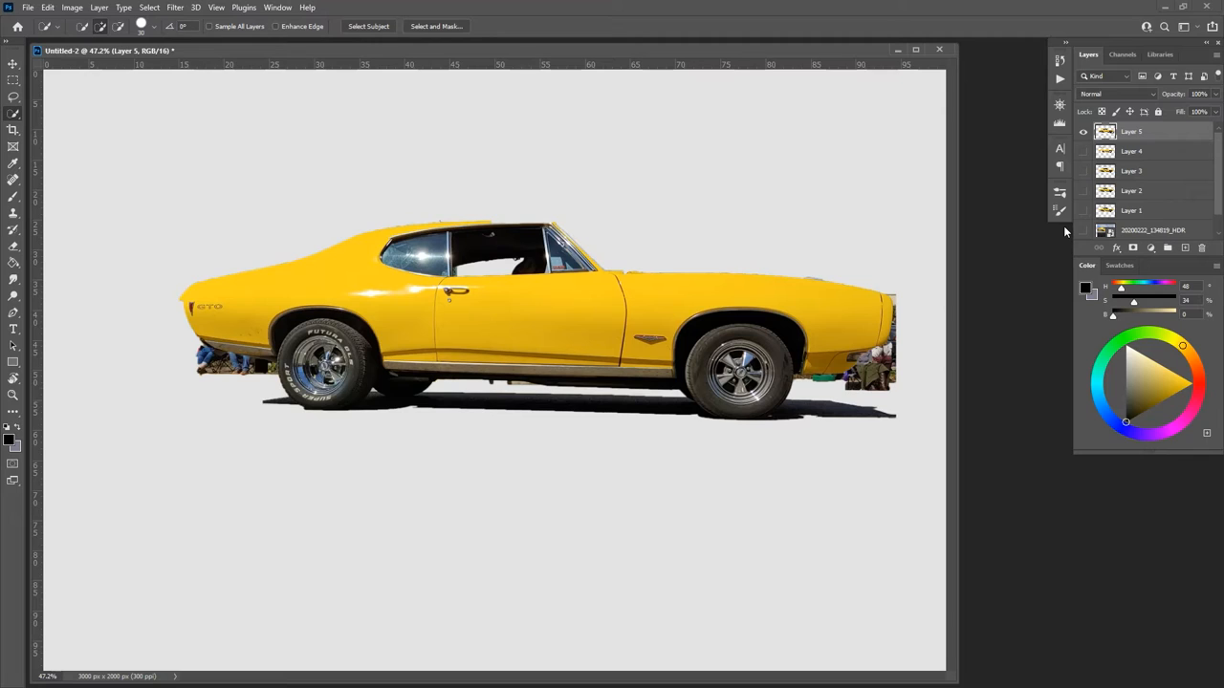
{"action": "left_click", "coordinate": [1185, 249]}
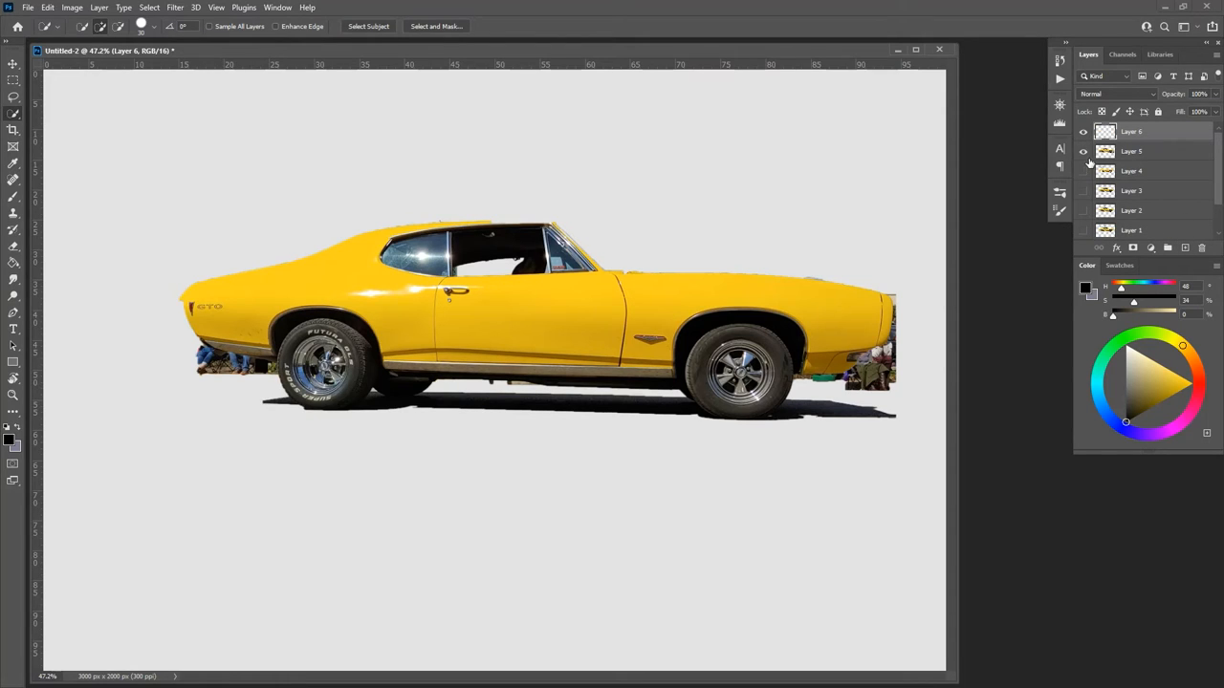
Show the original photo again and sketch a handwritten note over the sky
{"action": "left_click", "coordinate": [1082, 151]}
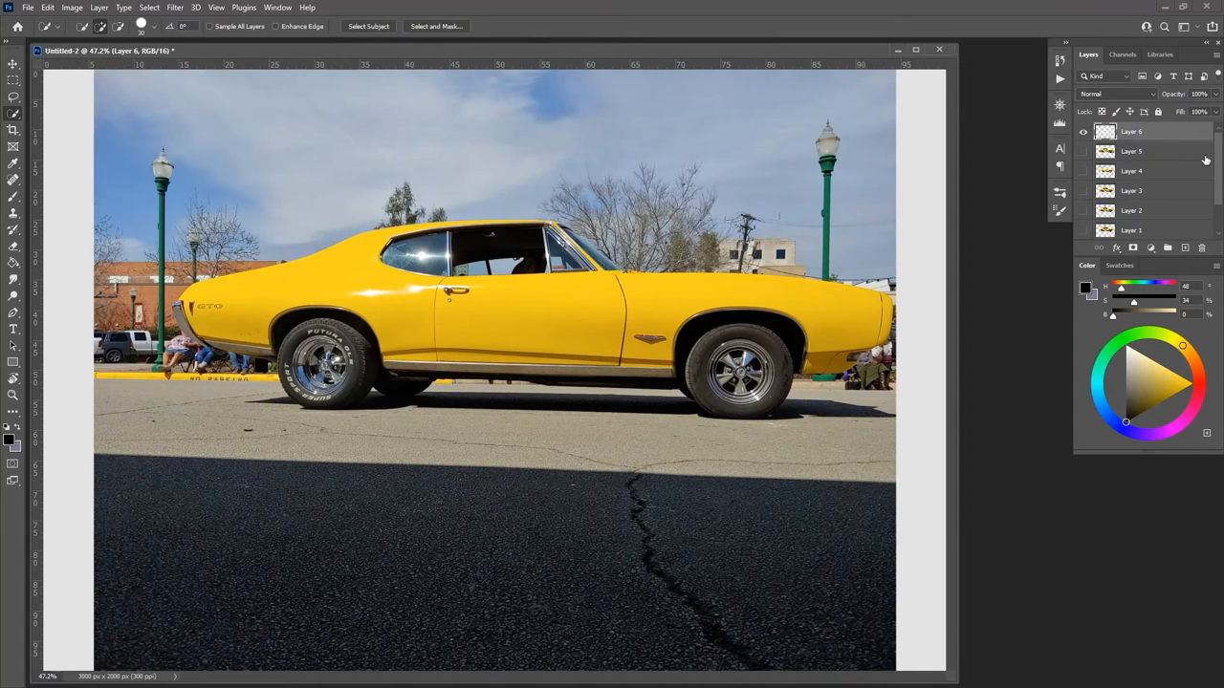
{"action": "left_click", "coordinate": [1132, 151]}
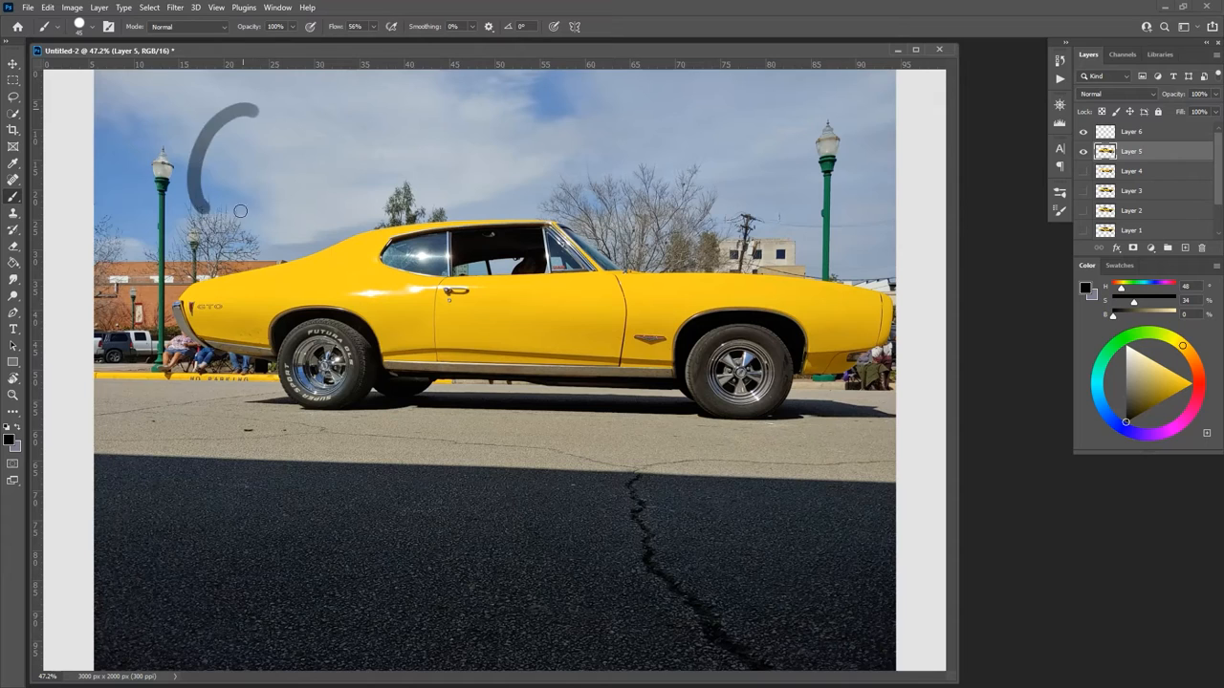
{"action": "left_click_drag", "start_coordinate": [239, 210], "coordinate": [482, 189]}
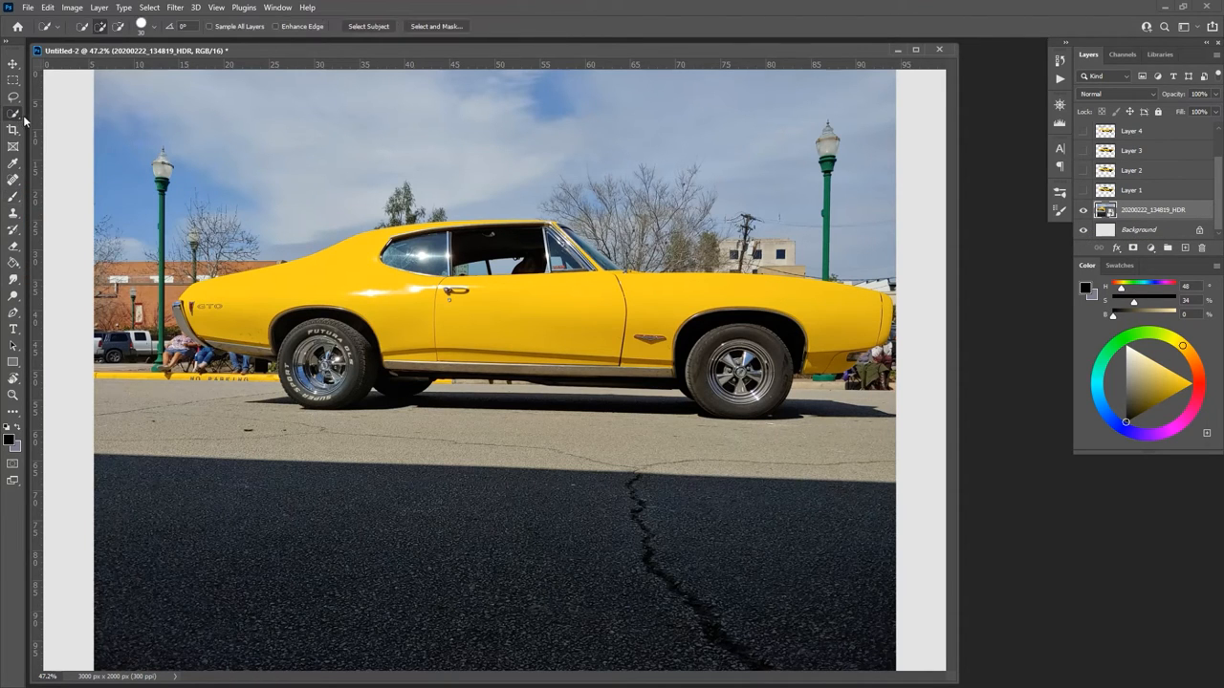
Box the car with Object Selection, dismiss the warning, and view the cutout without the photo
{"action": "left_click", "coordinate": [12, 114]}
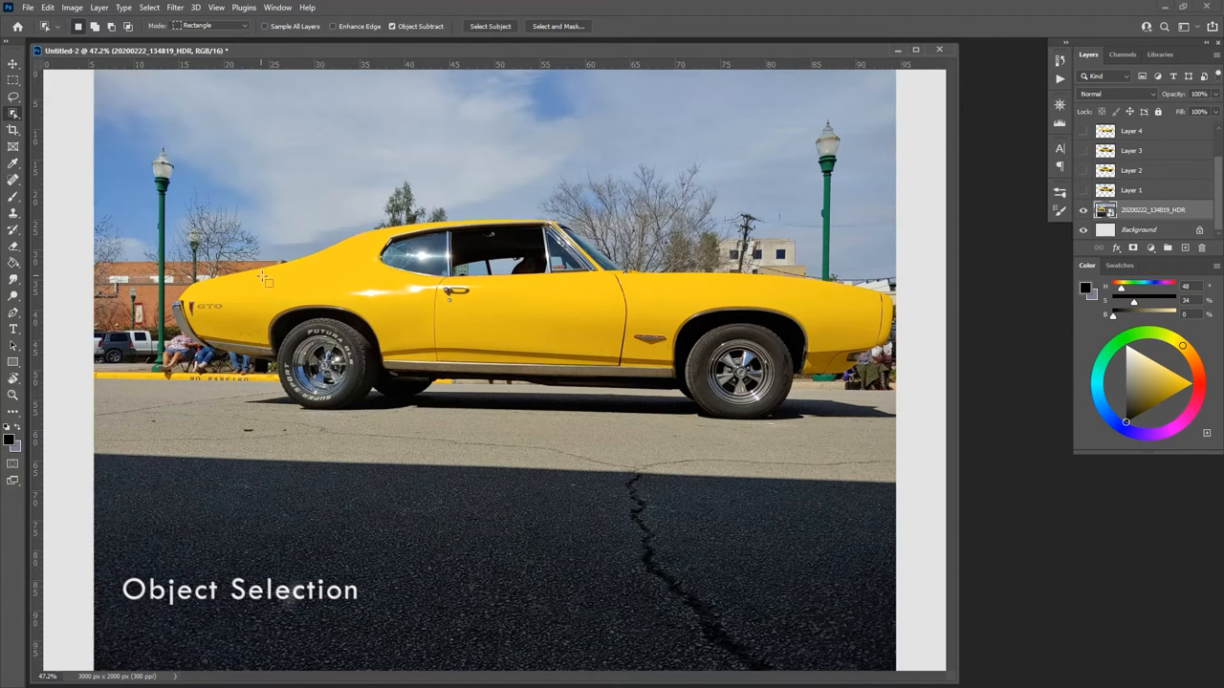
{"action": "left_click_drag", "start_coordinate": [265, 283], "coordinate": [834, 346]}
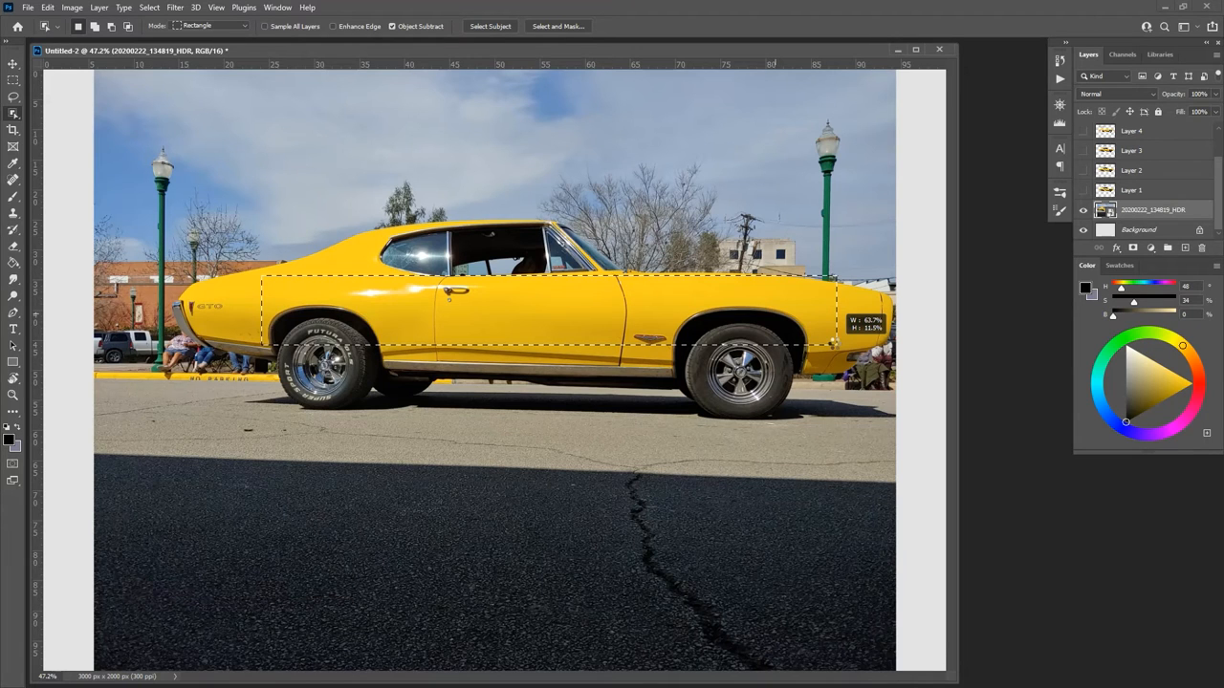
{"action": "left_click", "coordinate": [489, 27]}
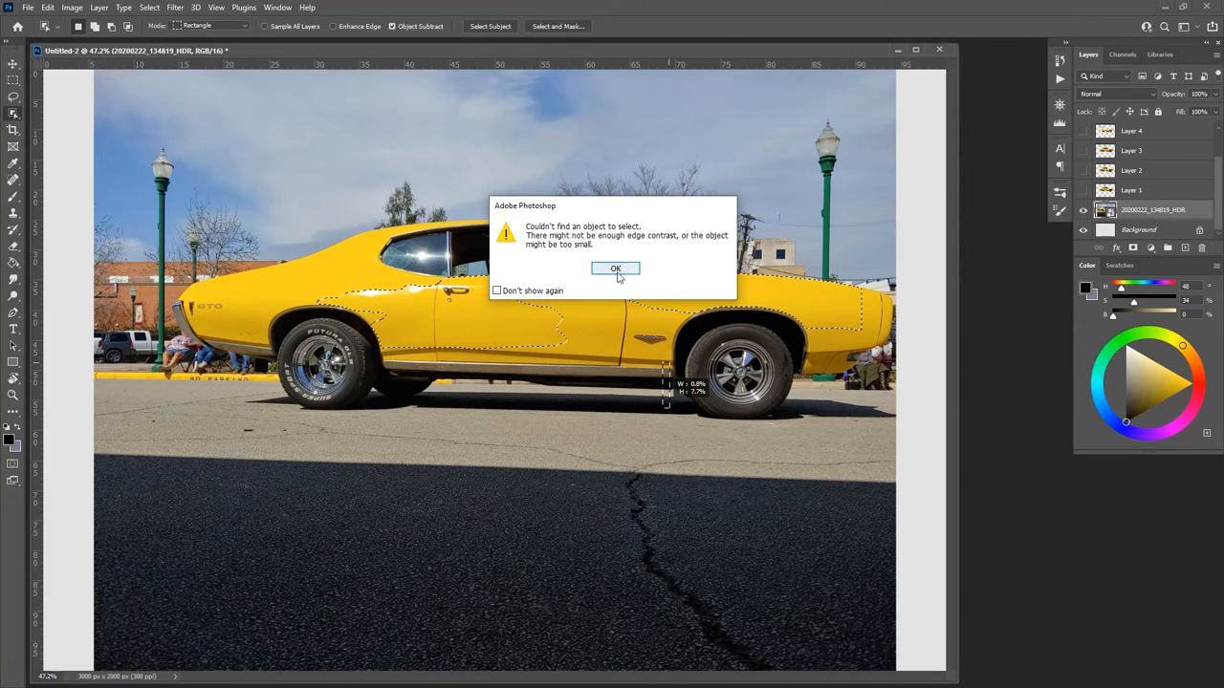
{"action": "left_click", "coordinate": [616, 268]}
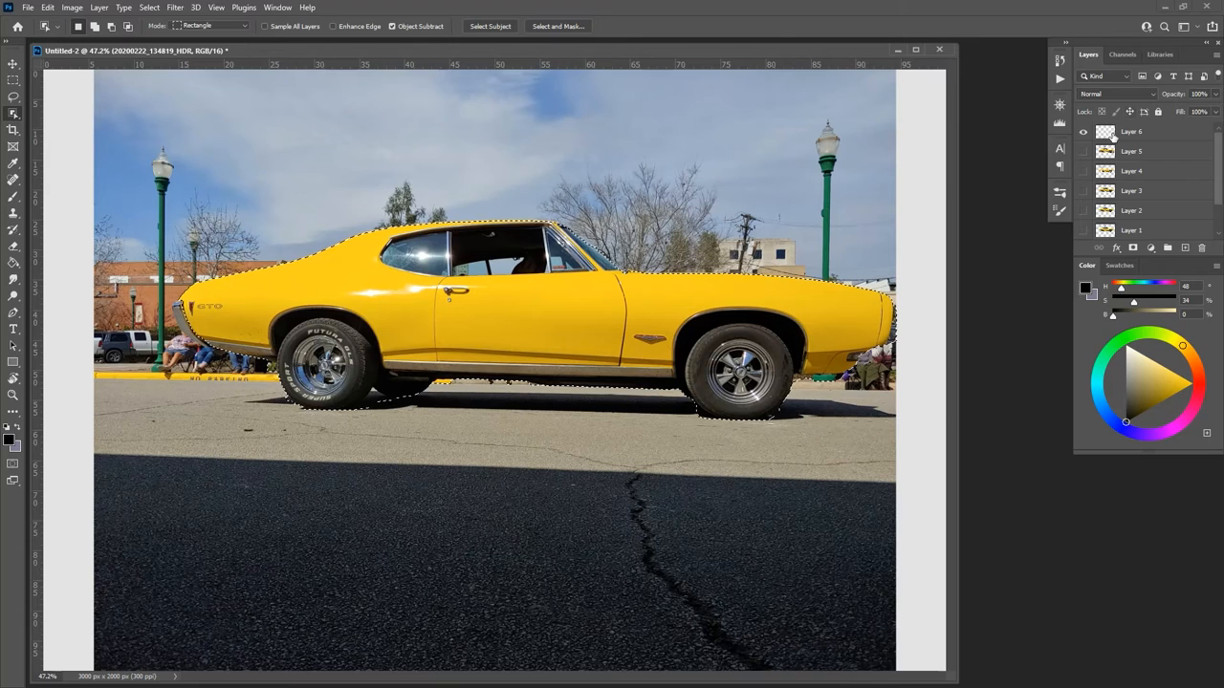
{"action": "left_click", "coordinate": [1132, 132]}
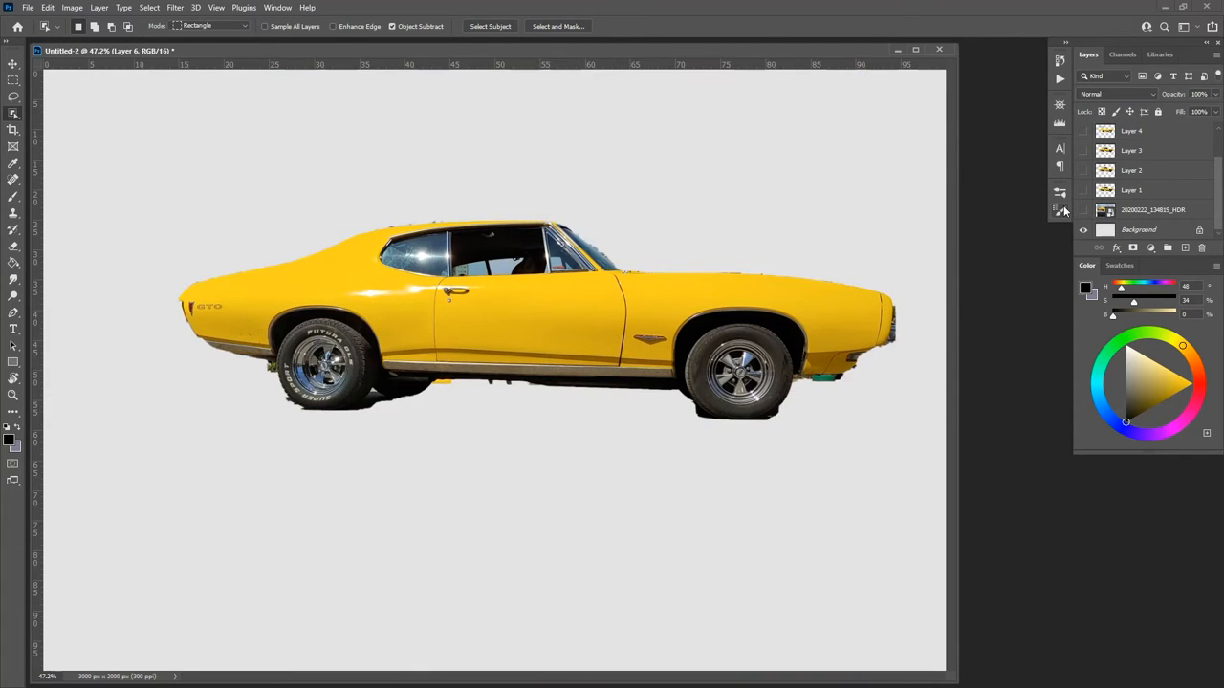
{"action": "mouse_move", "coordinate": [1062, 208]}
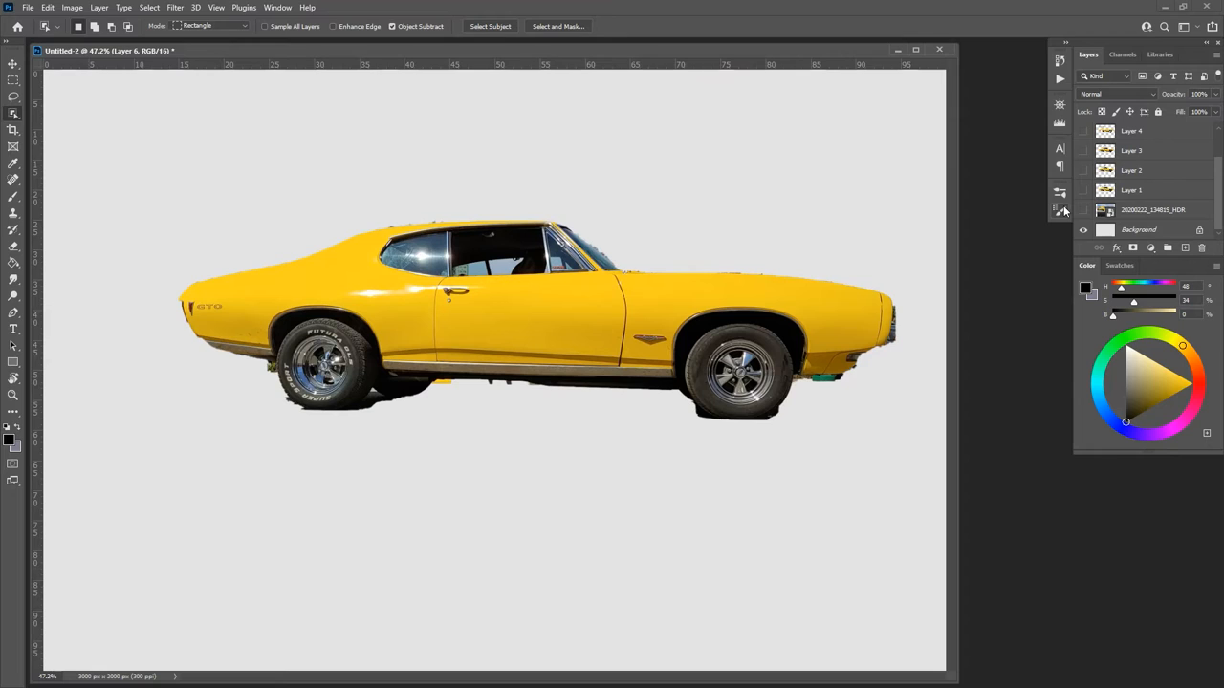
Hand-letter an OB label with the brush above the car
{"action": "left_click_drag", "start_coordinate": [169, 124], "coordinate": [201, 207]}
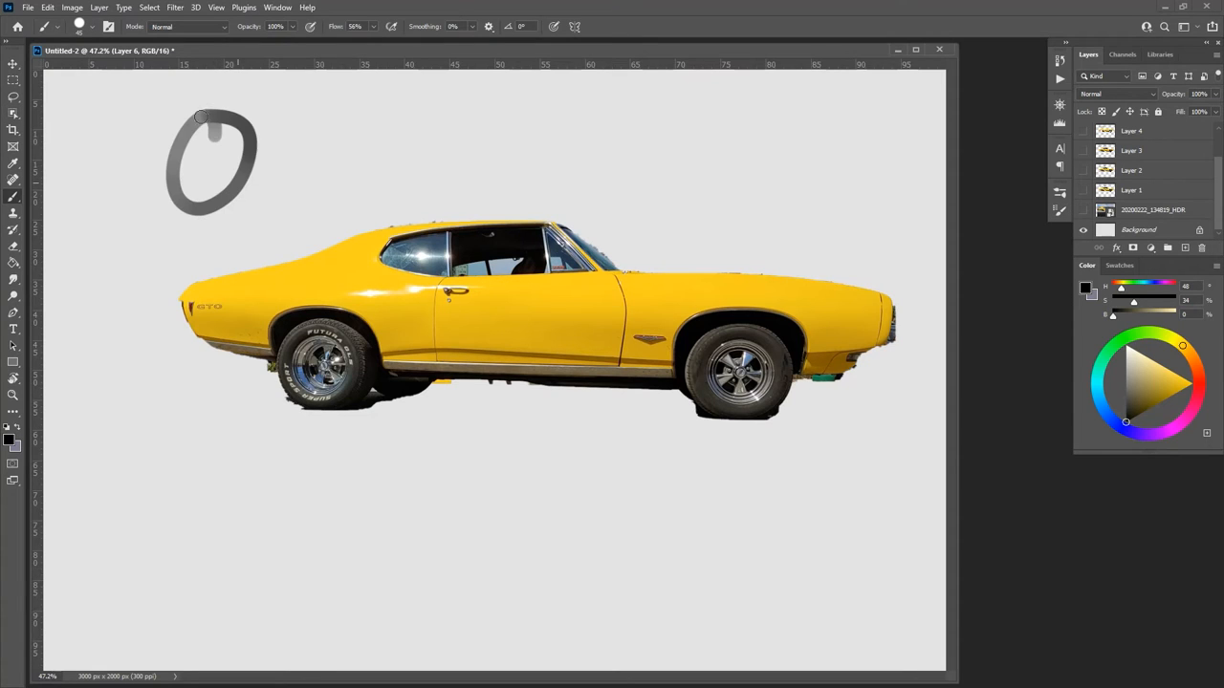
{"action": "left_click_drag", "start_coordinate": [297, 105], "coordinate": [430, 96]}
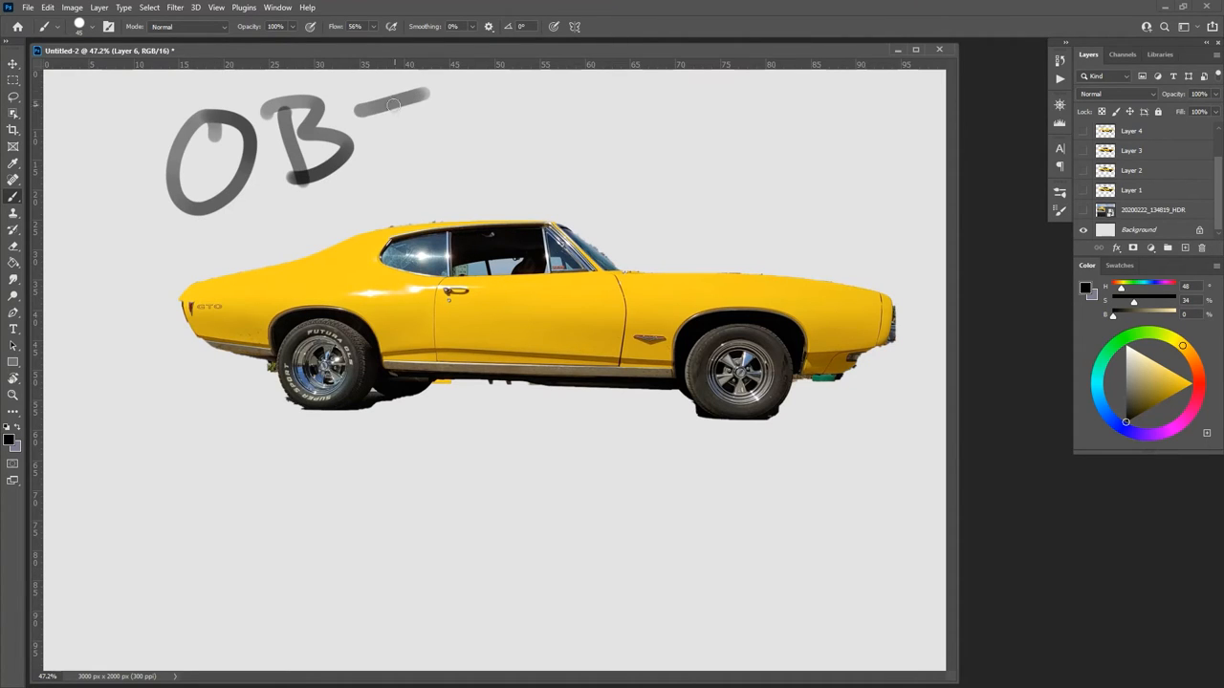
{"action": "left_click_drag", "start_coordinate": [392, 103], "coordinate": [321, 187]}
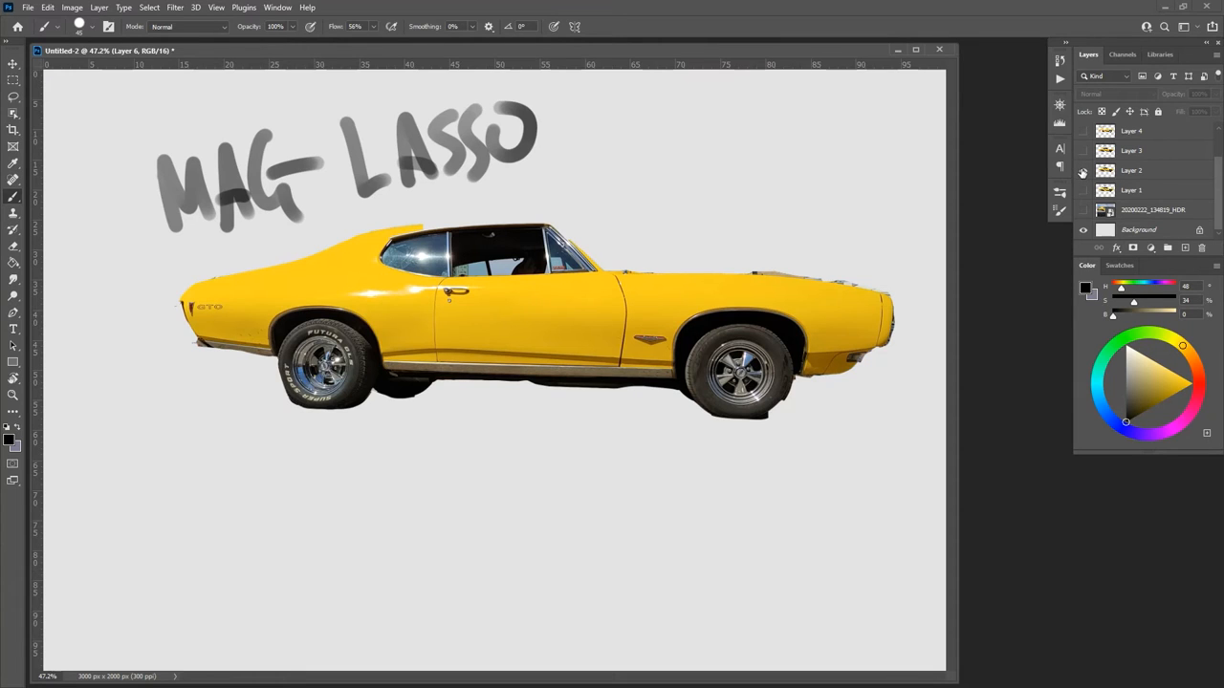
Compare the quick and object cutout layers, show the original photo, and bring up the Select menu
{"action": "left_click", "coordinate": [1082, 149]}
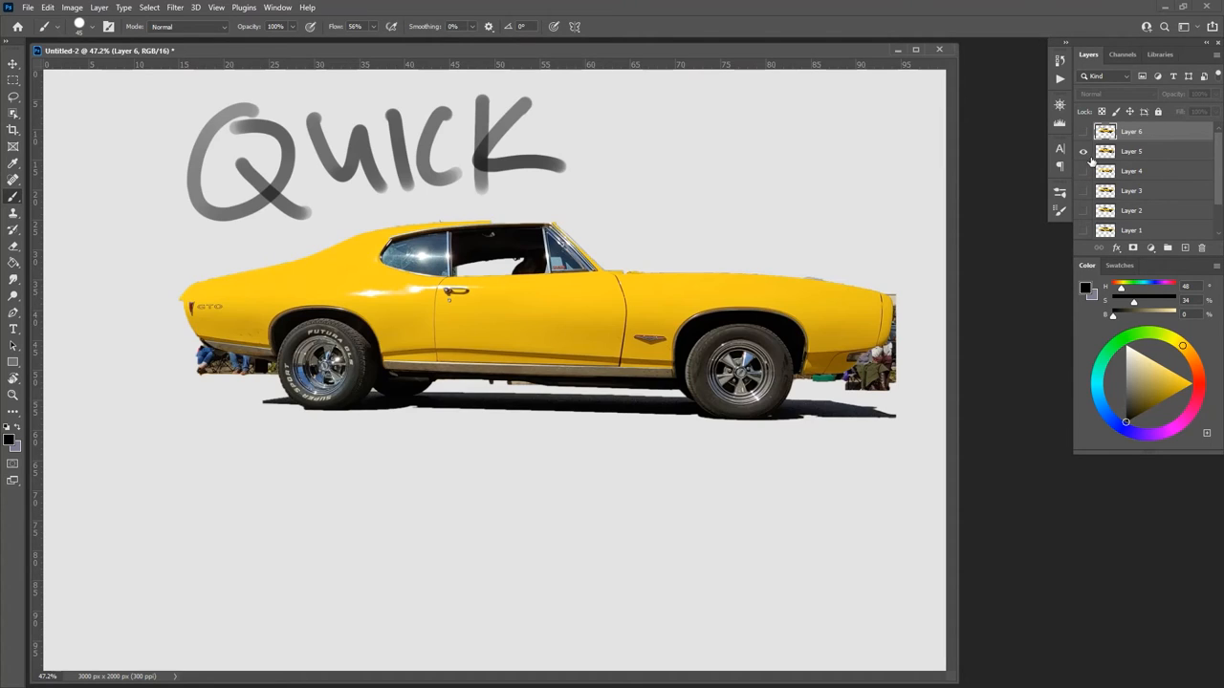
{"action": "left_click", "coordinate": [1082, 152]}
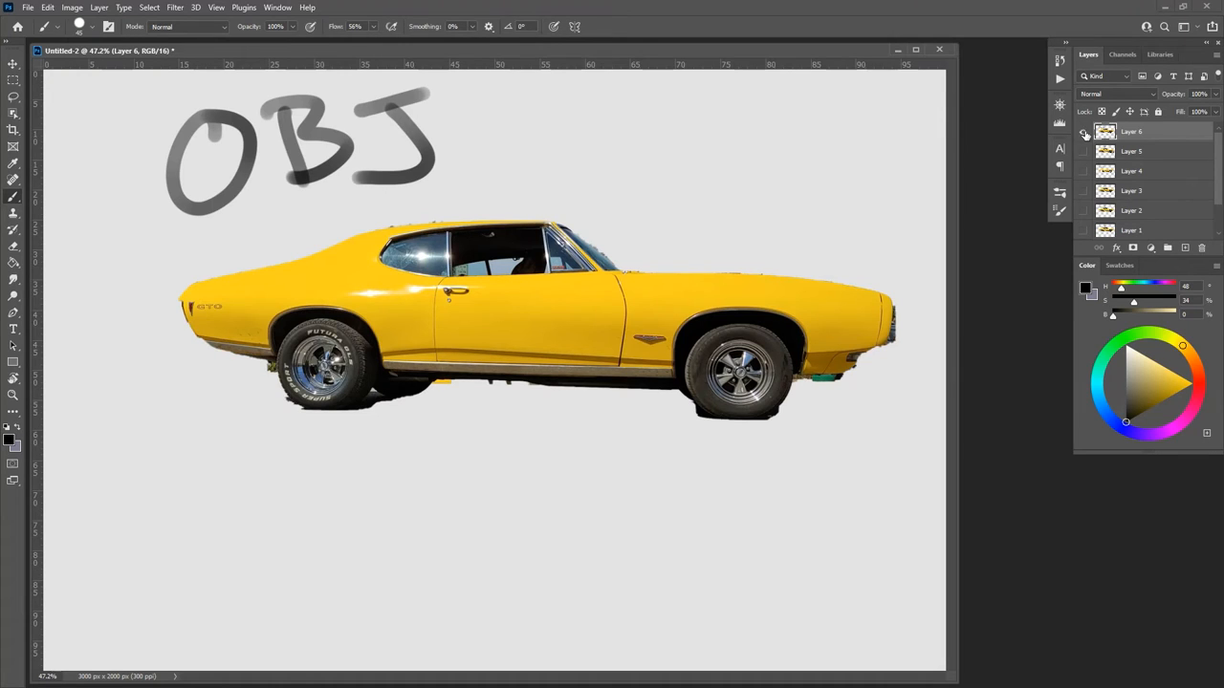
{"action": "left_click", "coordinate": [1084, 132]}
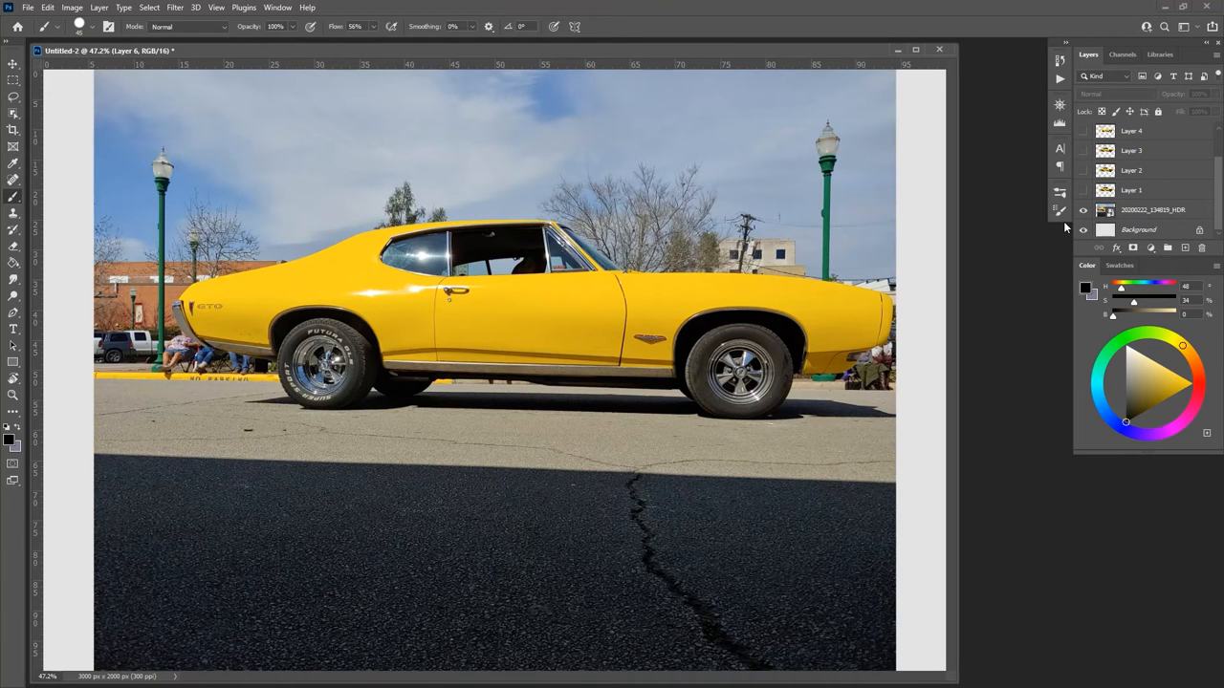
{"action": "left_click", "coordinate": [150, 8]}
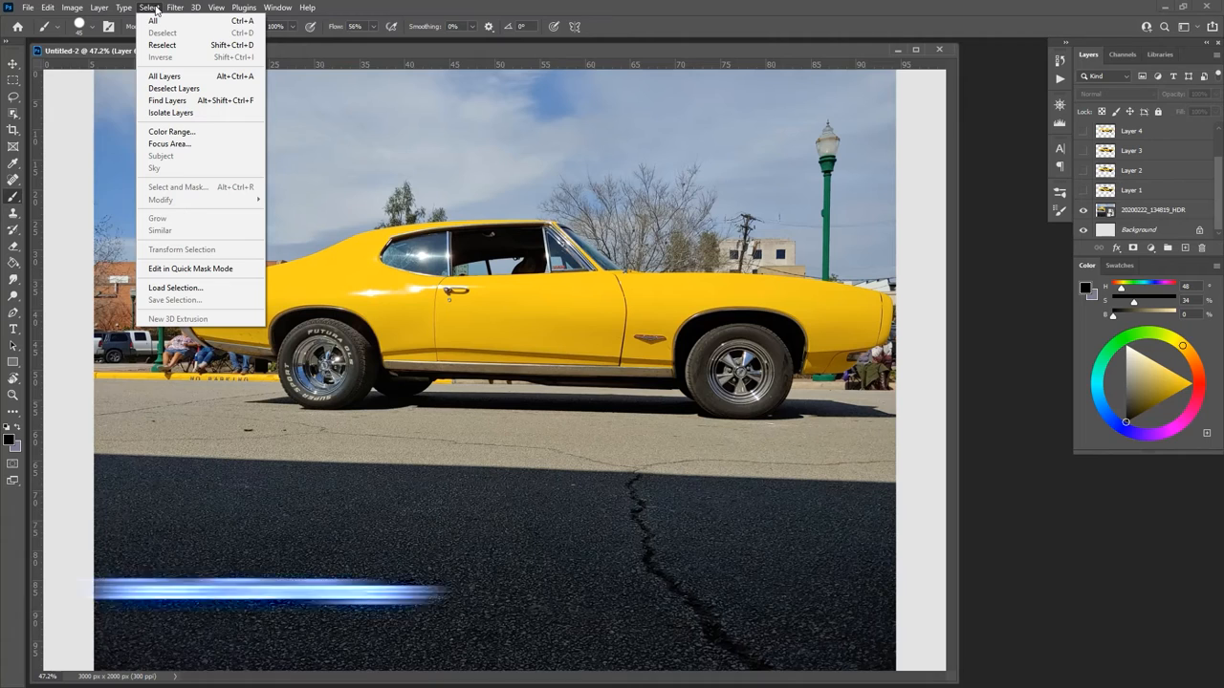
In Color Range, cycle Selection Preview through grayscale, black, white and overlay, and toggle the Image/Selection thumbnail
{"action": "left_click", "coordinate": [173, 130]}
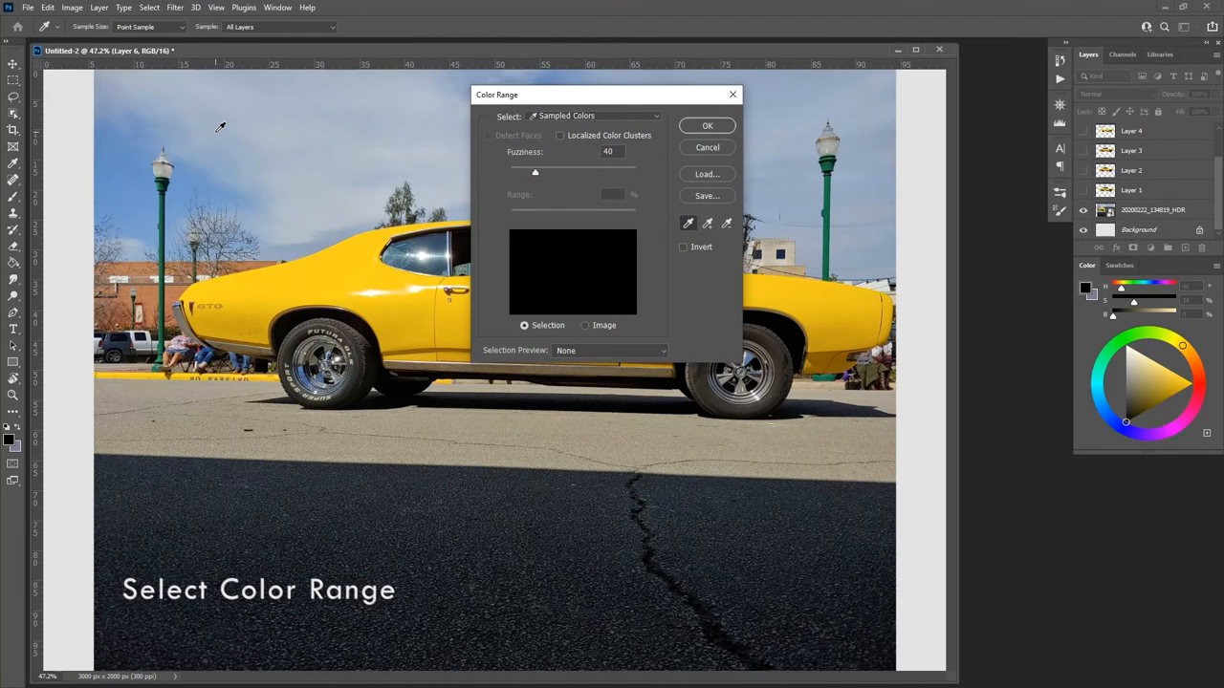
{"action": "mouse_move", "coordinate": [423, 288]}
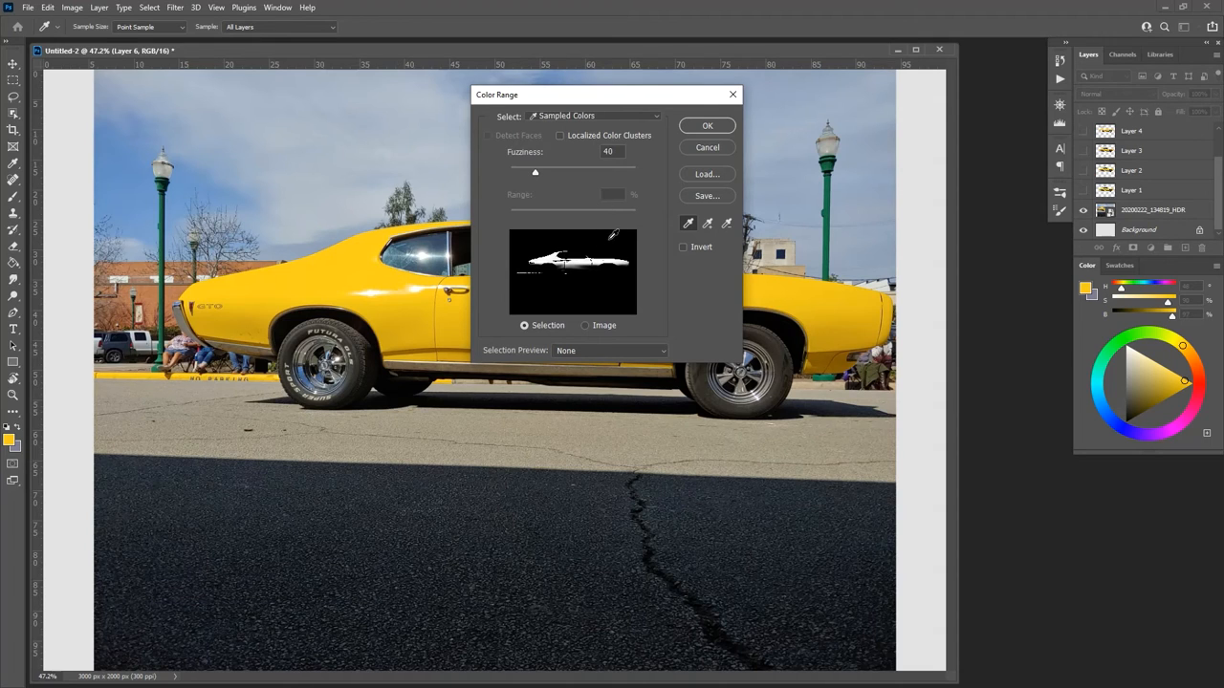
{"action": "left_click_drag", "start_coordinate": [609, 94], "coordinate": [635, 114]}
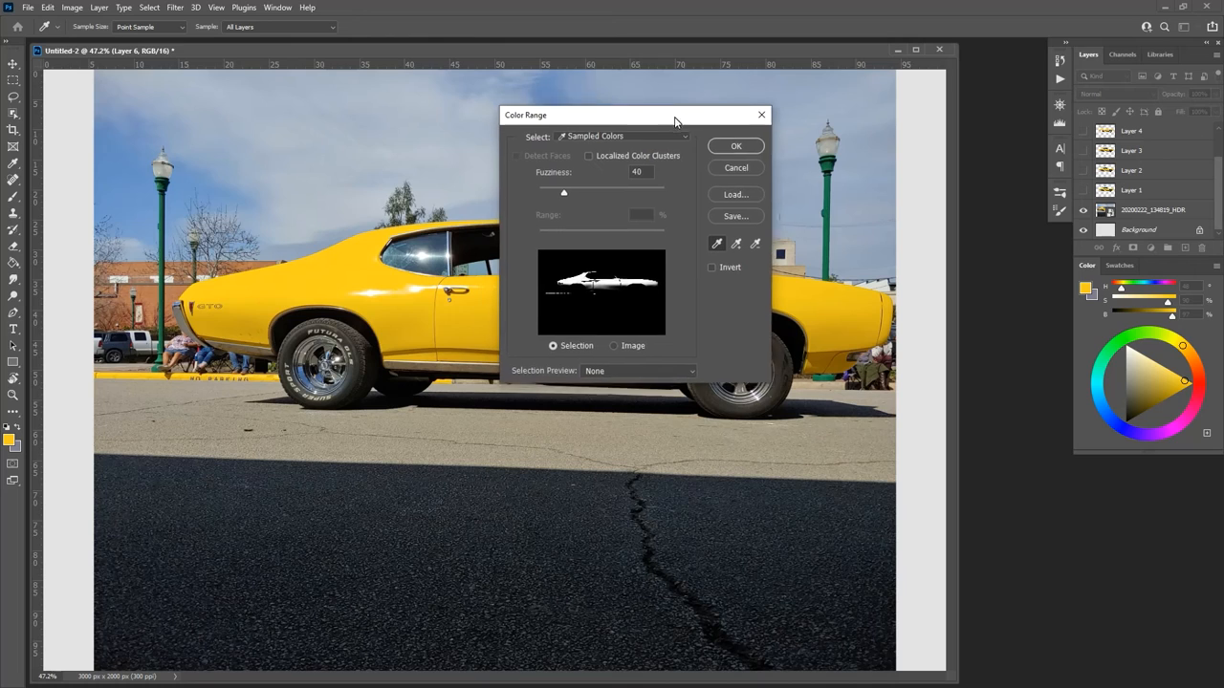
{"action": "left_click", "coordinate": [639, 374]}
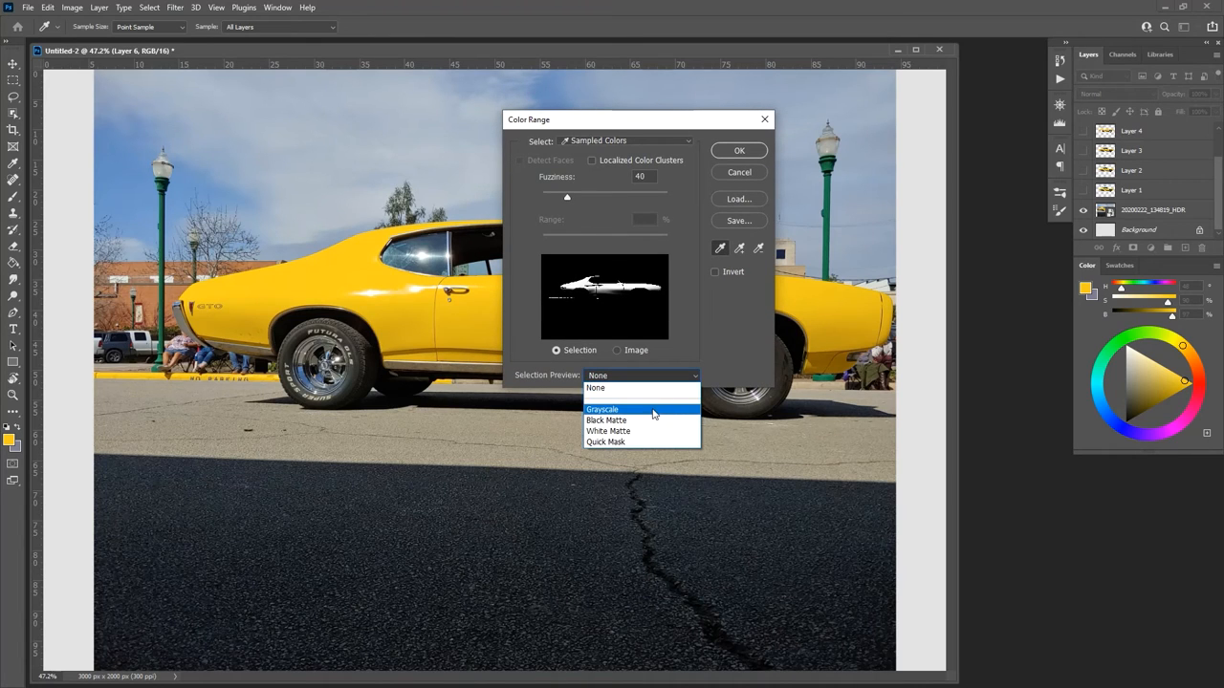
{"action": "left_click", "coordinate": [603, 409]}
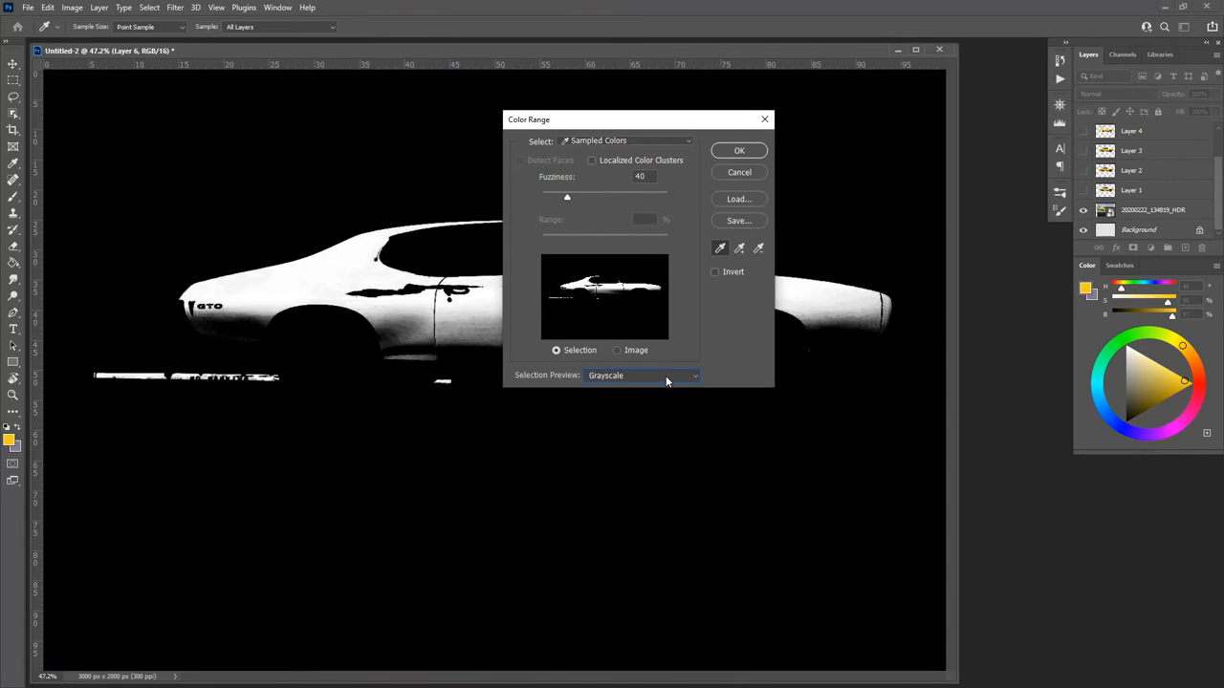
{"action": "left_click", "coordinate": [641, 375]}
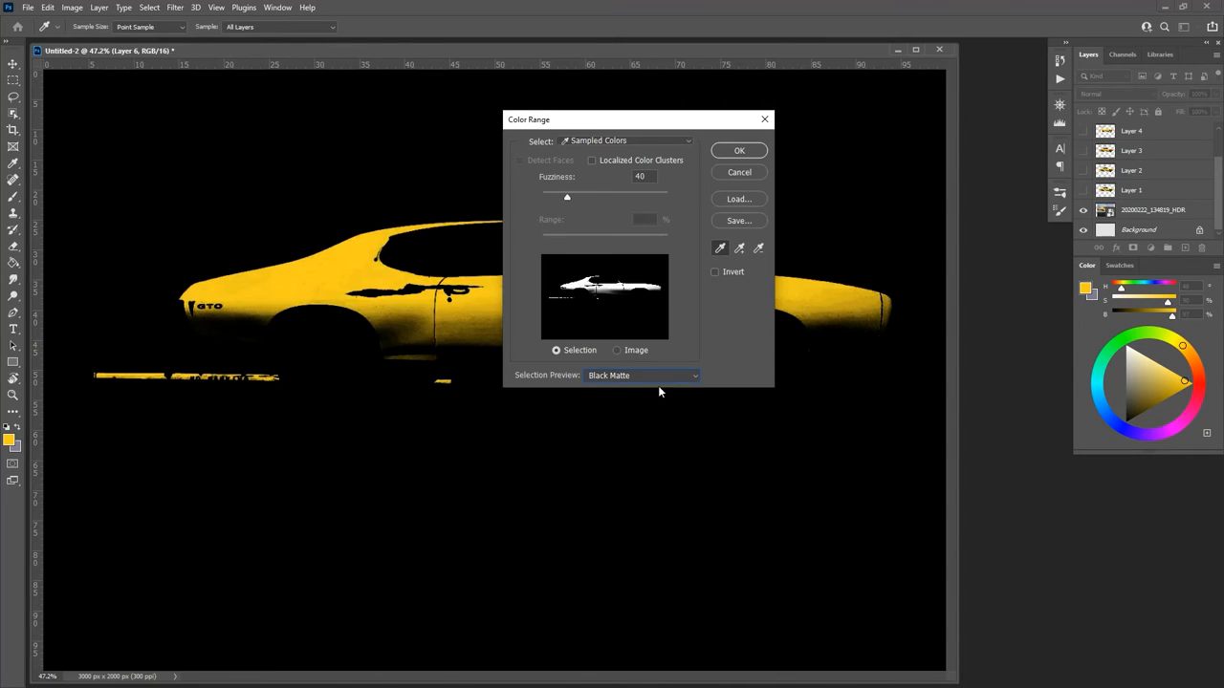
{"action": "left_click", "coordinate": [641, 375]}
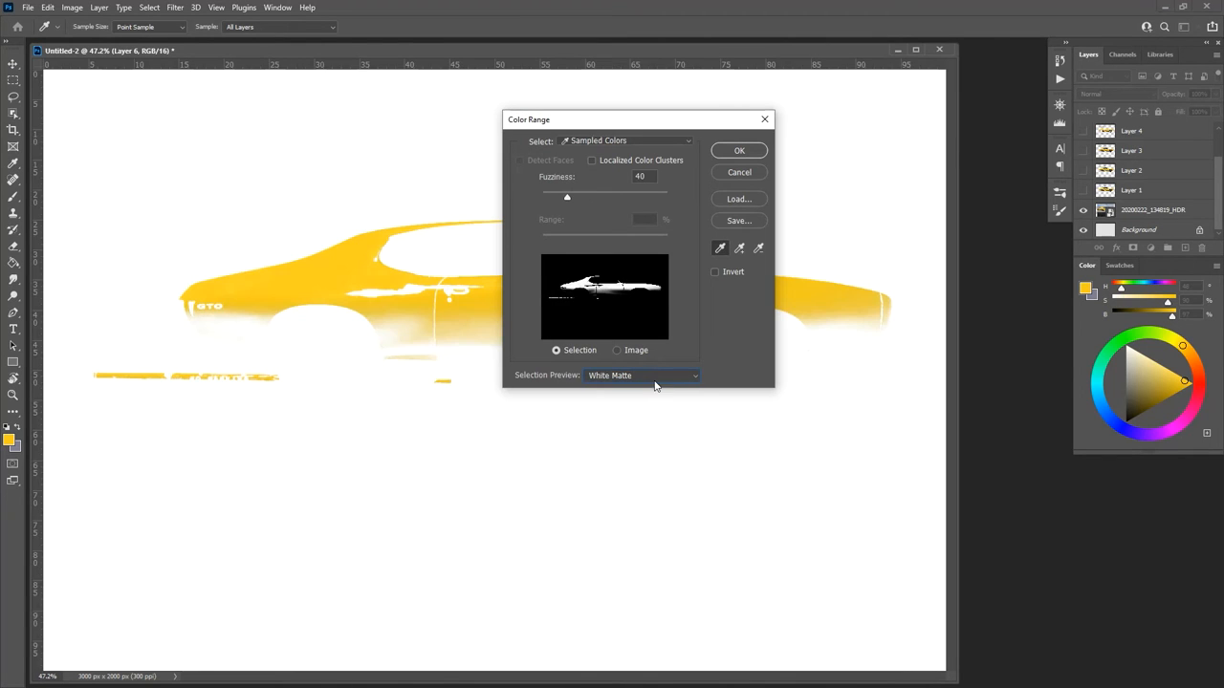
{"action": "left_click", "coordinate": [643, 375]}
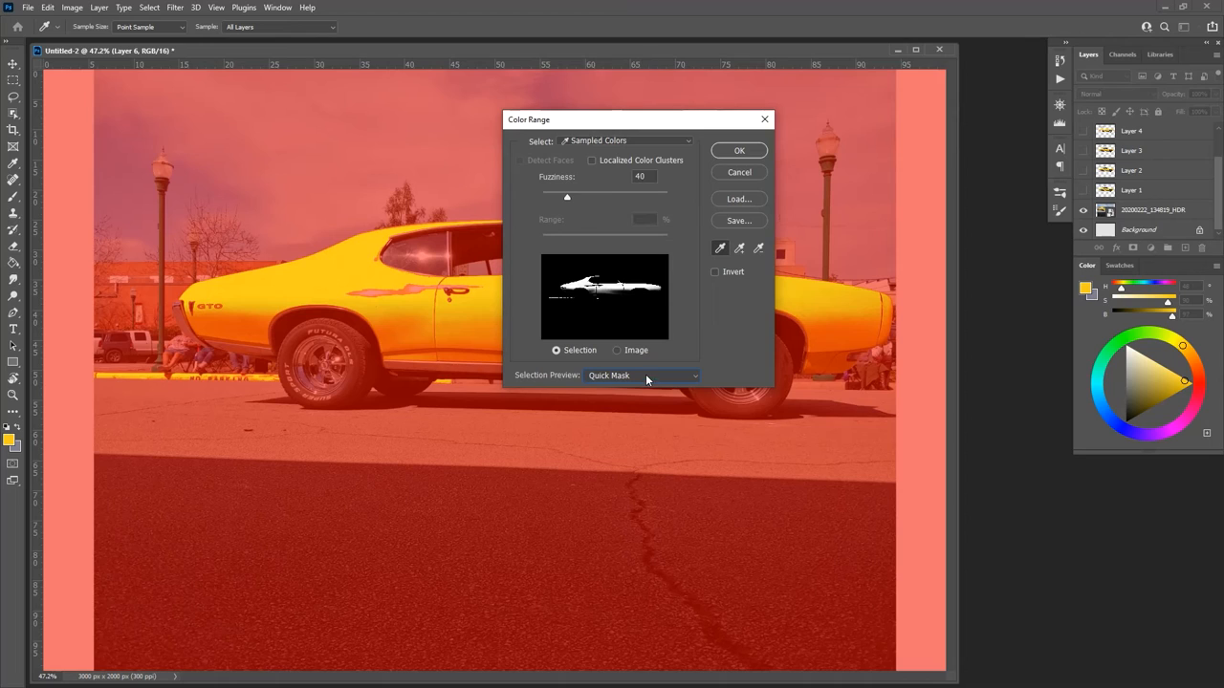
{"action": "left_click", "coordinate": [641, 374]}
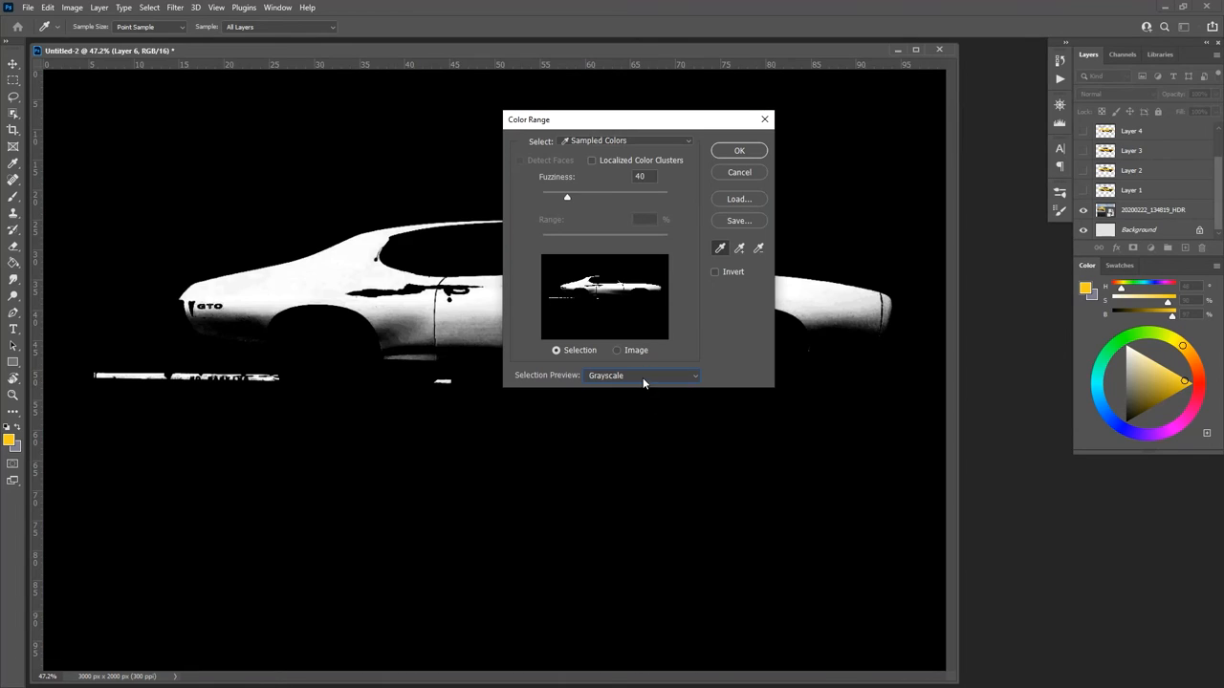
{"action": "left_click", "coordinate": [618, 350]}
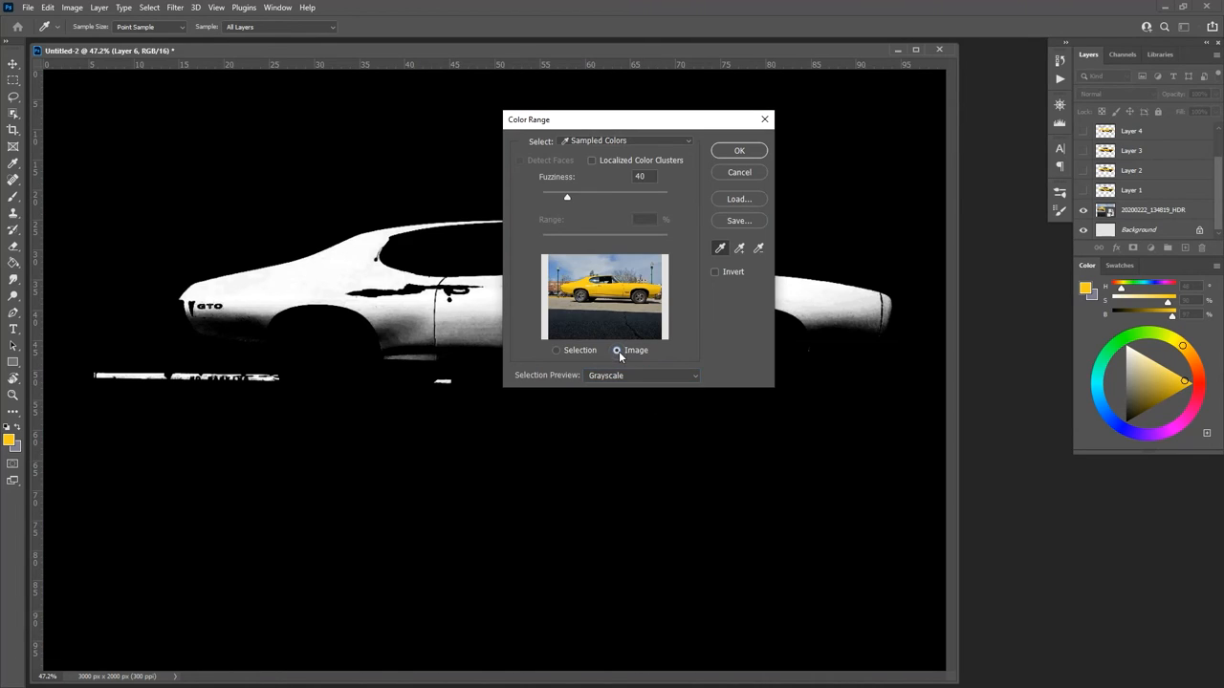
{"action": "left_click", "coordinate": [557, 350]}
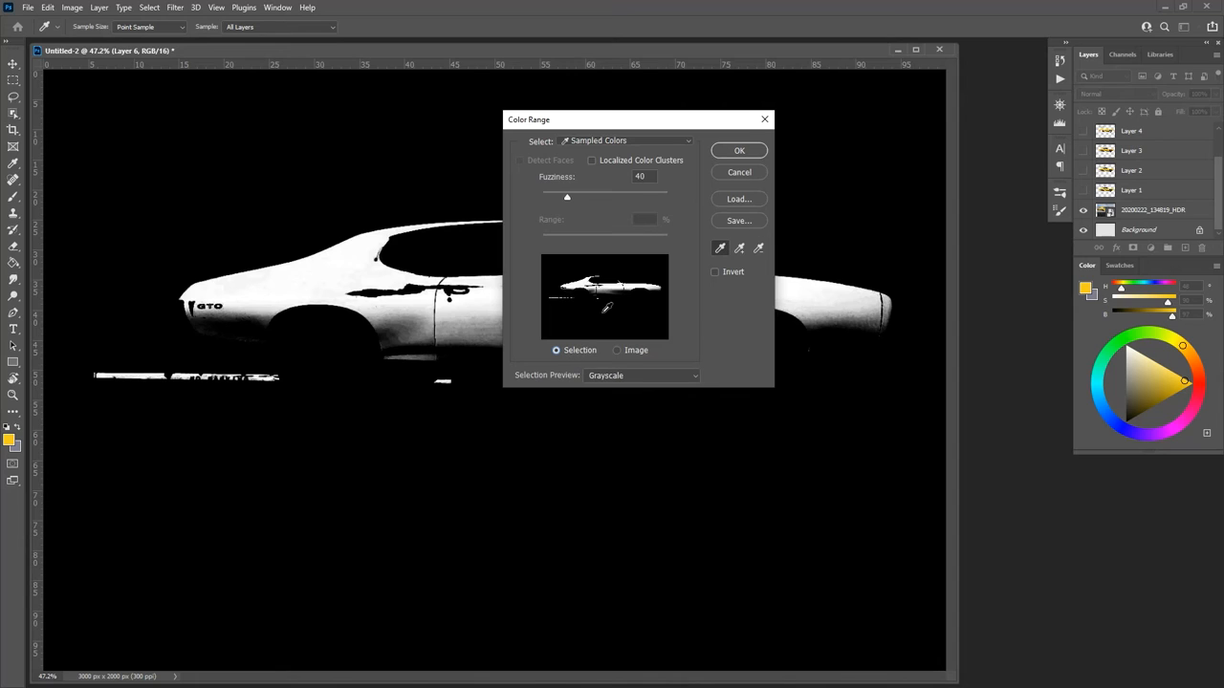
Sweep Fuzziness up to 200 and back down to 40, then set Selection Preview to None
{"action": "left_click_drag", "start_coordinate": [566, 197], "coordinate": [578, 197]}
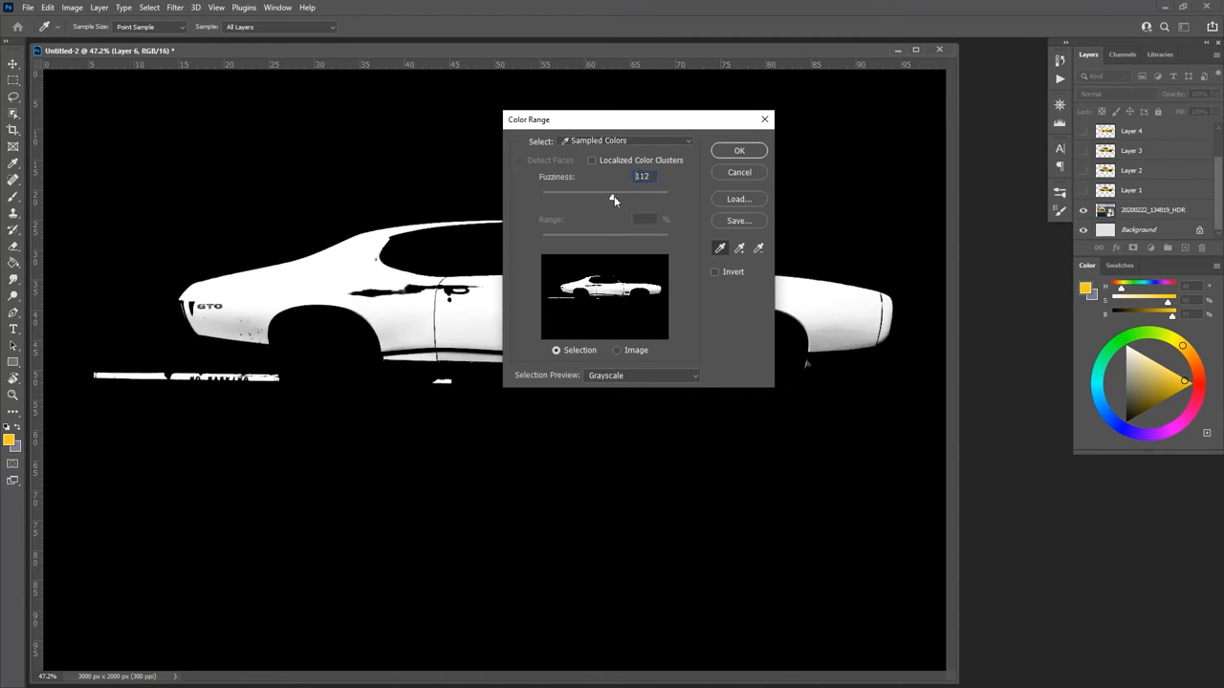
{"action": "left_click_drag", "start_coordinate": [612, 195], "coordinate": [635, 196]}
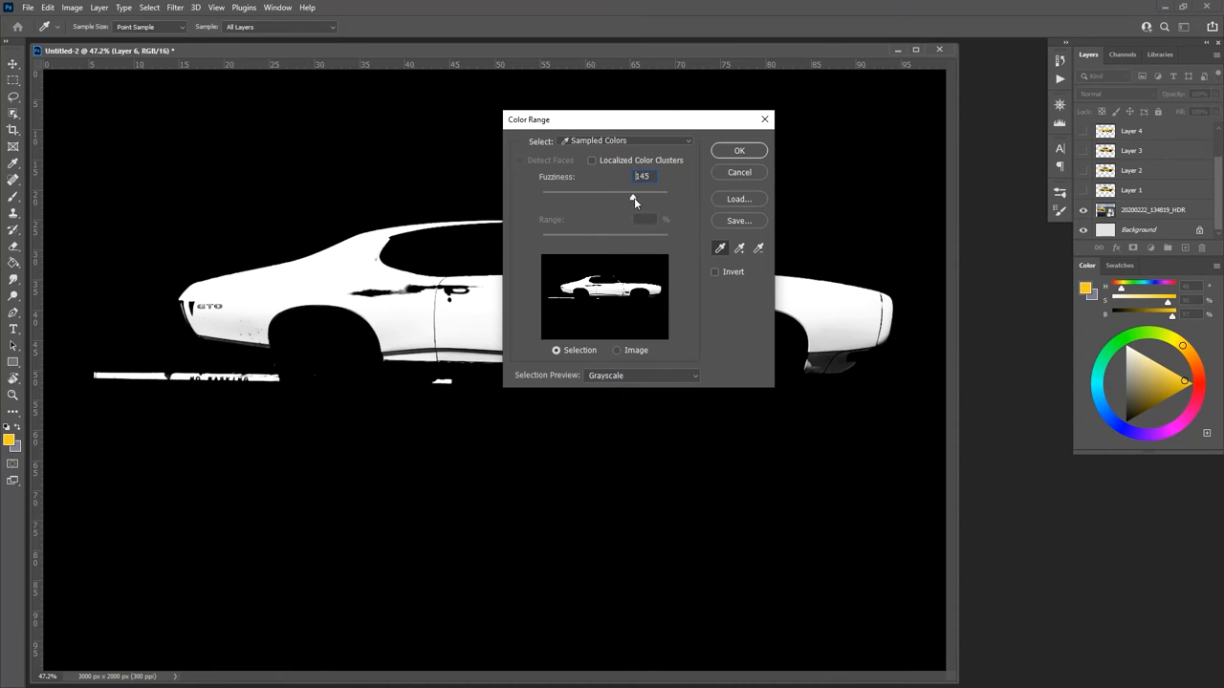
{"action": "left_click_drag", "start_coordinate": [633, 195], "coordinate": [667, 195]}
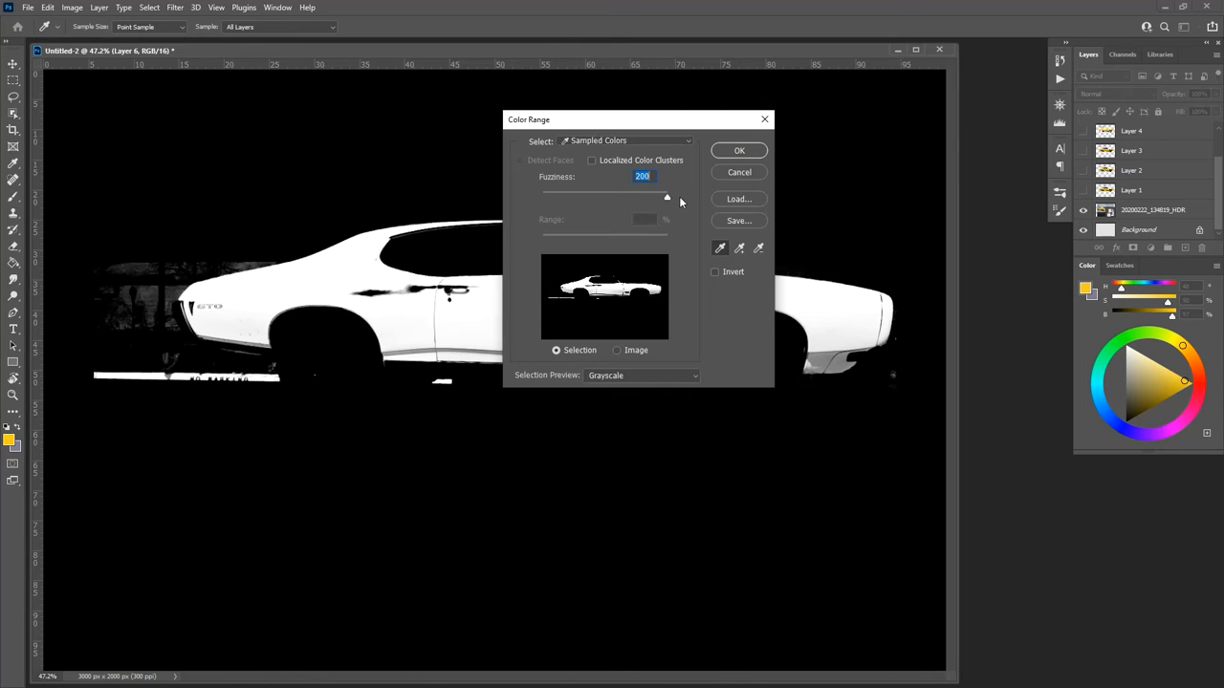
{"action": "left_click_drag", "start_coordinate": [666, 197], "coordinate": [623, 197]}
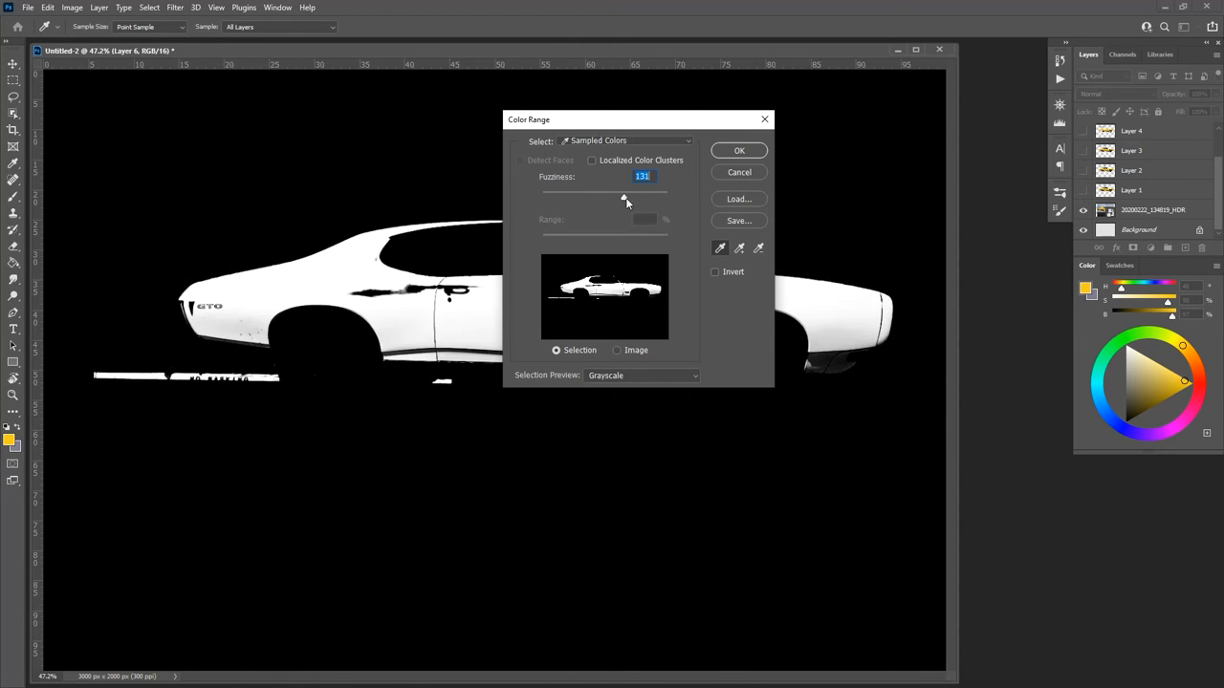
{"action": "left_click_drag", "start_coordinate": [623, 197], "coordinate": [547, 197]}
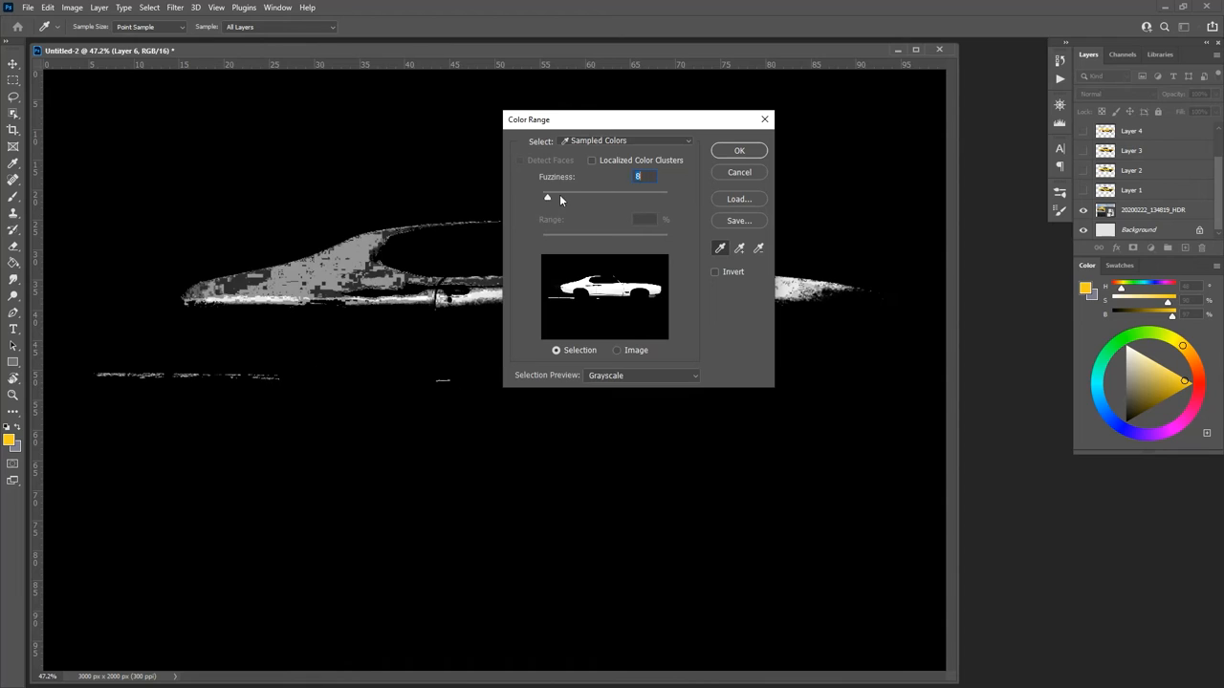
{"action": "left_click_drag", "start_coordinate": [547, 197], "coordinate": [572, 197]}
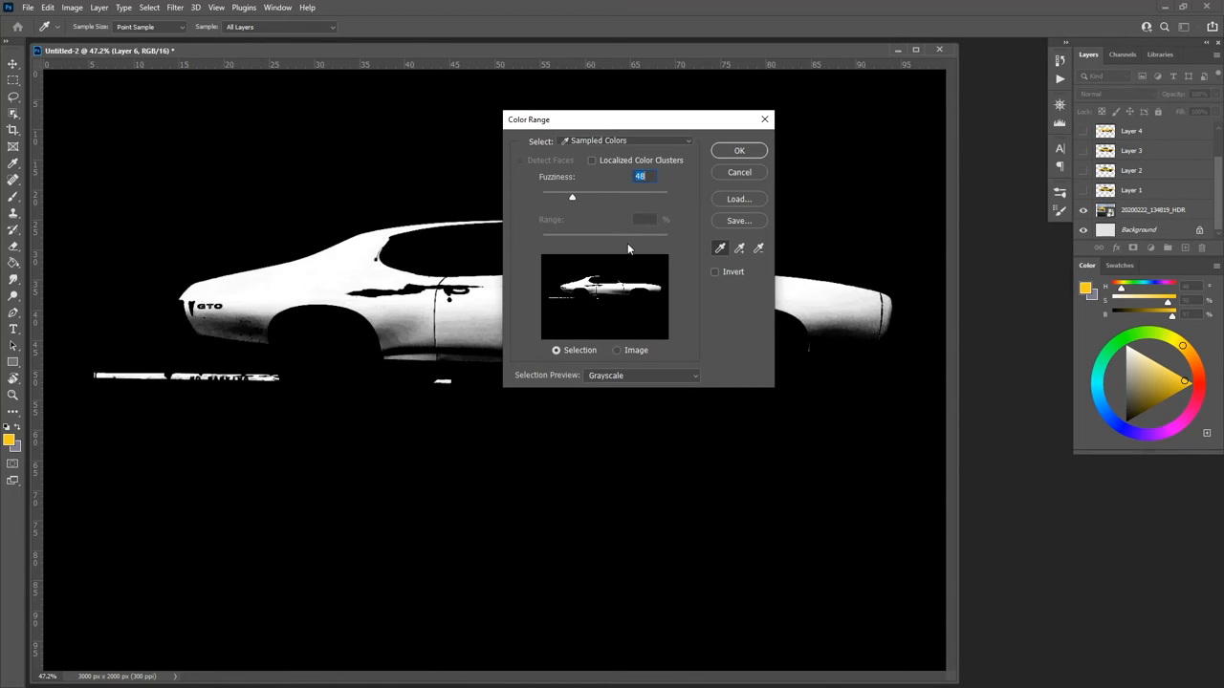
{"action": "left_click", "coordinate": [641, 374]}
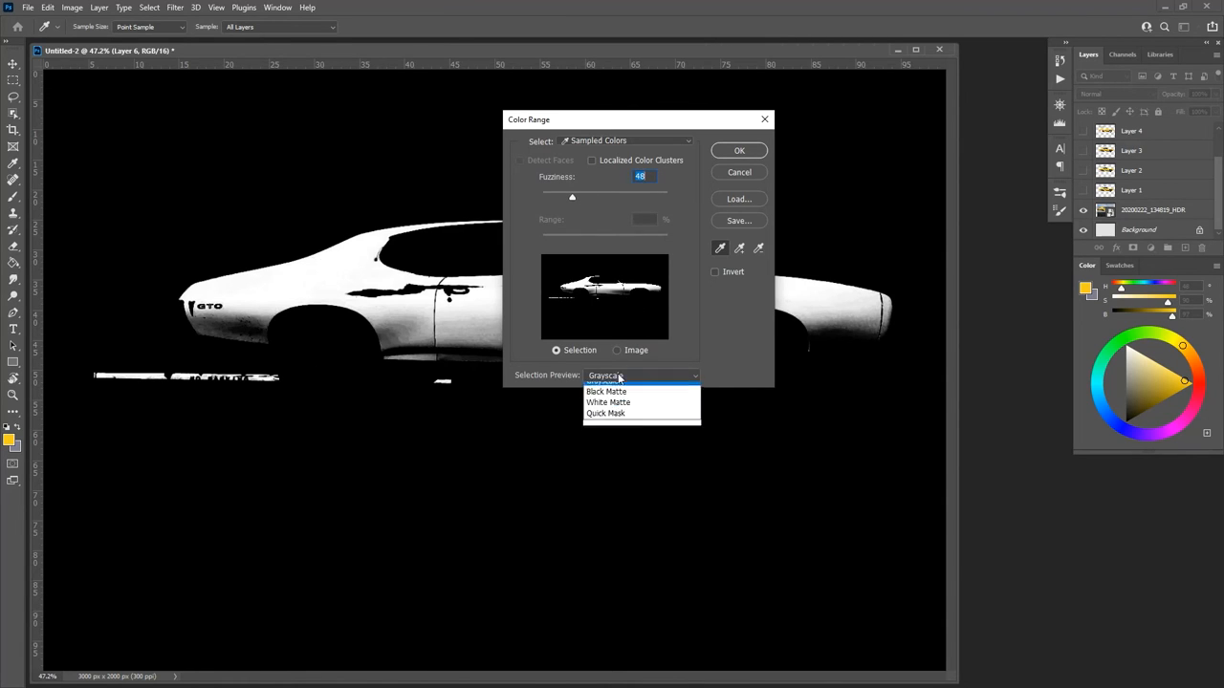
{"action": "left_click", "coordinate": [597, 375]}
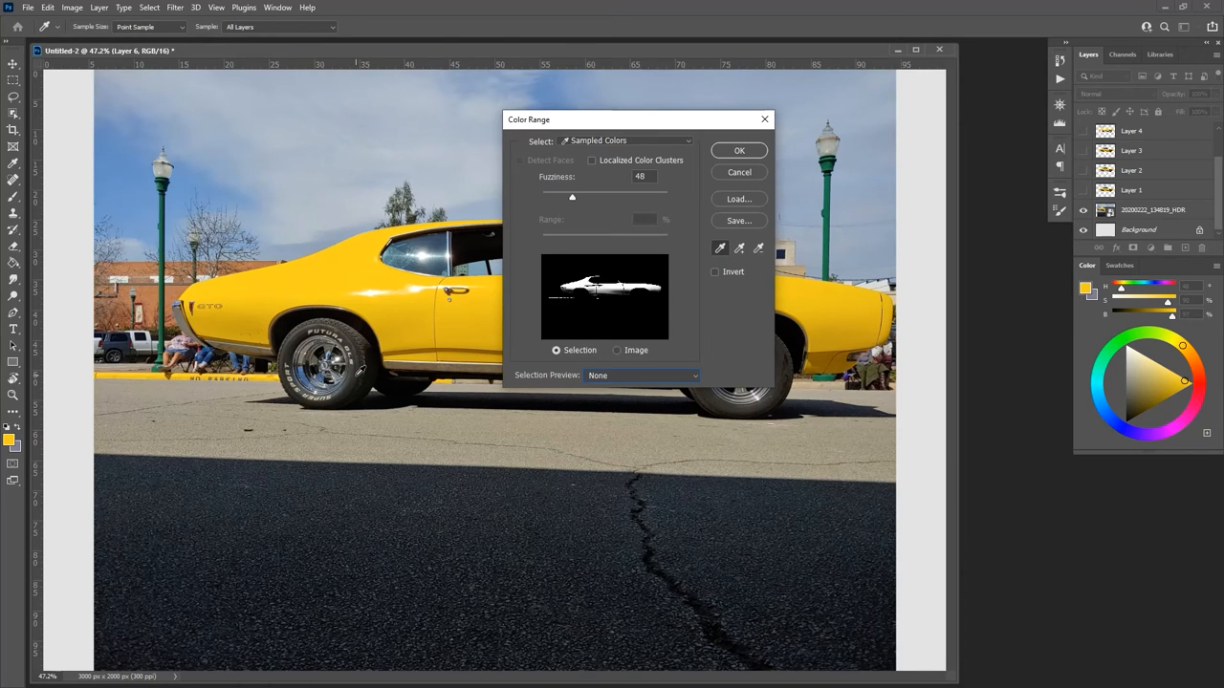
Sample the dark tire gray, try White Matte and Grayscale previews, return to None, and raise Fuzziness to 170
{"action": "left_click", "coordinate": [356, 412]}
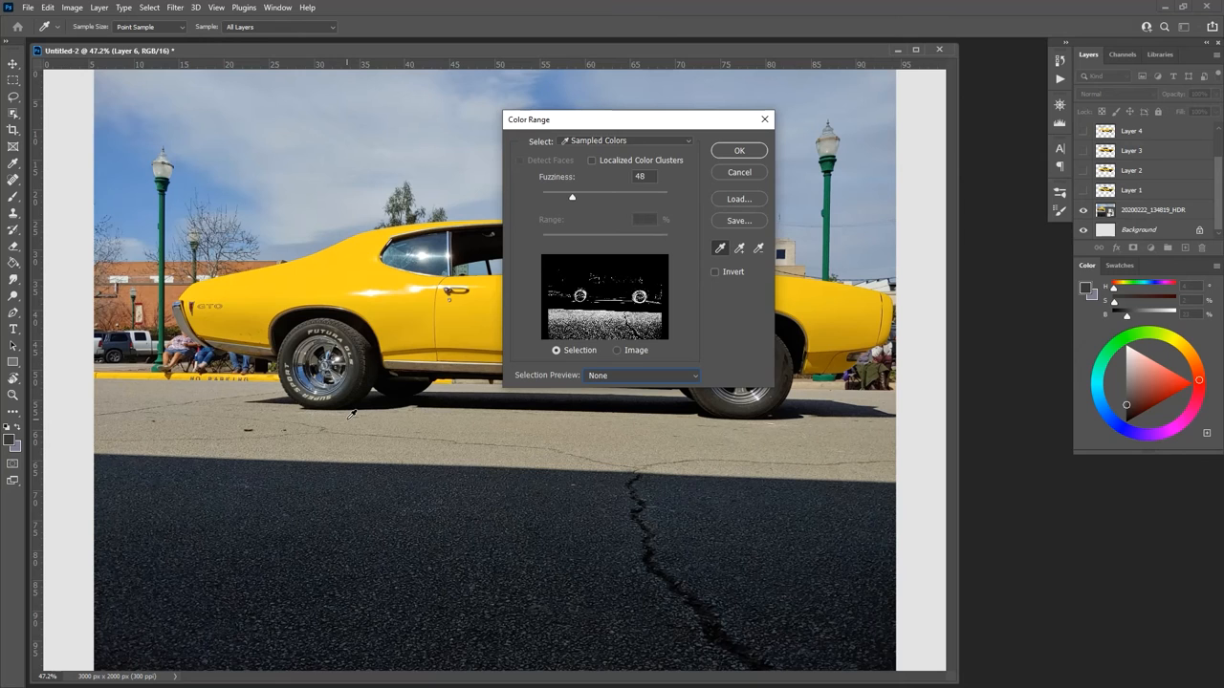
{"action": "left_click", "coordinate": [641, 375]}
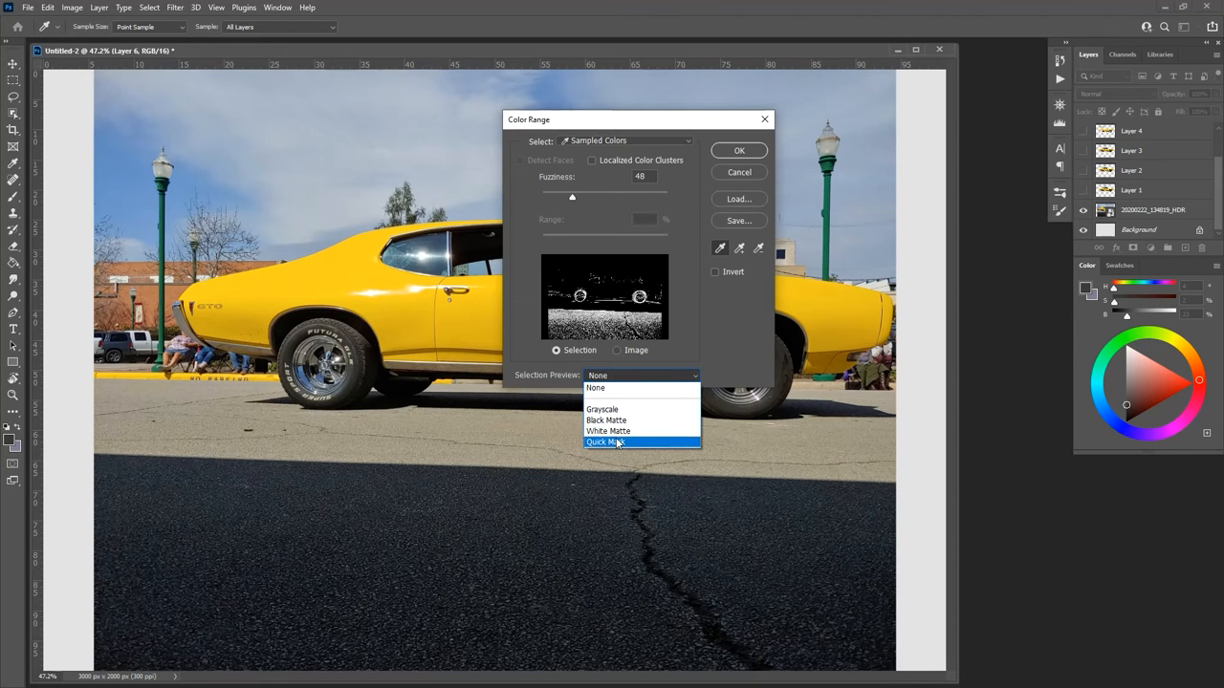
{"action": "left_click", "coordinate": [609, 430]}
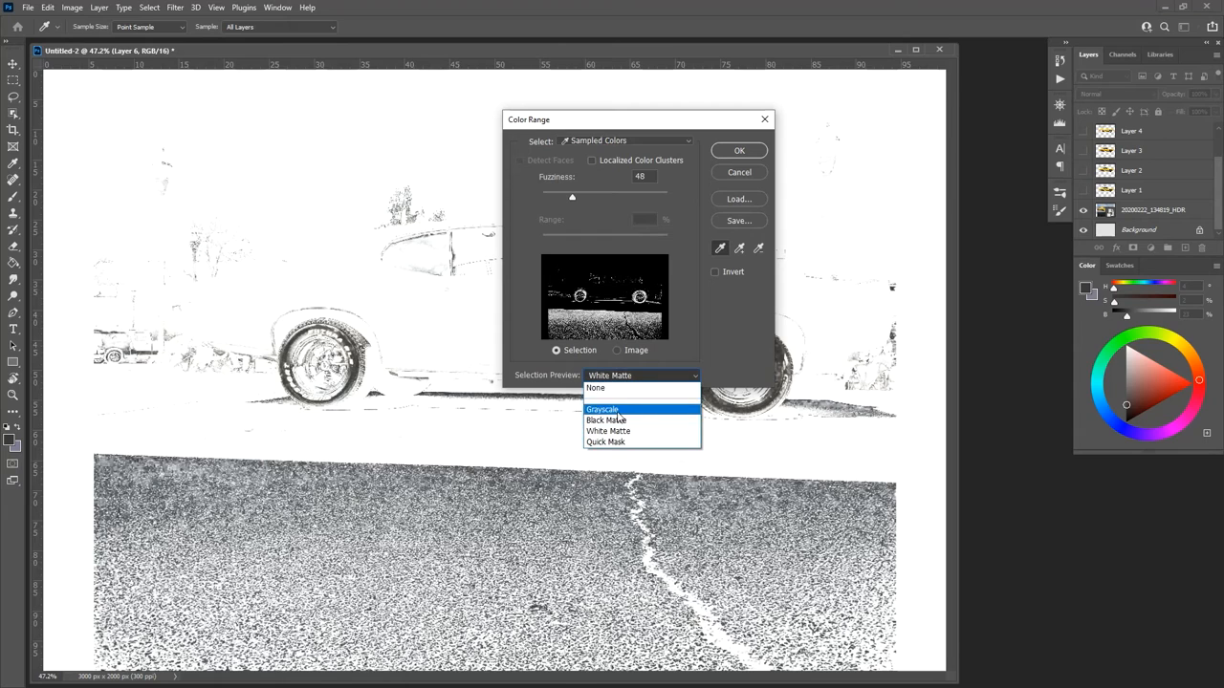
{"action": "left_click", "coordinate": [604, 410]}
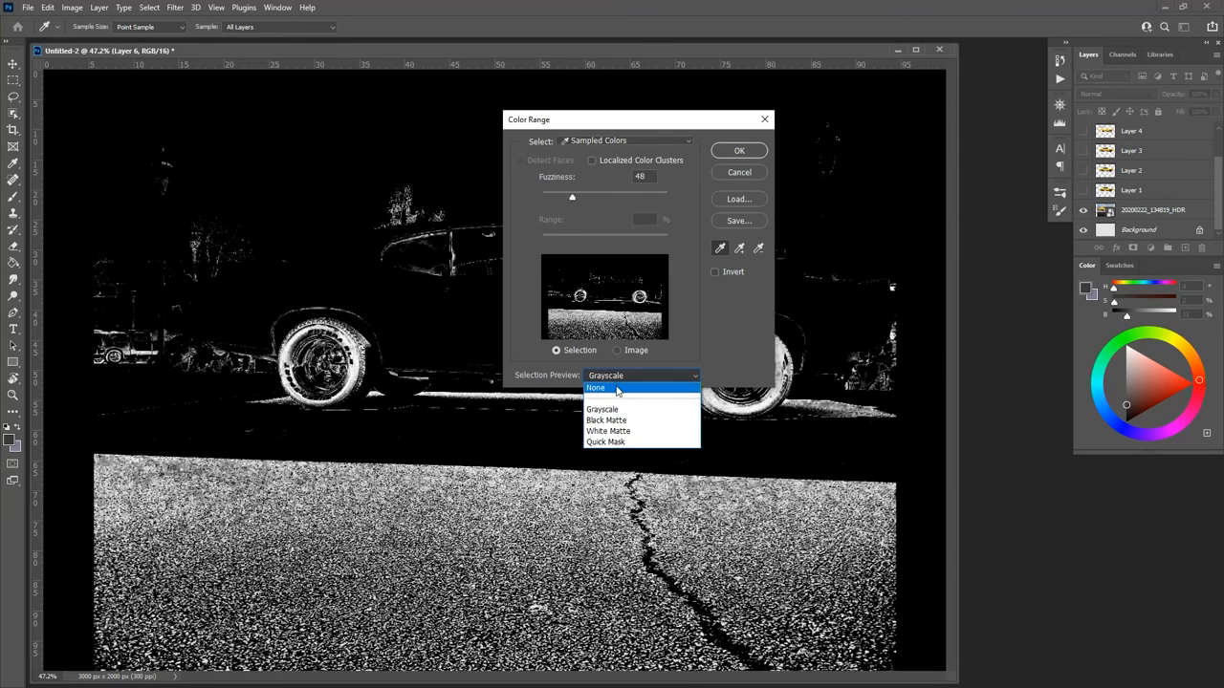
{"action": "left_click", "coordinate": [597, 386]}
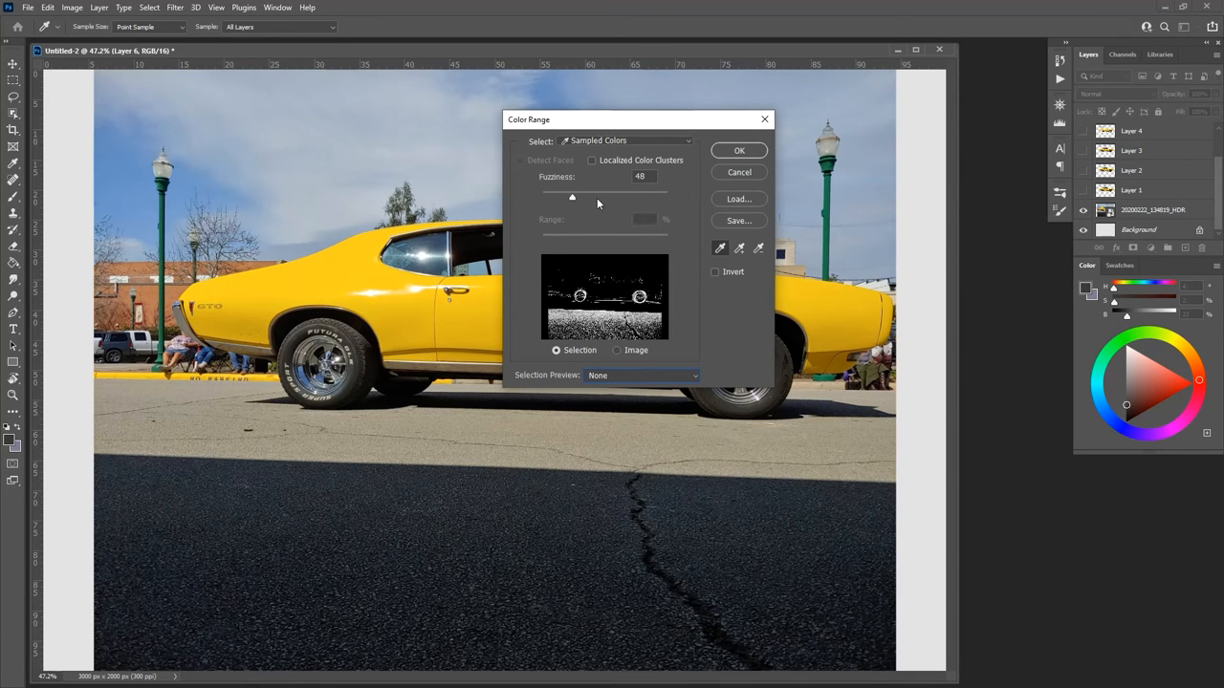
{"action": "left_click_drag", "start_coordinate": [572, 197], "coordinate": [624, 197]}
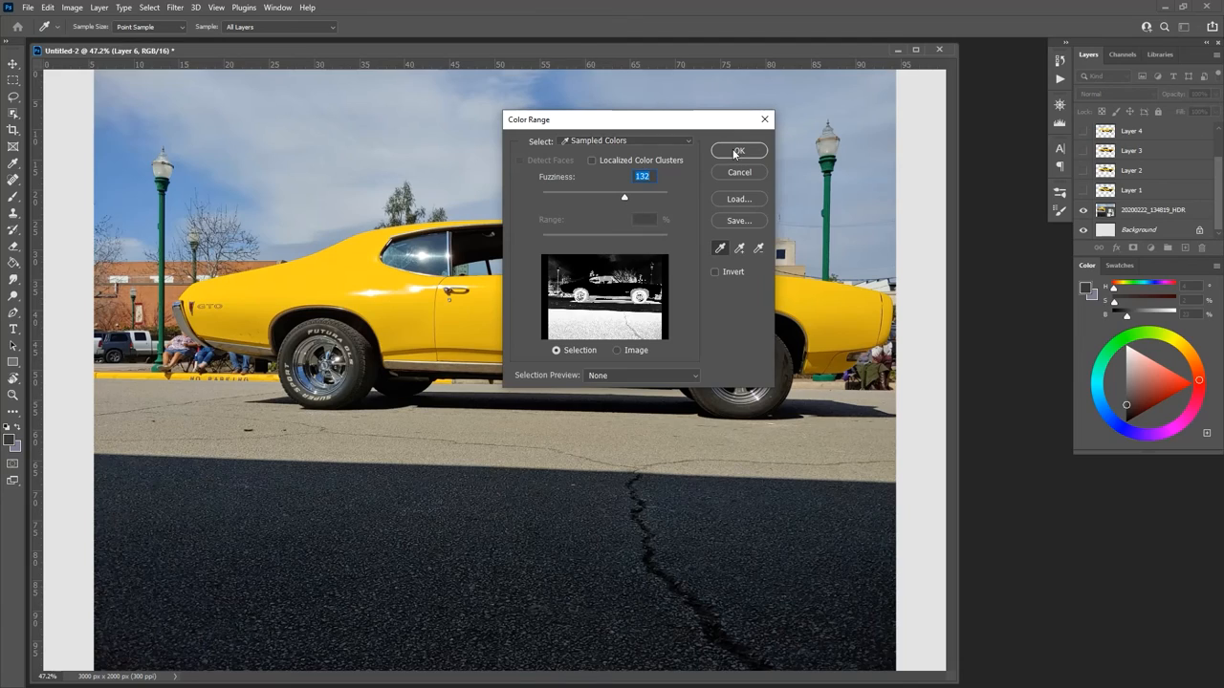
Confirm the Color Range, copy it to new Layer 7, and nudge it into alignment over the car
{"action": "left_click", "coordinate": [738, 149]}
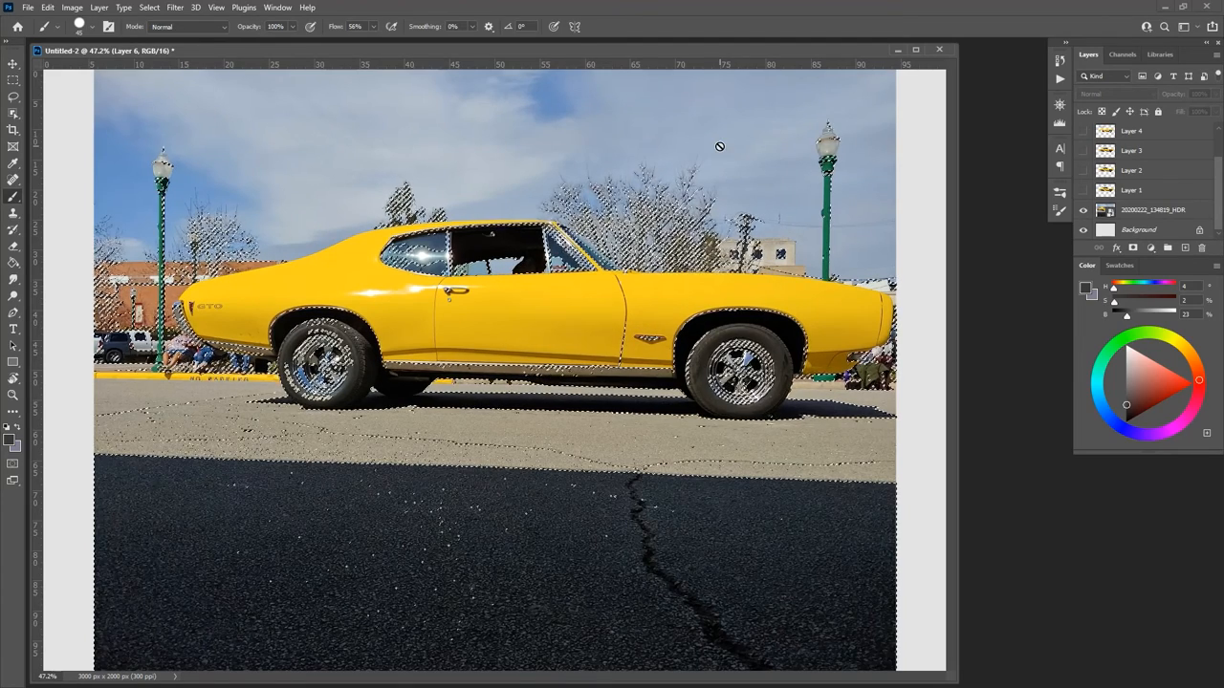
{"action": "left_click", "coordinate": [1168, 249]}
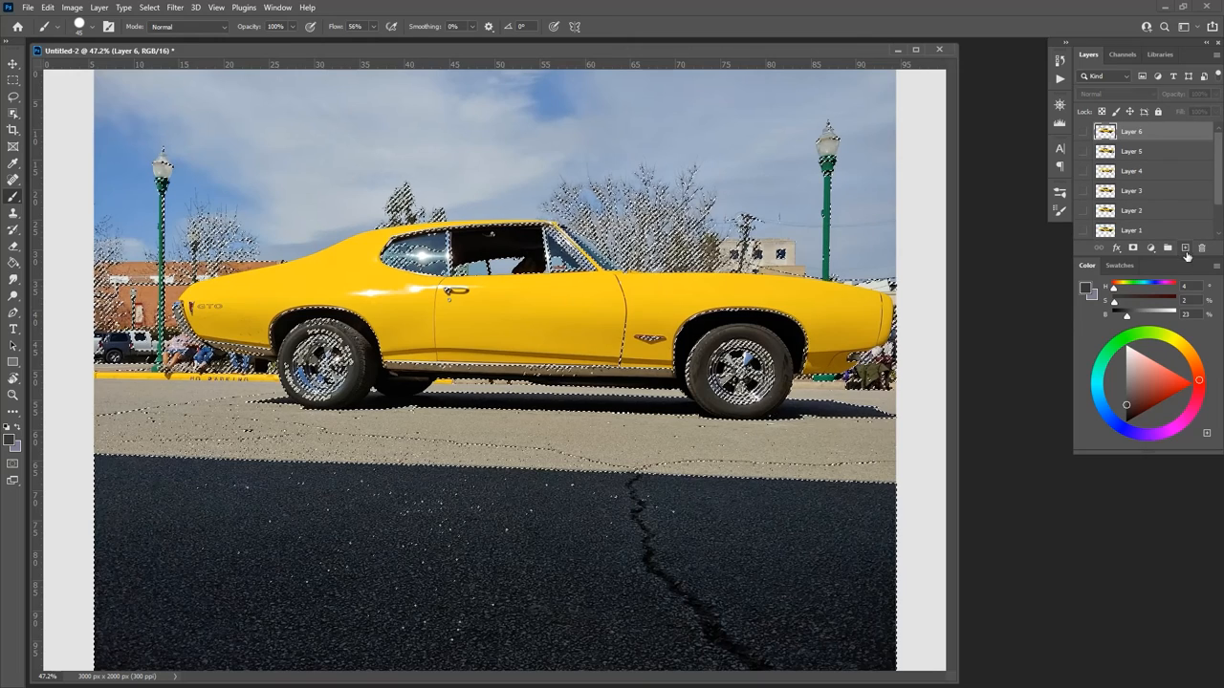
{"action": "left_click", "coordinate": [1168, 249]}
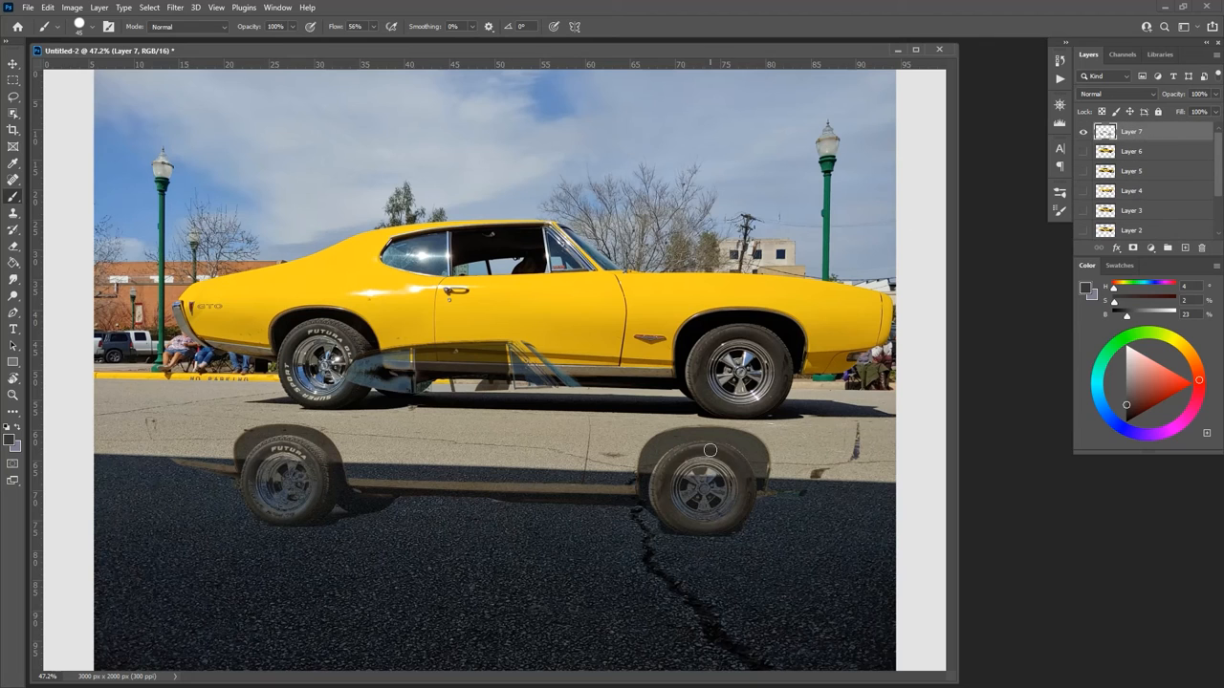
{"action": "left_click_drag", "start_coordinate": [711, 449], "coordinate": [696, 423]}
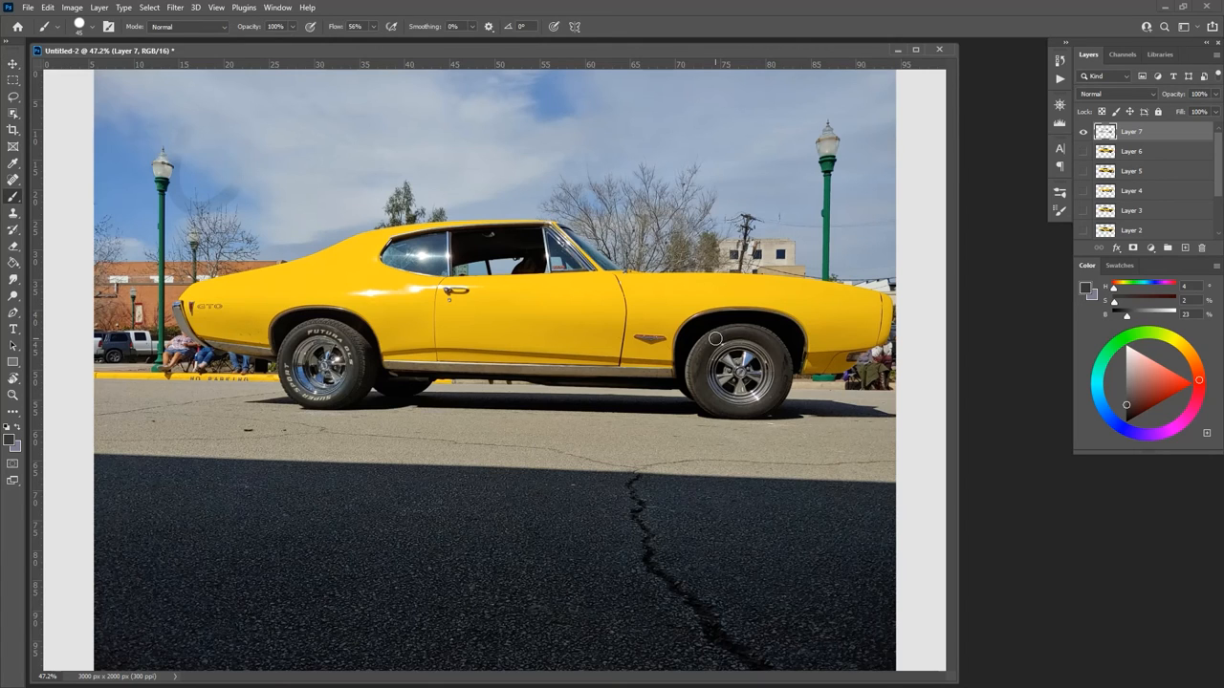
Choose a pink foreground colour for painting the dark-gray layer
{"action": "left_click", "coordinate": [1147, 373]}
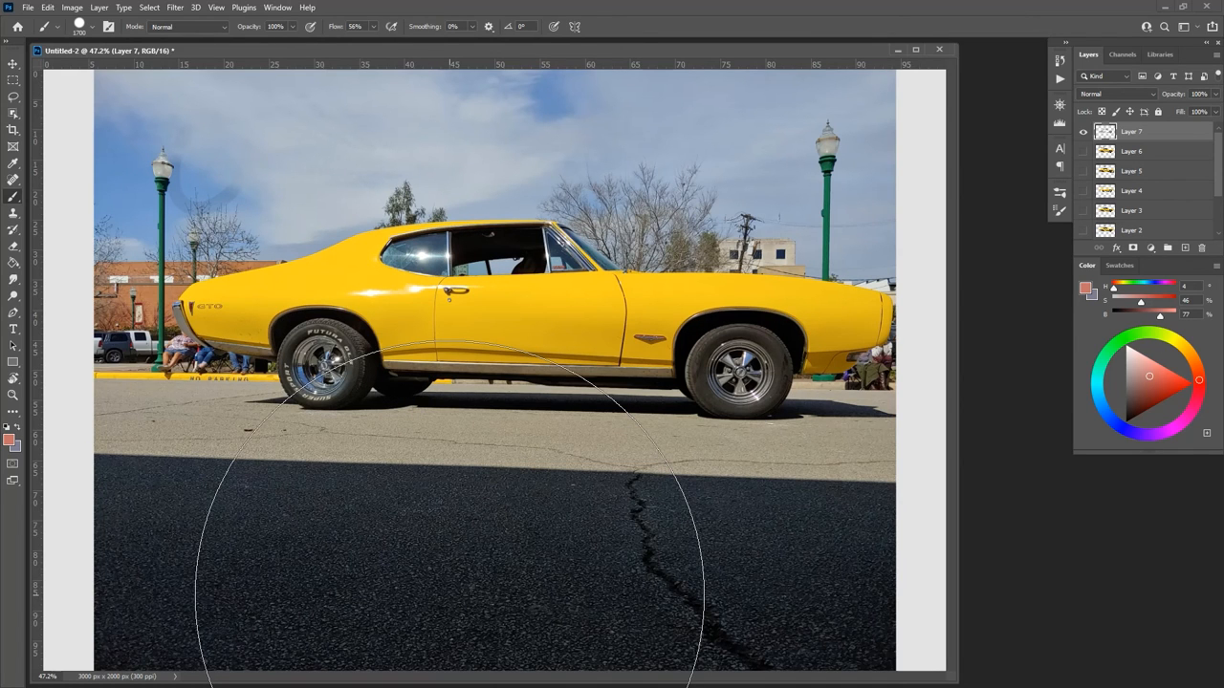
{"action": "left_click", "coordinate": [13, 65]}
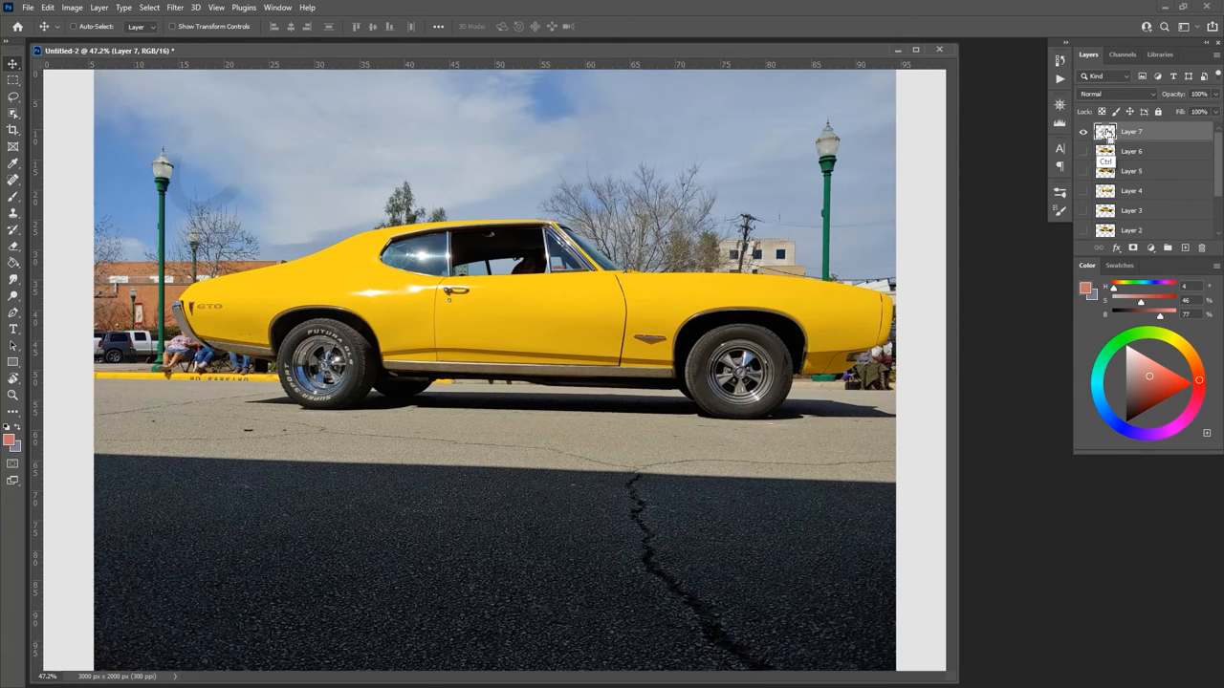
{"action": "left_click", "coordinate": [1106, 132]}
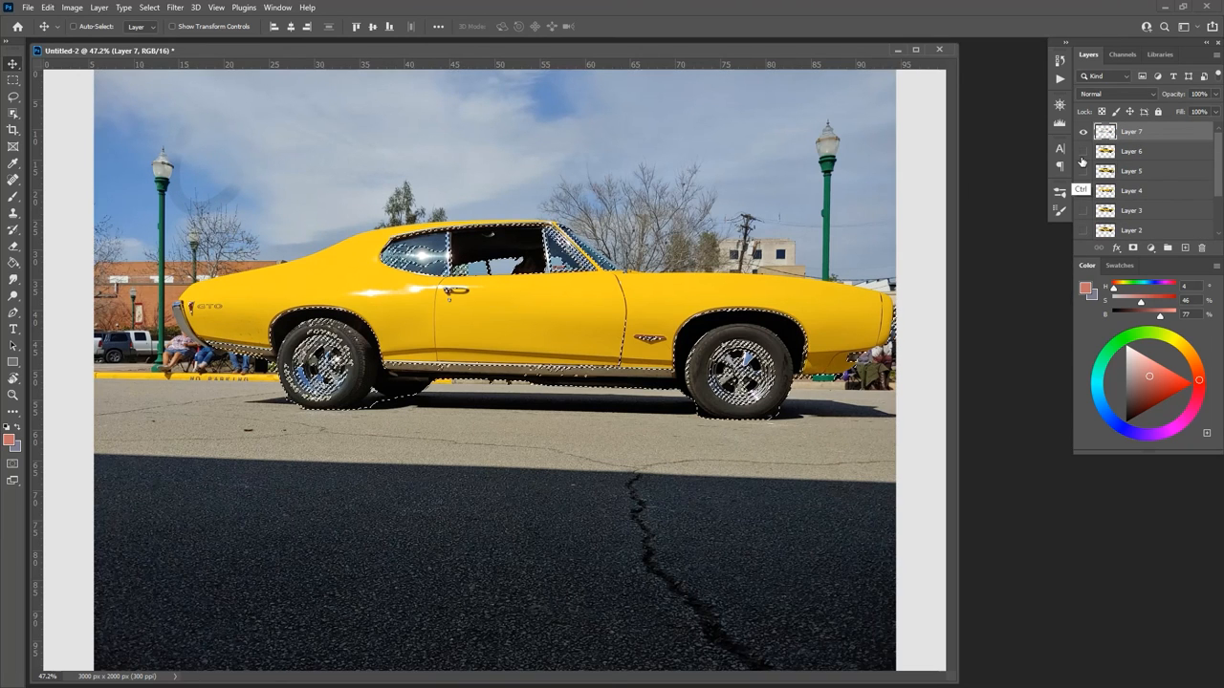
Load Layer 7's pixel selection and cover the wheels, windows and underside with pink
{"action": "left_click", "coordinate": [1083, 171]}
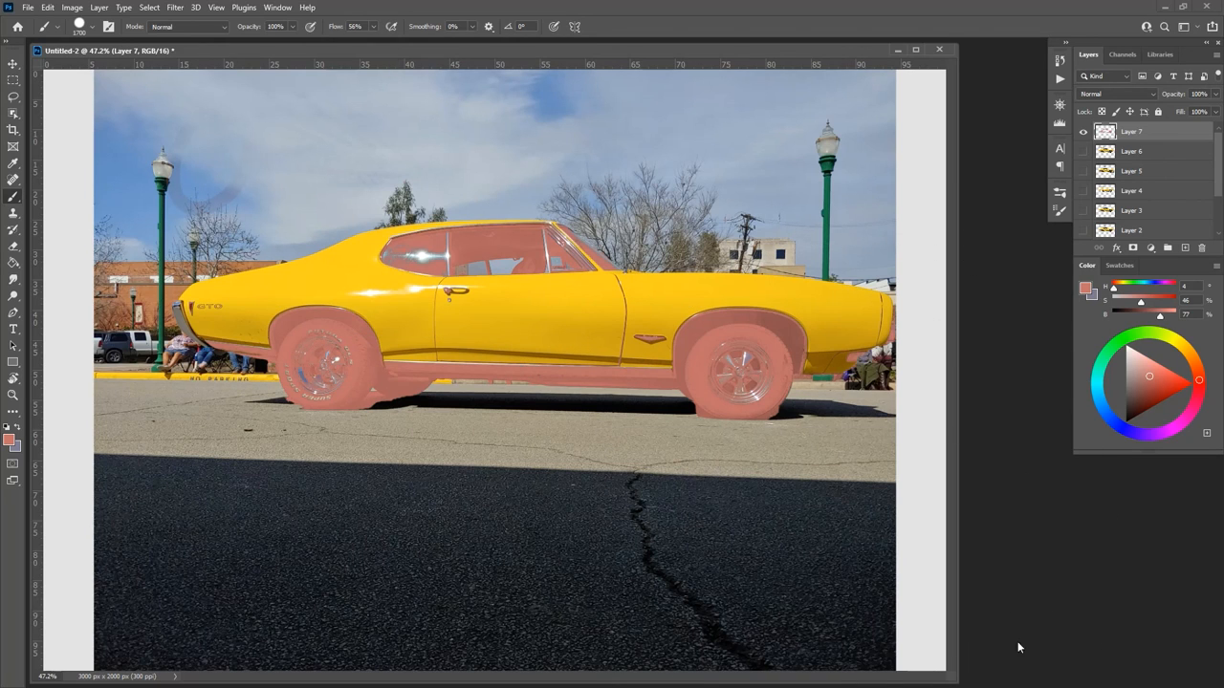
{"action": "left_click", "coordinate": [13, 65]}
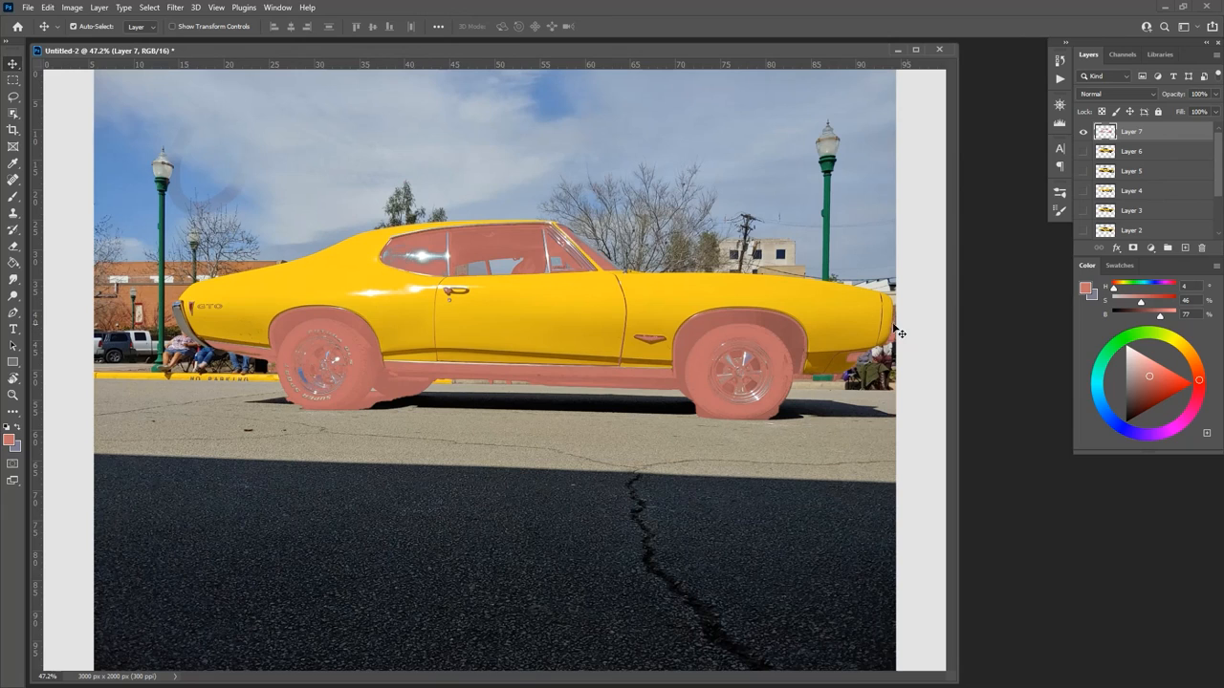
{"action": "mouse_move", "coordinate": [755, 173]}
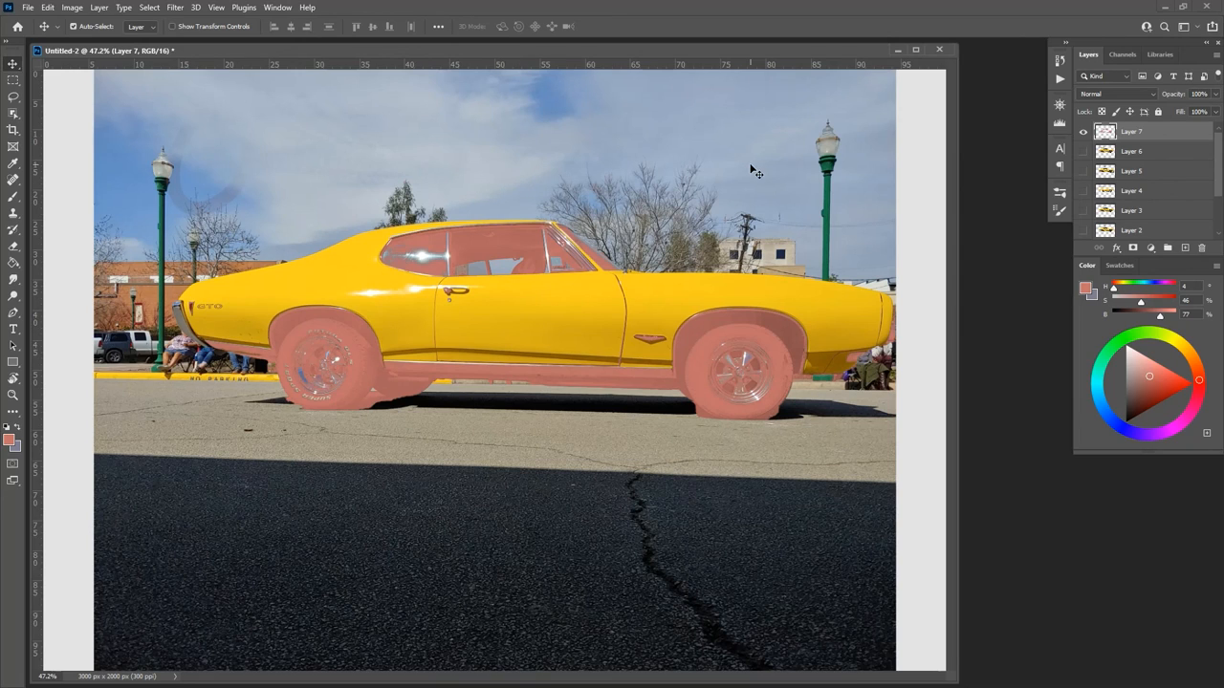
{"action": "mouse_move", "coordinate": [274, 189]}
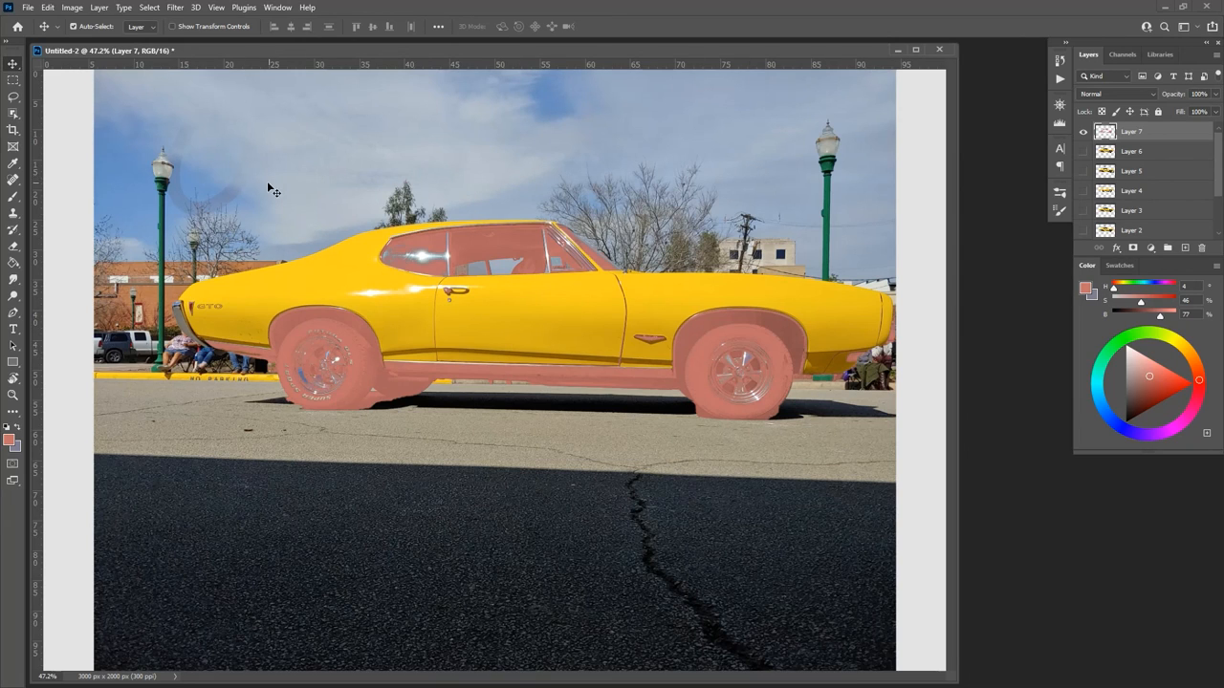